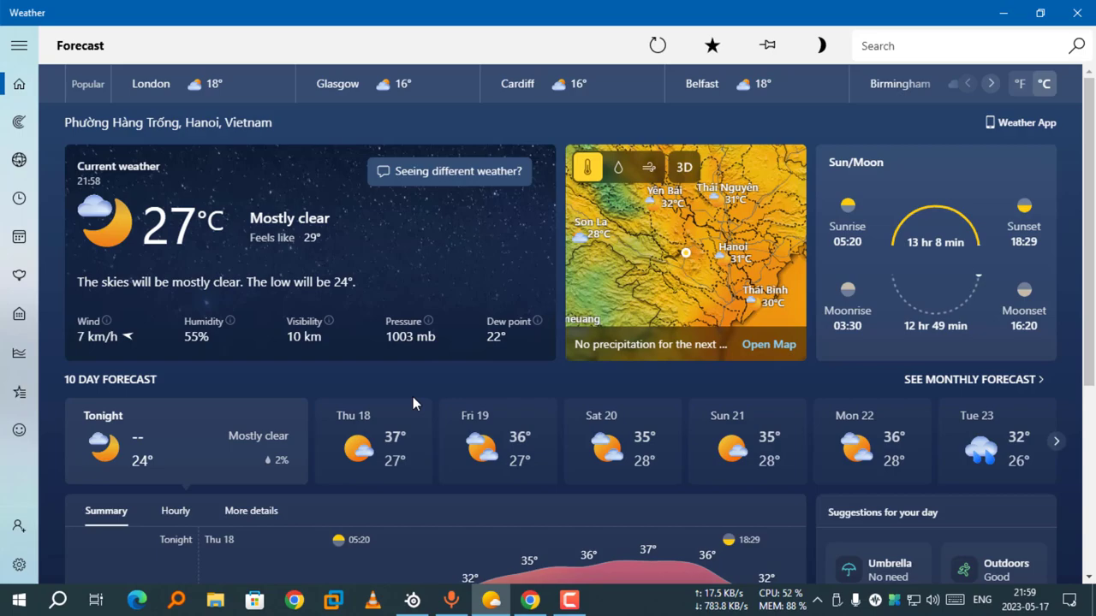
pyautogui.moveTo(443, 390)
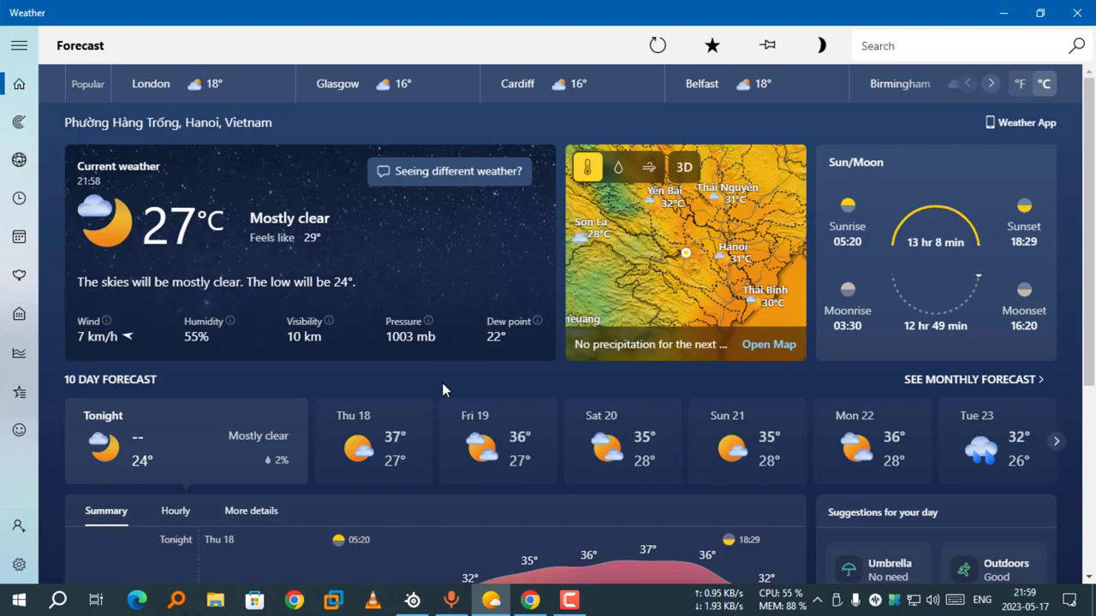
pyautogui.moveTo(567, 257)
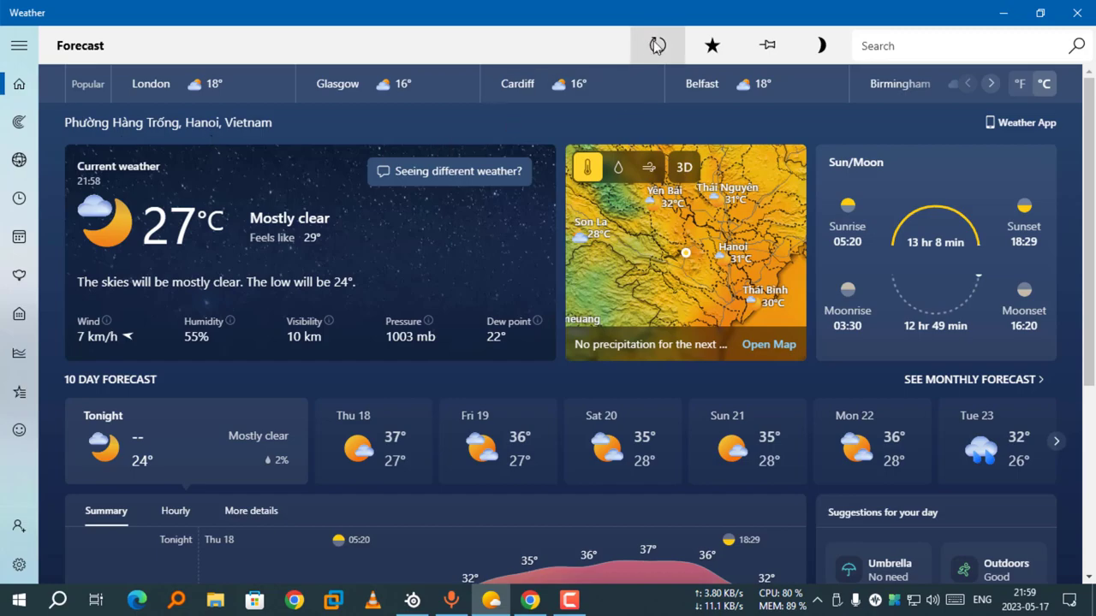
# Refresh the current Hanoi forecast and scroll down through its details.
pyautogui.click(657, 45)
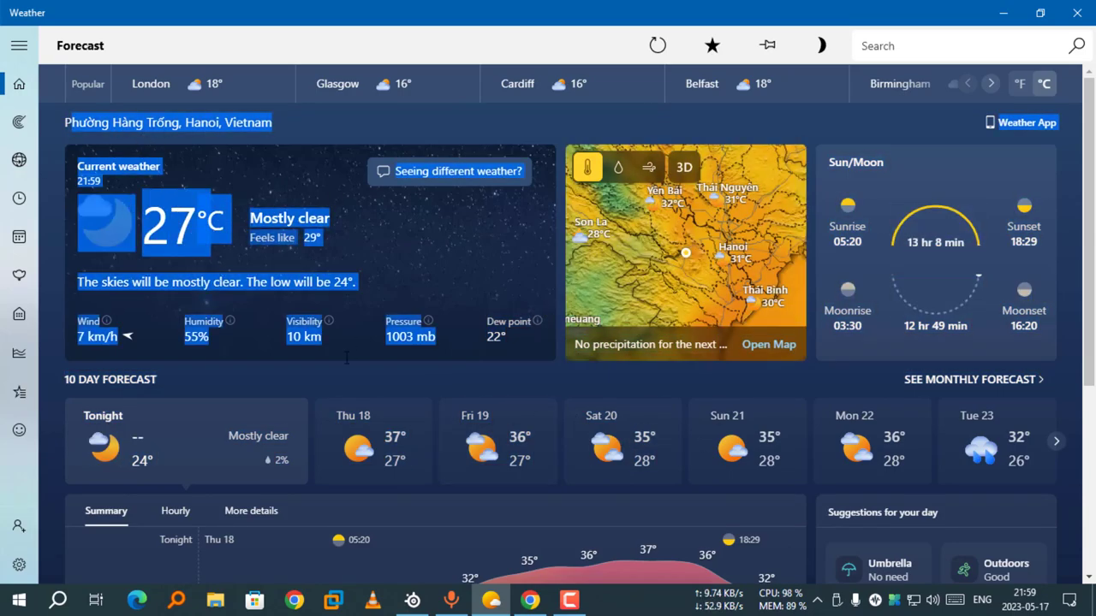
pyautogui.click(587, 168)
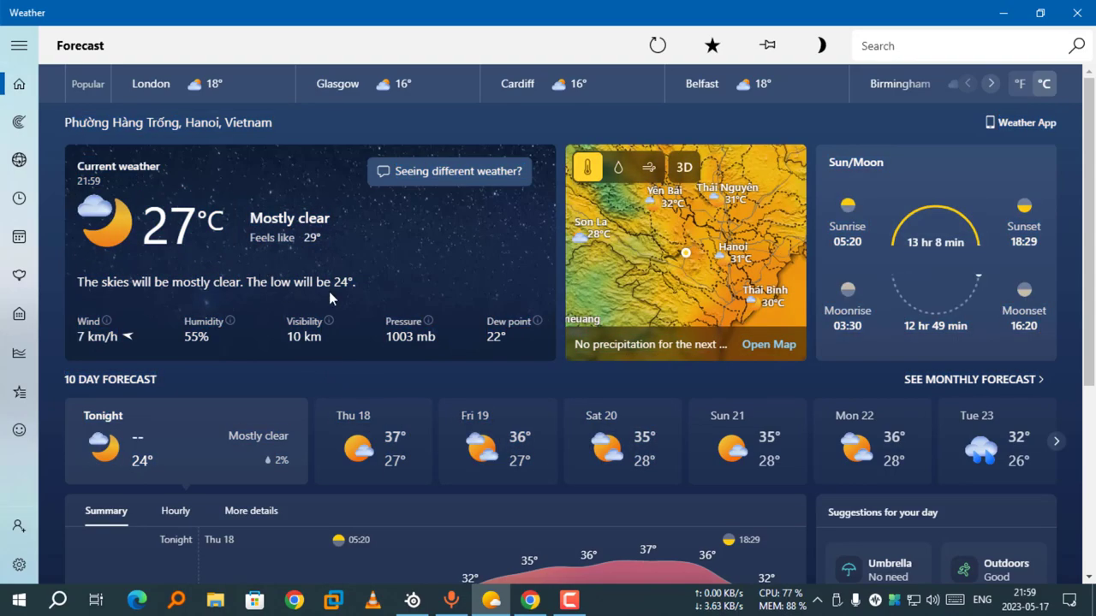
pyautogui.moveTo(380, 302)
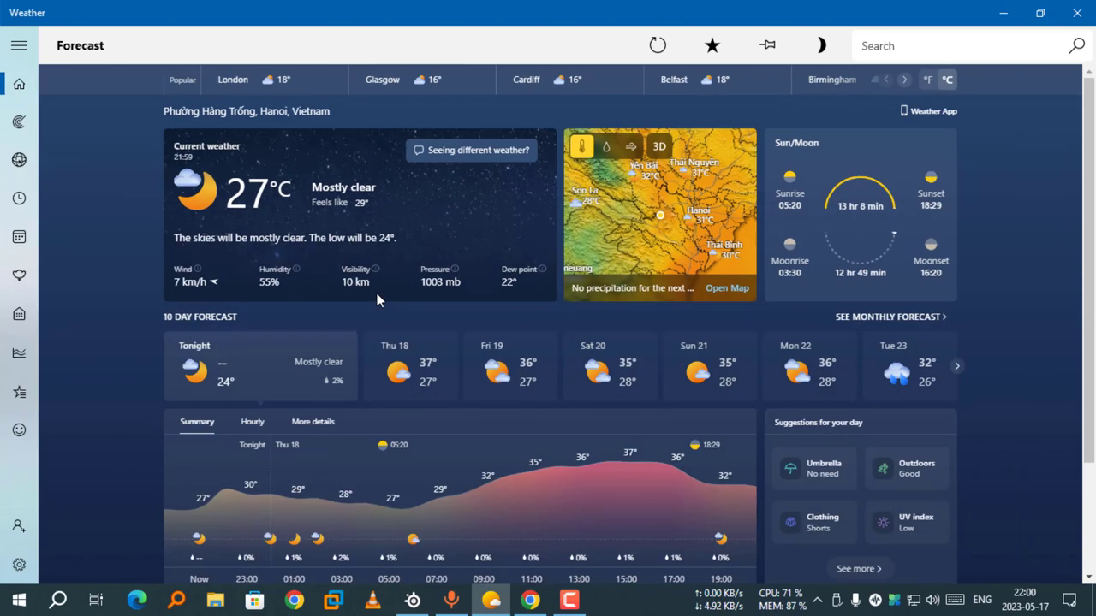
pyautogui.scroll(-3)
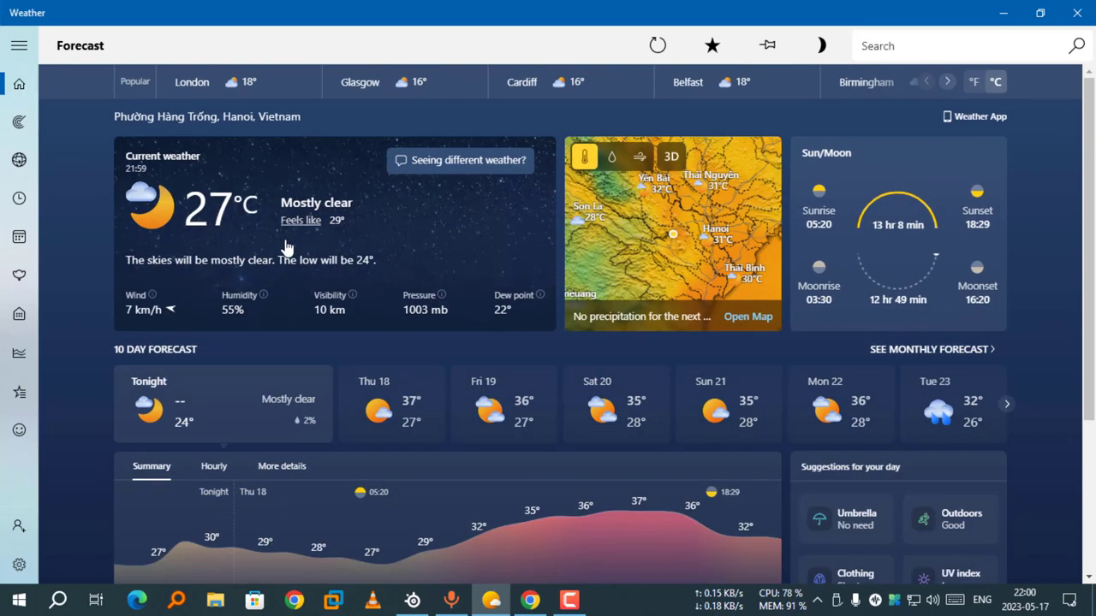
pyautogui.scroll(-3)
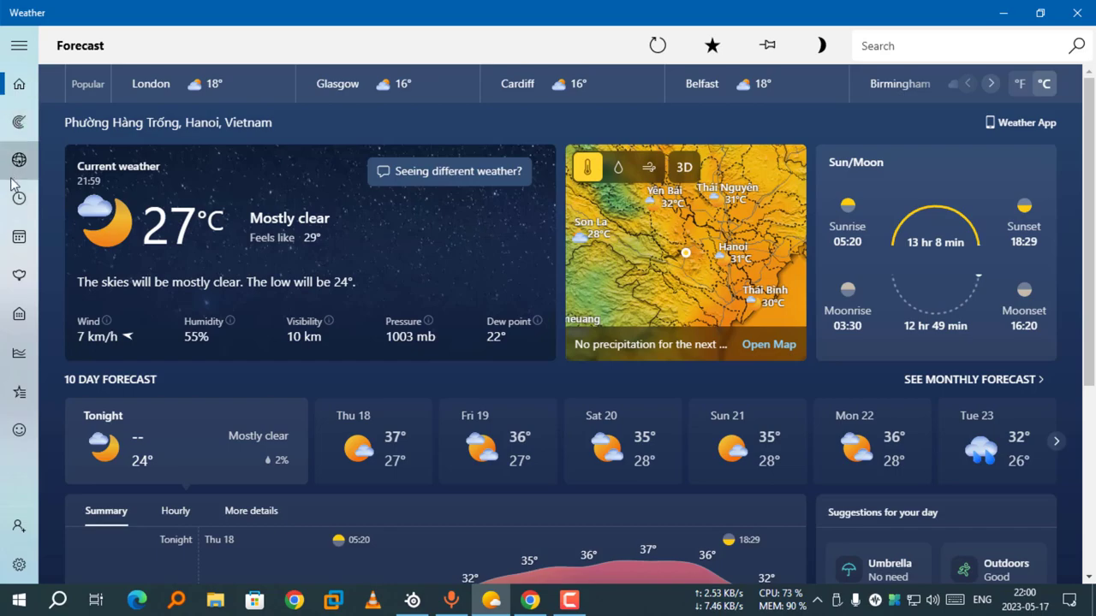
# Browse the Maps page and the 3D globe, then go to Monthly Forecast.
pyautogui.click(18, 121)
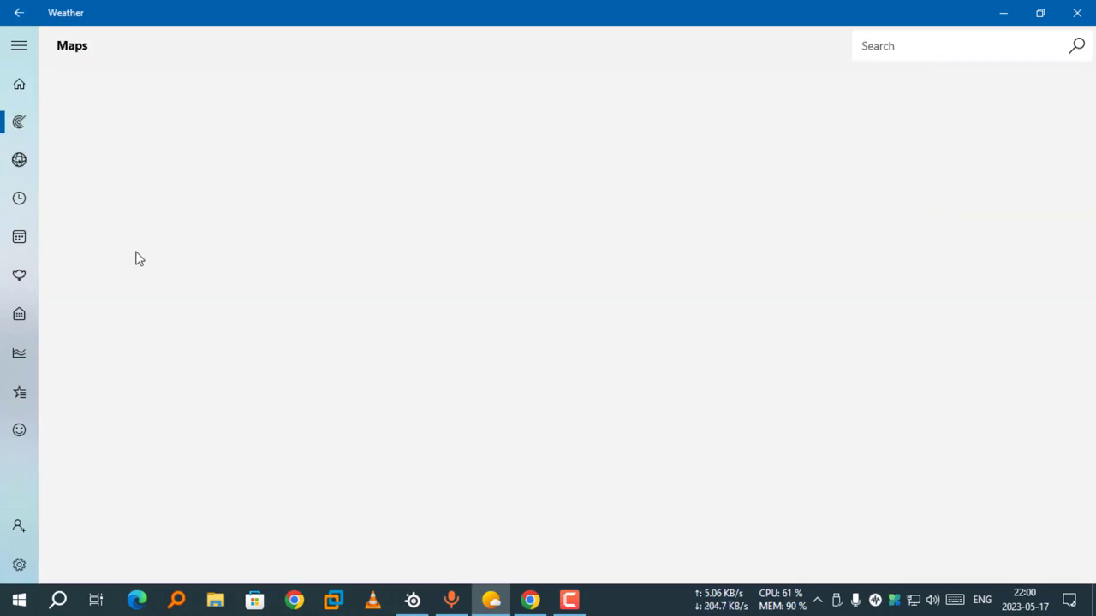
pyautogui.moveTo(267, 332)
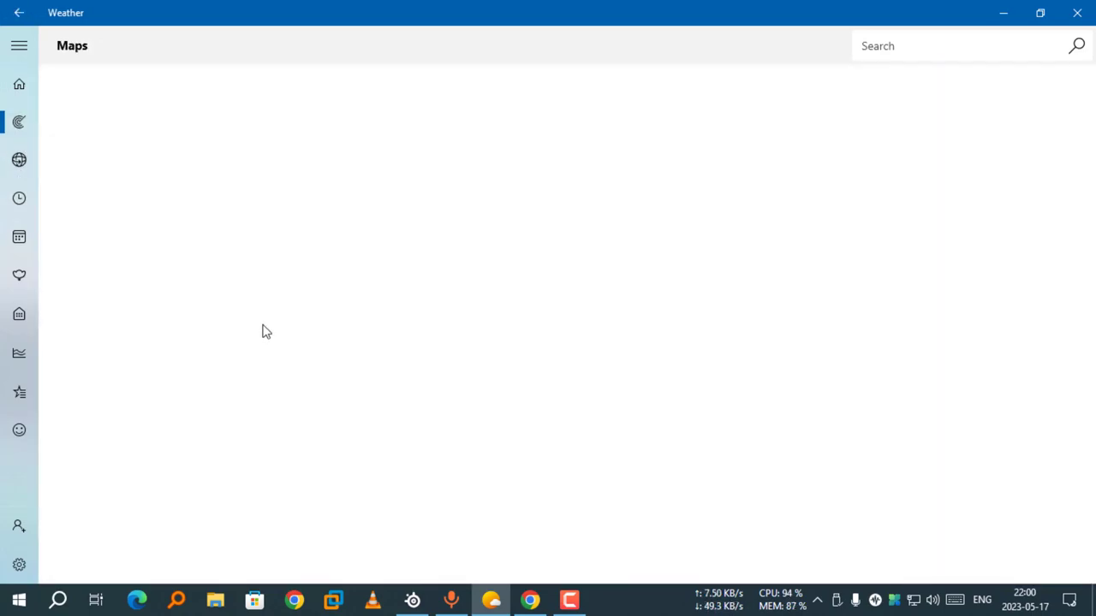
pyautogui.moveTo(219, 45)
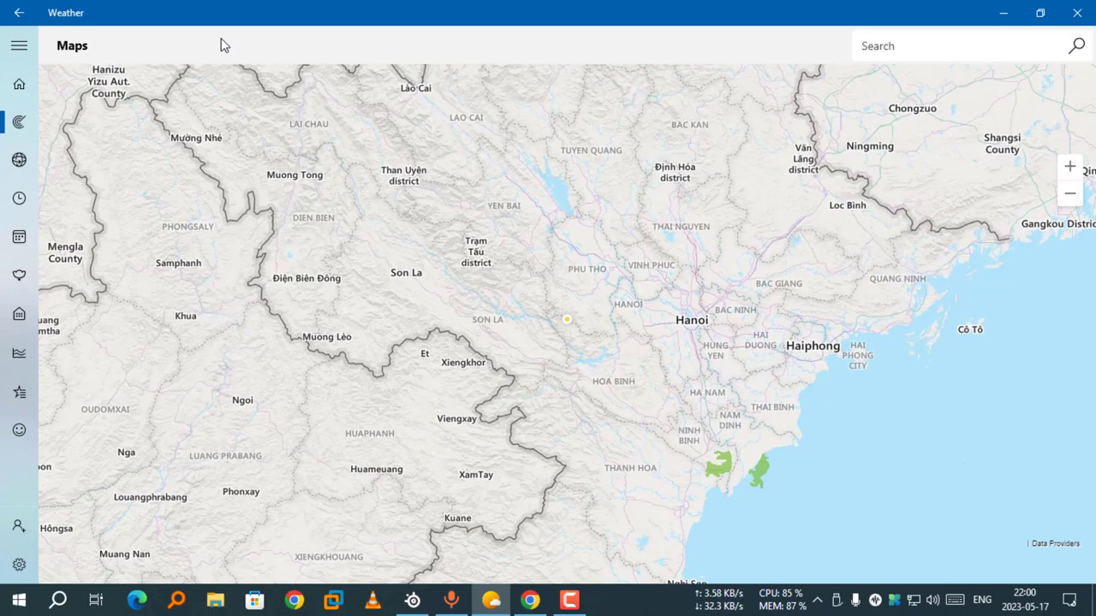
pyautogui.click(19, 161)
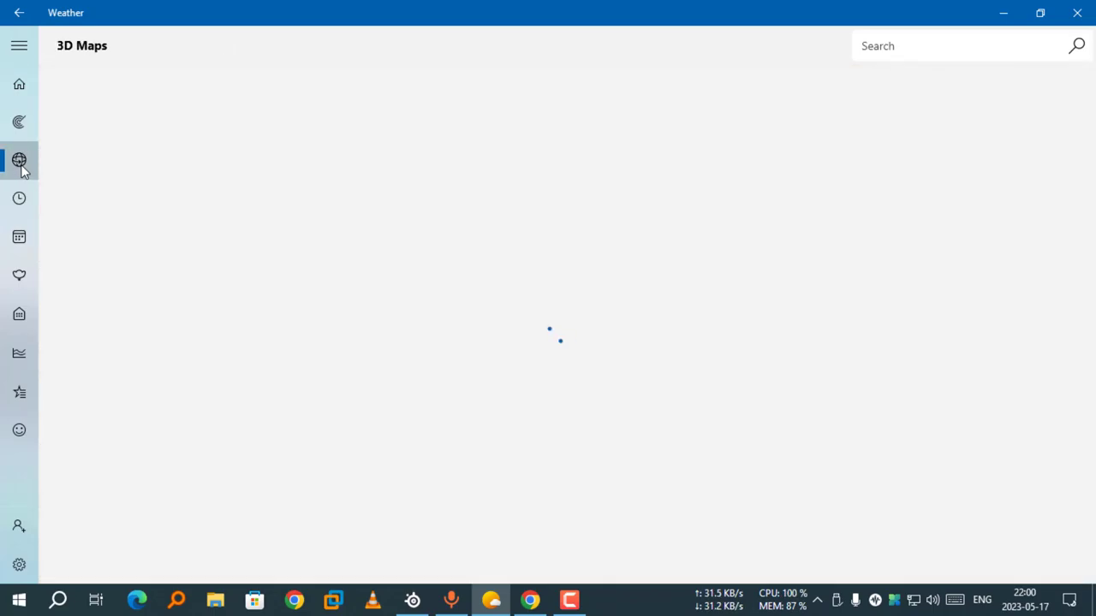
pyautogui.moveTo(19, 236)
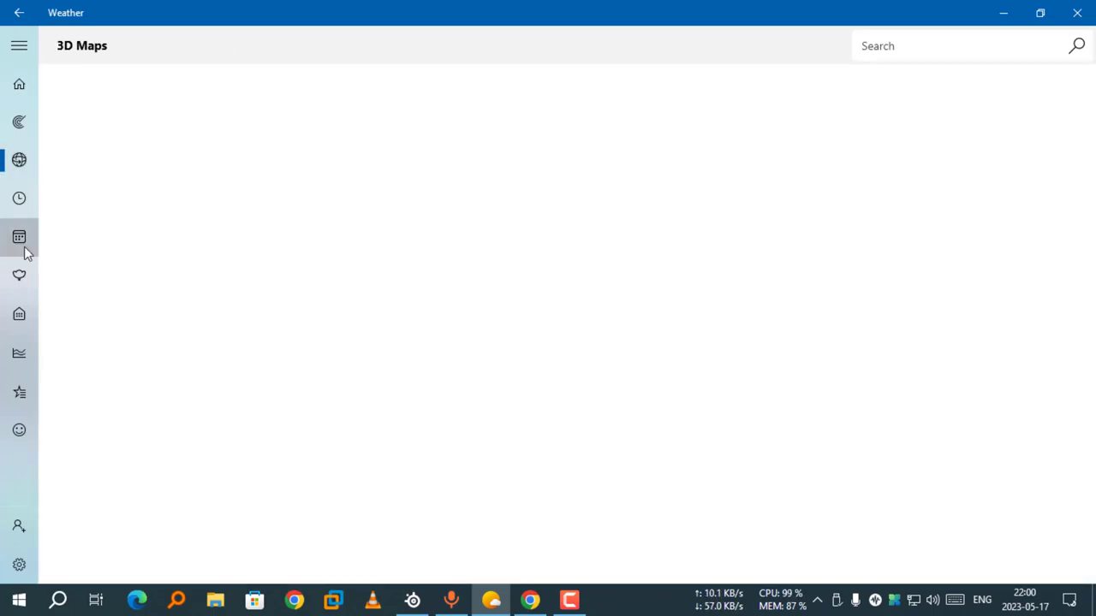
pyautogui.moveTo(96, 94)
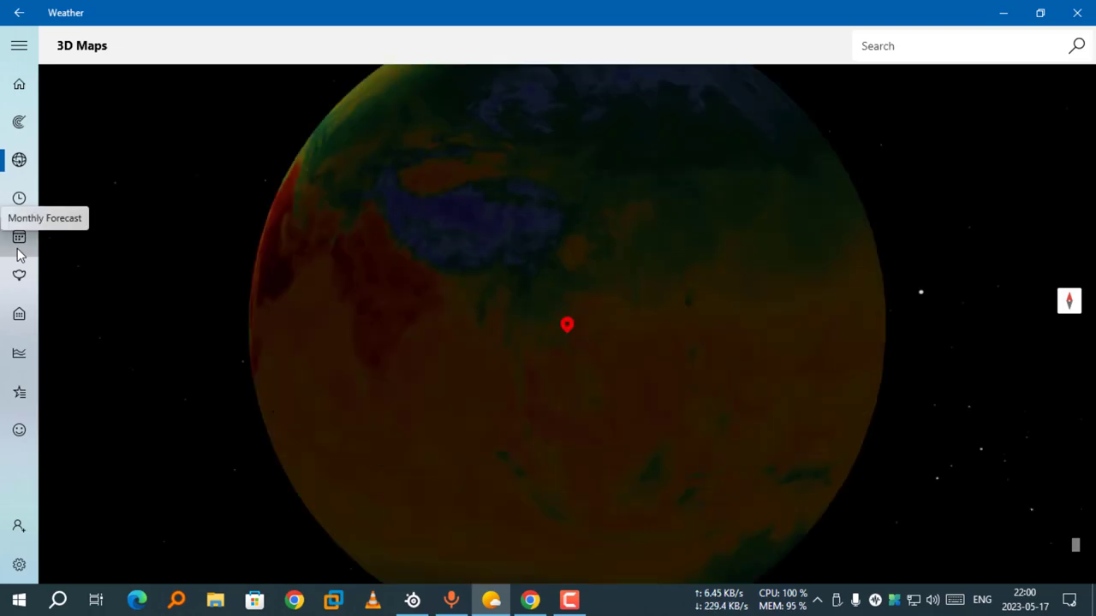
pyautogui.click(18, 236)
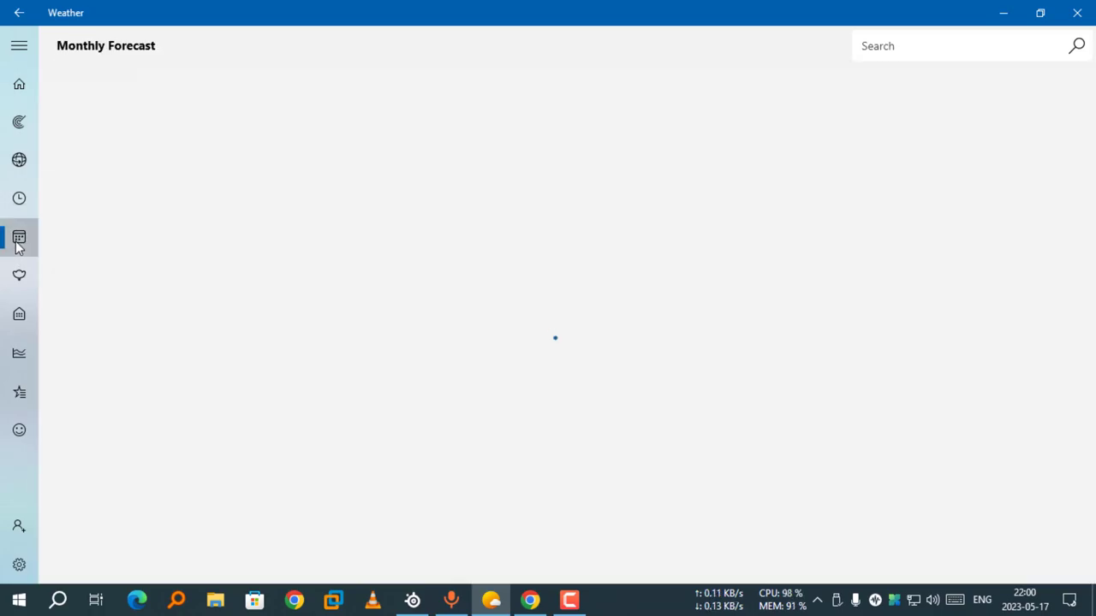
# View May's monthly forecast as a temperature chart, then back as a calendar with its summary.
pyautogui.click(19, 44)
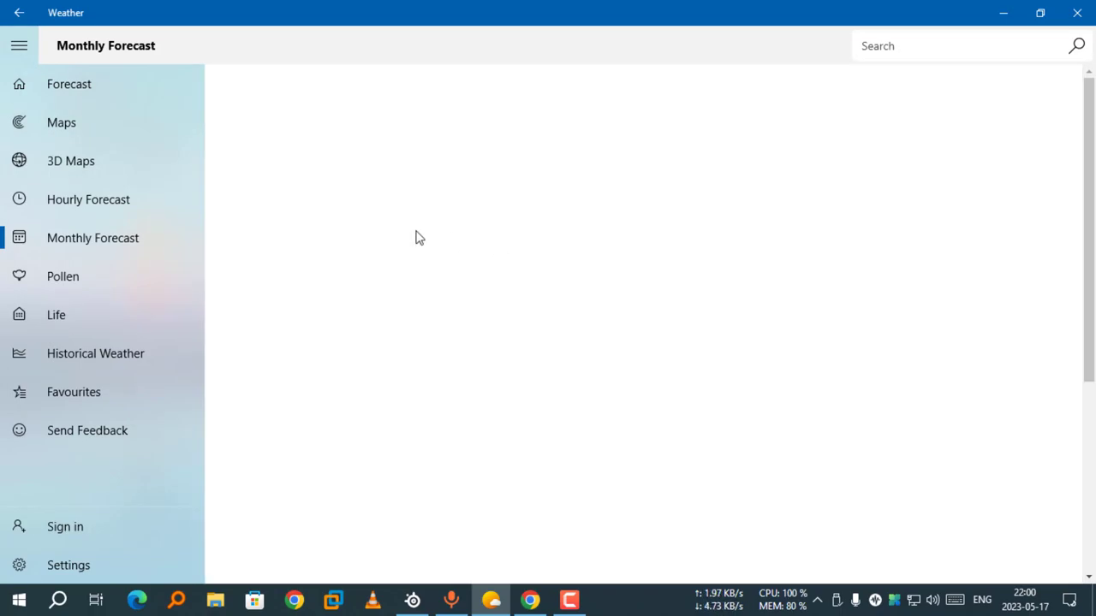
pyautogui.click(93, 237)
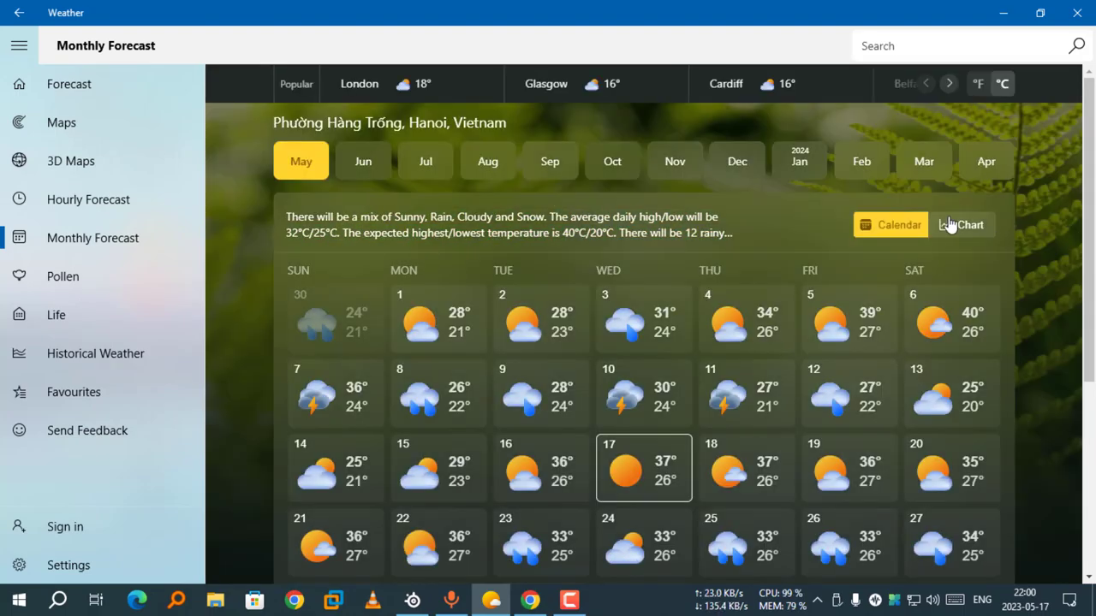
pyautogui.click(962, 224)
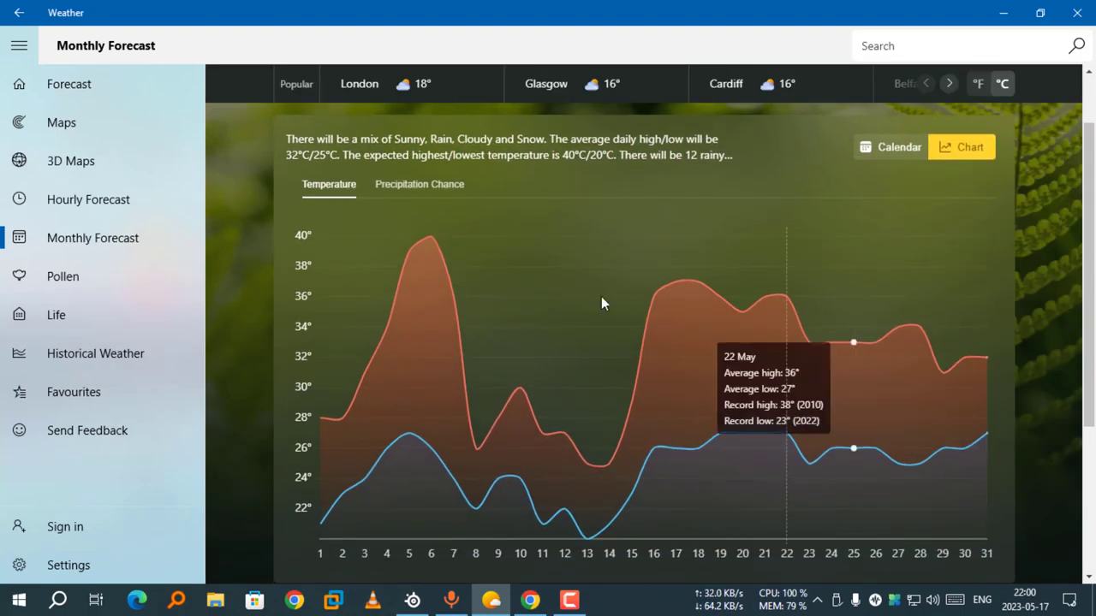
pyautogui.moveTo(675, 302)
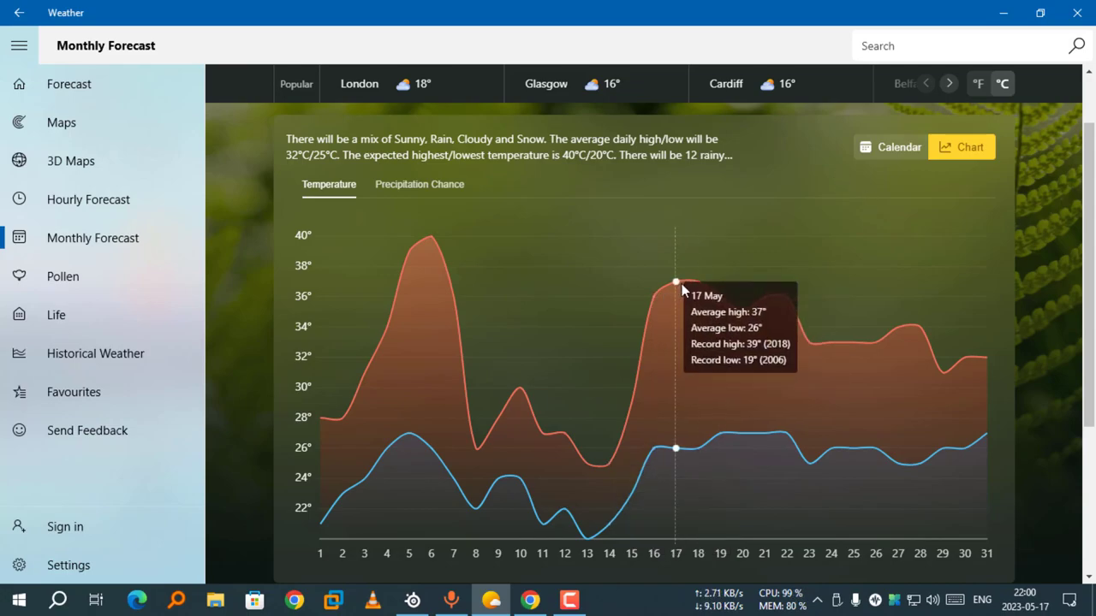
pyautogui.moveTo(791, 324)
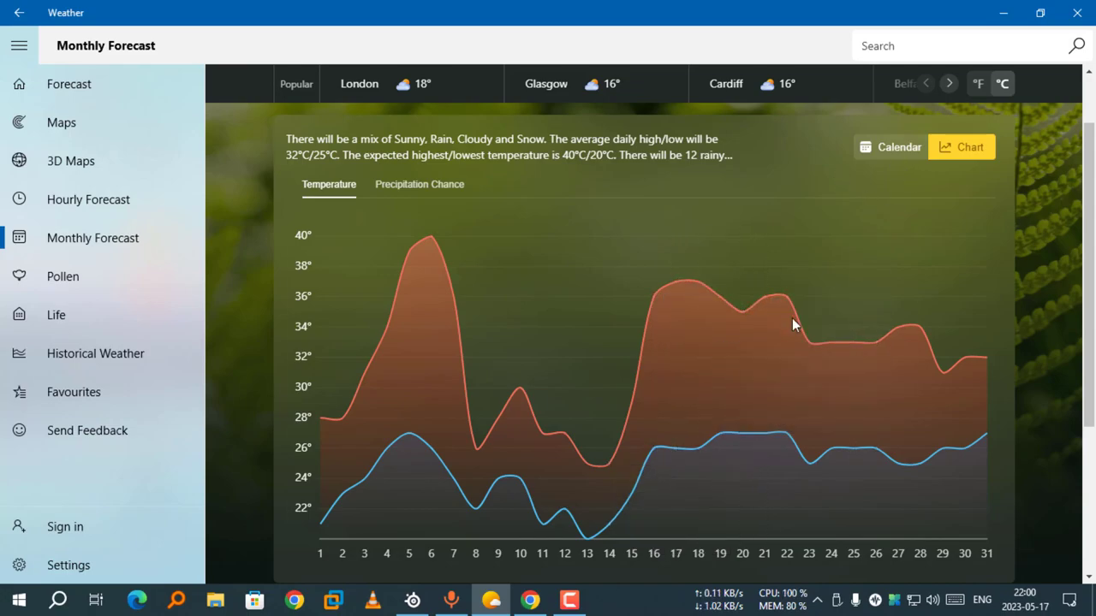
pyautogui.click(891, 148)
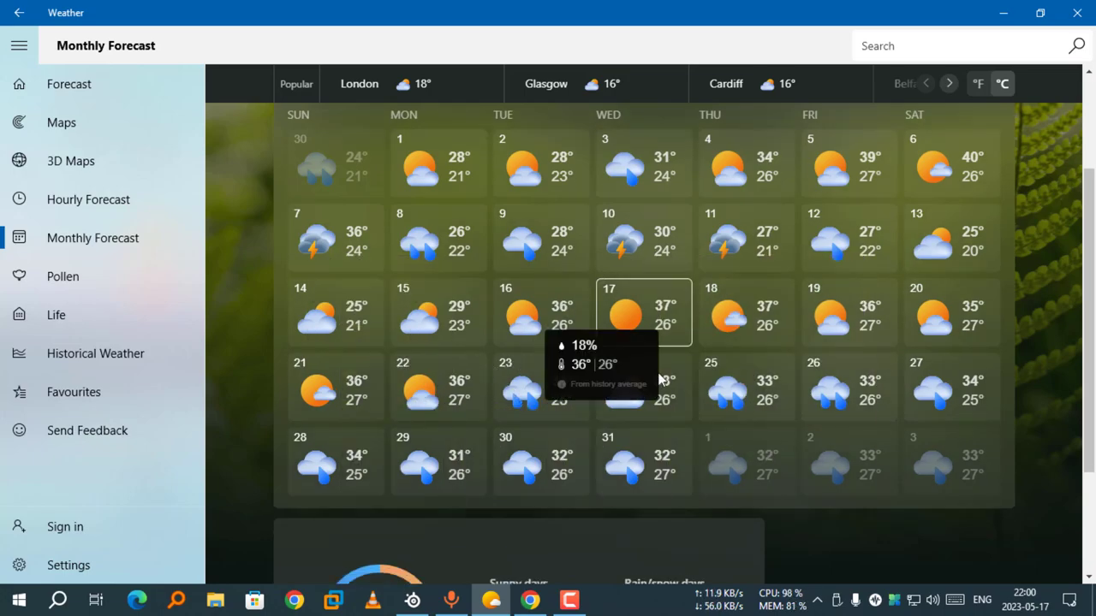
pyautogui.scroll(-3)
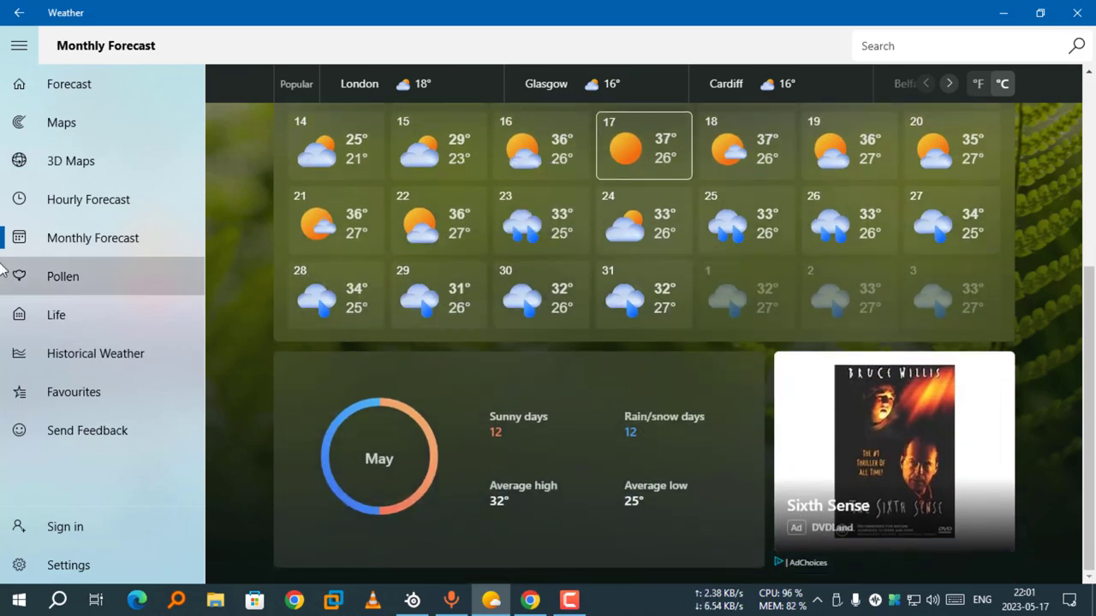
# Go to Hanoi's Pollen page, which reports forecasts unavailable.
pyautogui.click(61, 275)
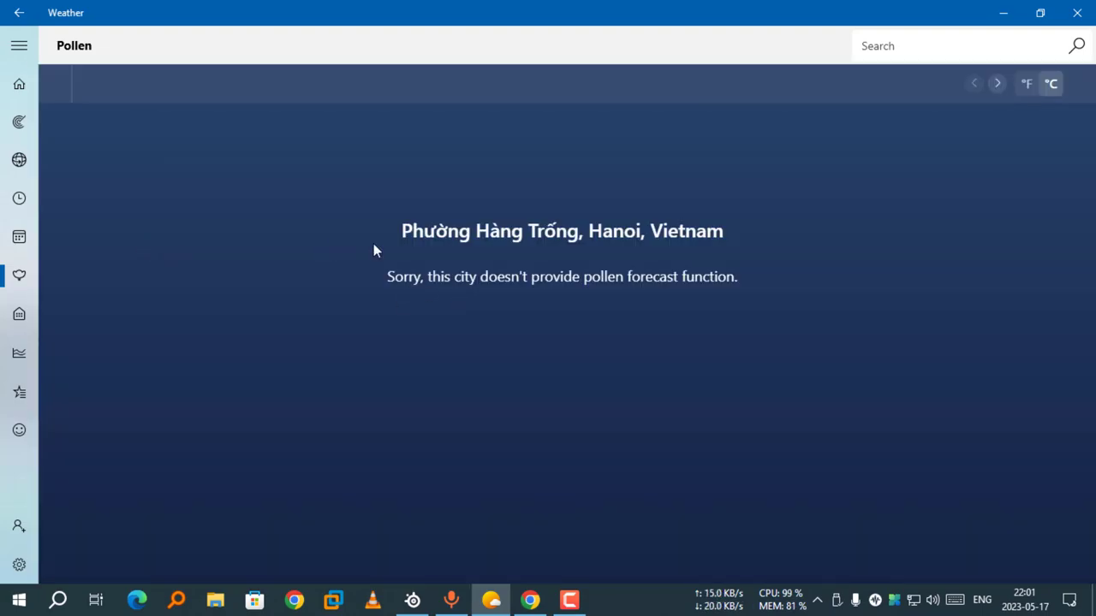
# Browse Hanoi's Life and Historical Weather pages, ending on Favourites.
pyautogui.click(19, 314)
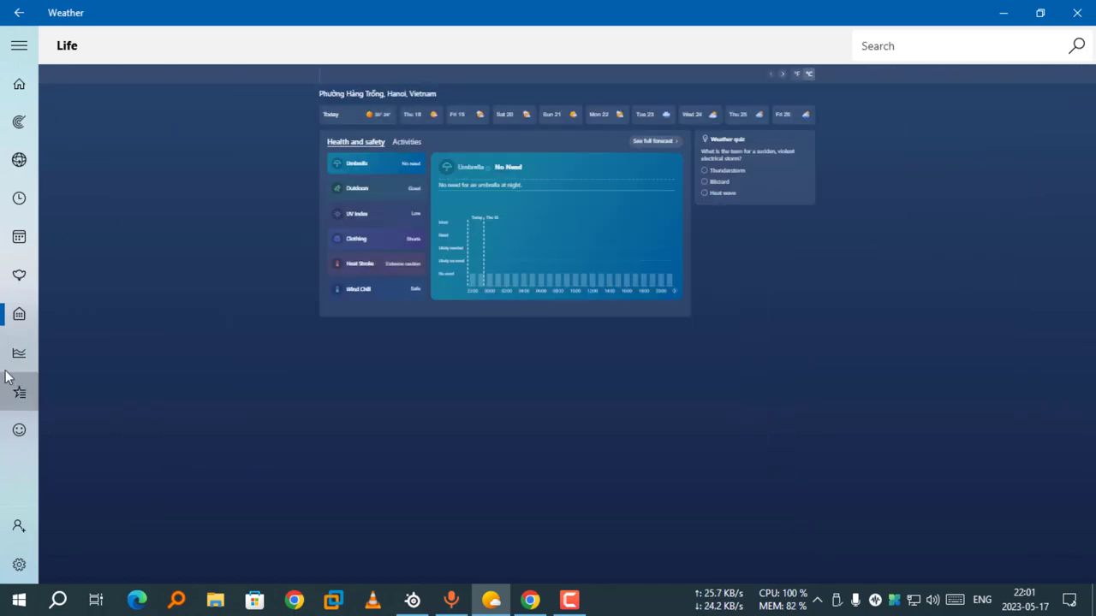
pyautogui.moveTo(19, 353)
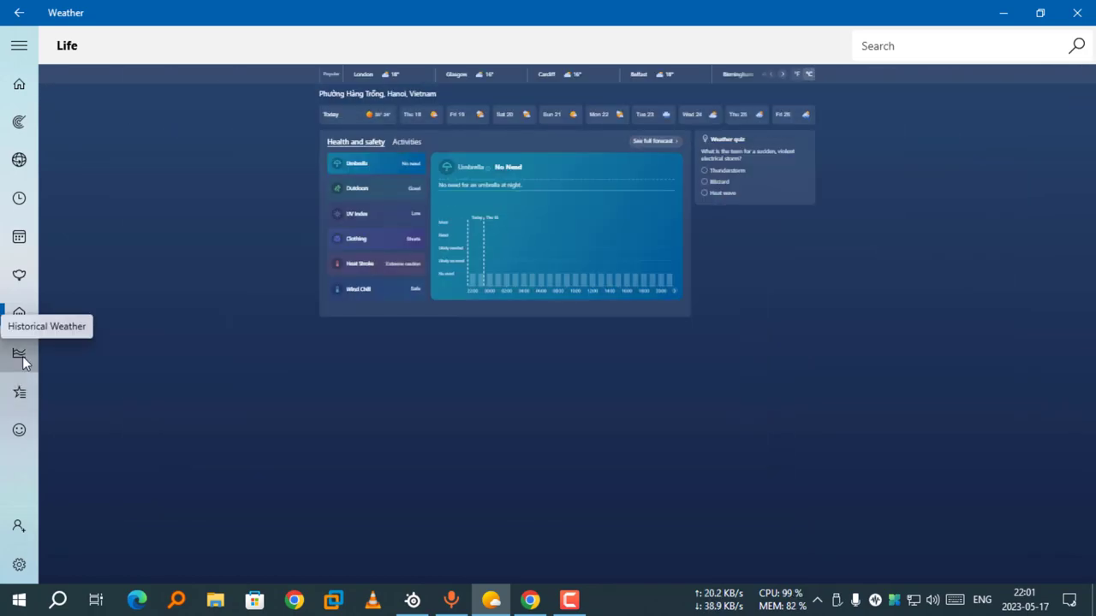
pyautogui.click(19, 353)
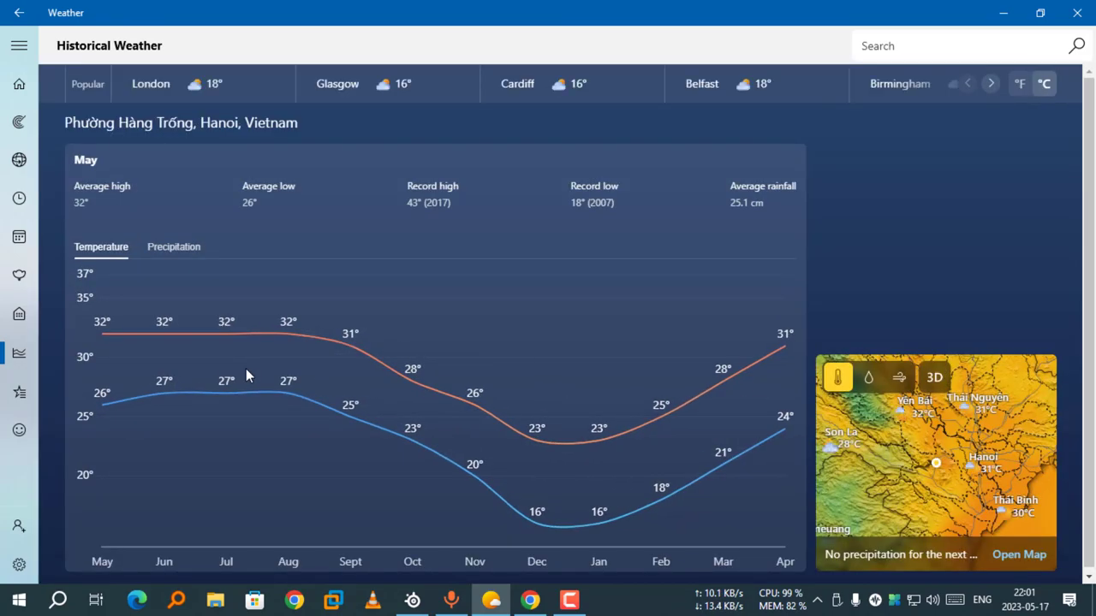
pyautogui.moveTo(164, 392)
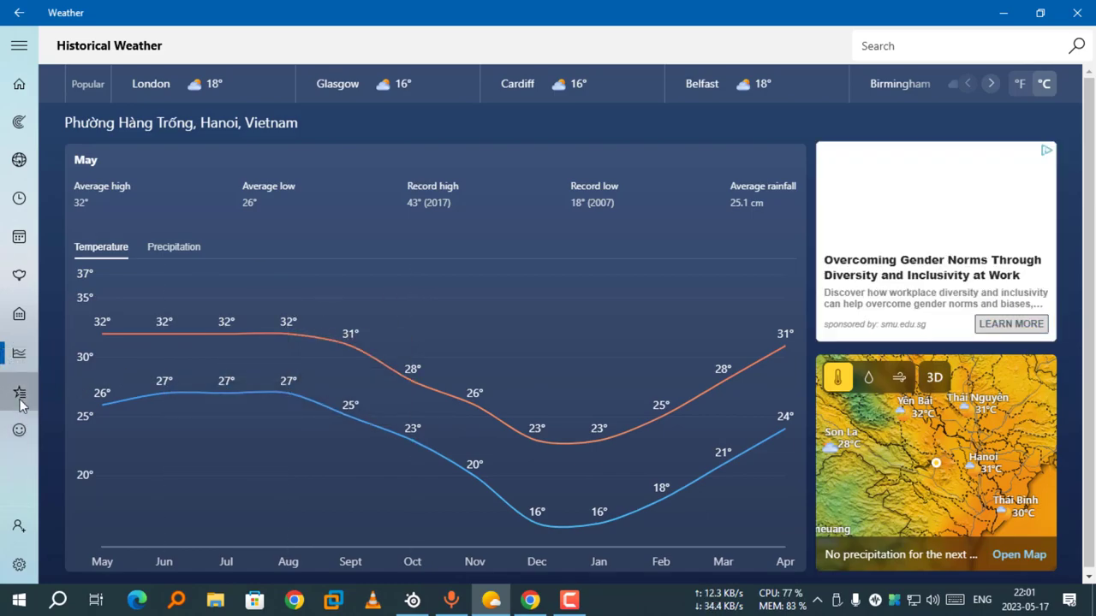
pyautogui.click(19, 393)
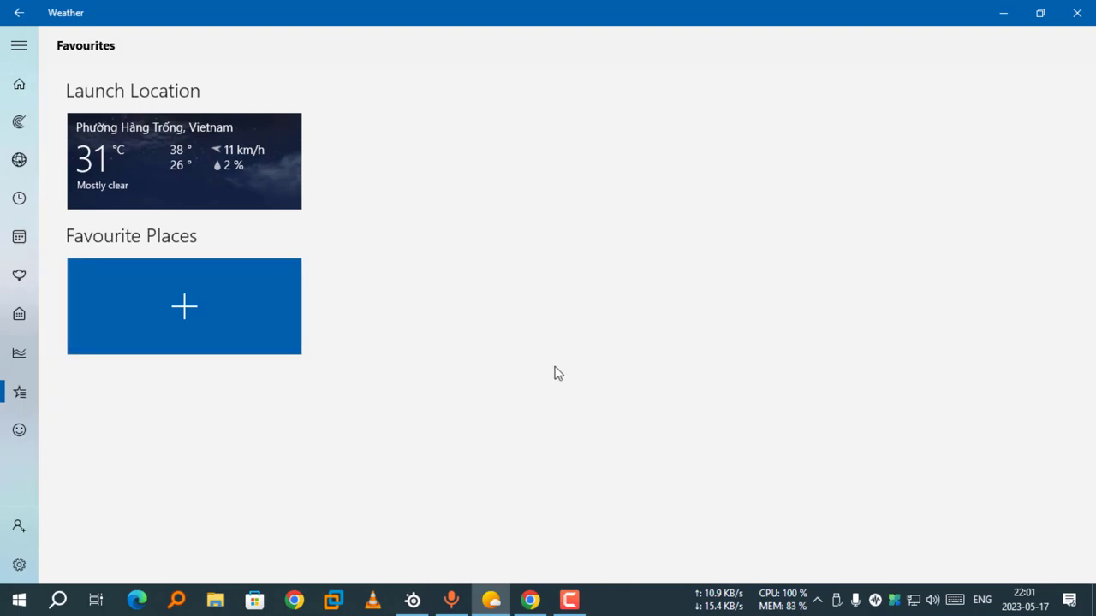
pyautogui.moveTo(148, 428)
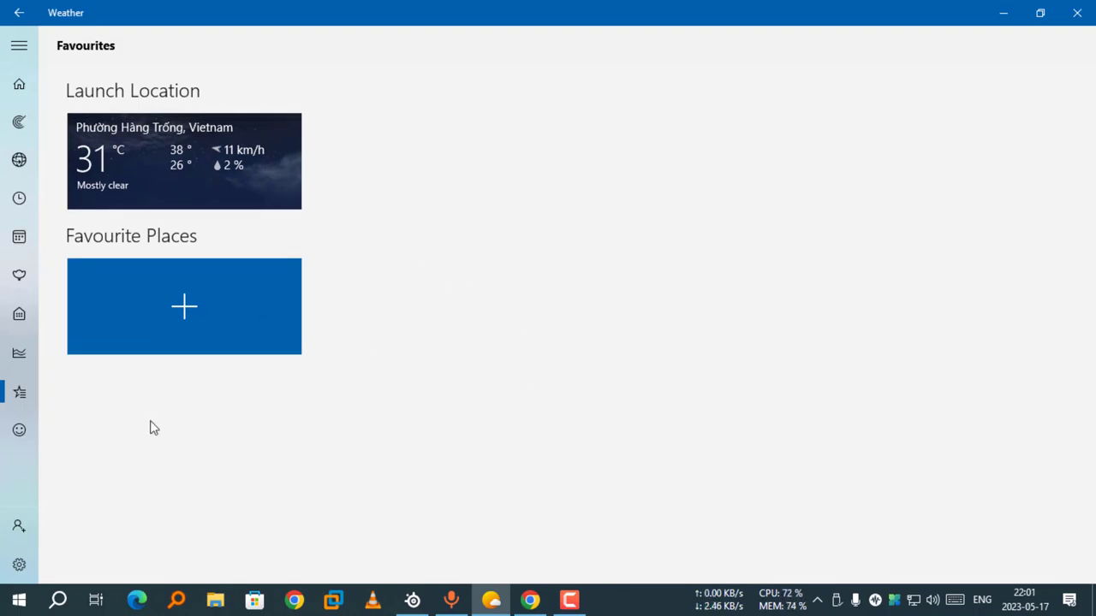
pyautogui.moveTo(432, 370)
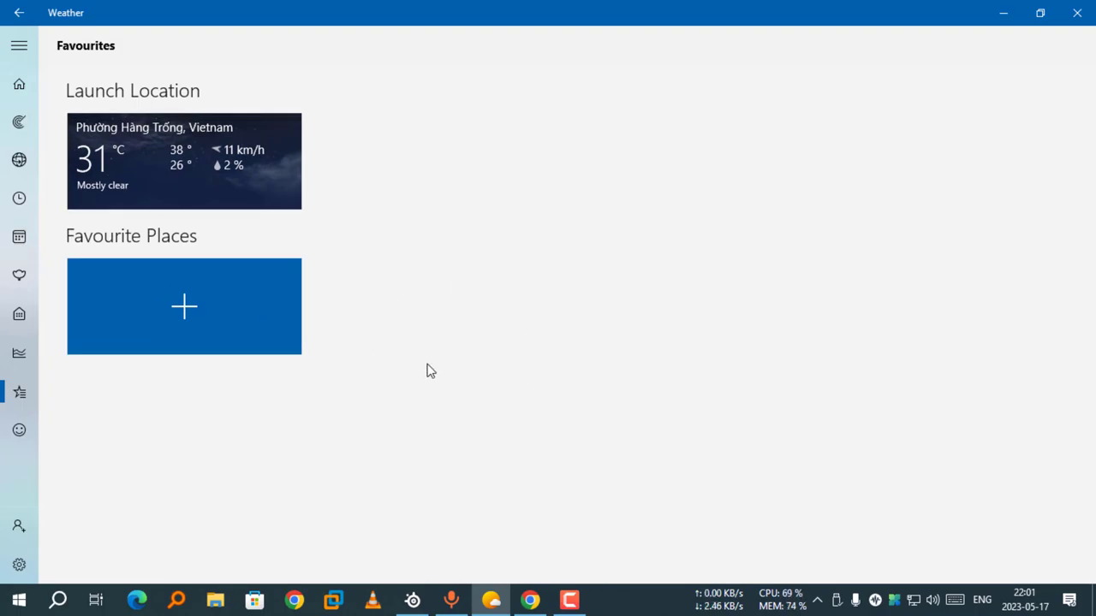
pyautogui.moveTo(361, 370)
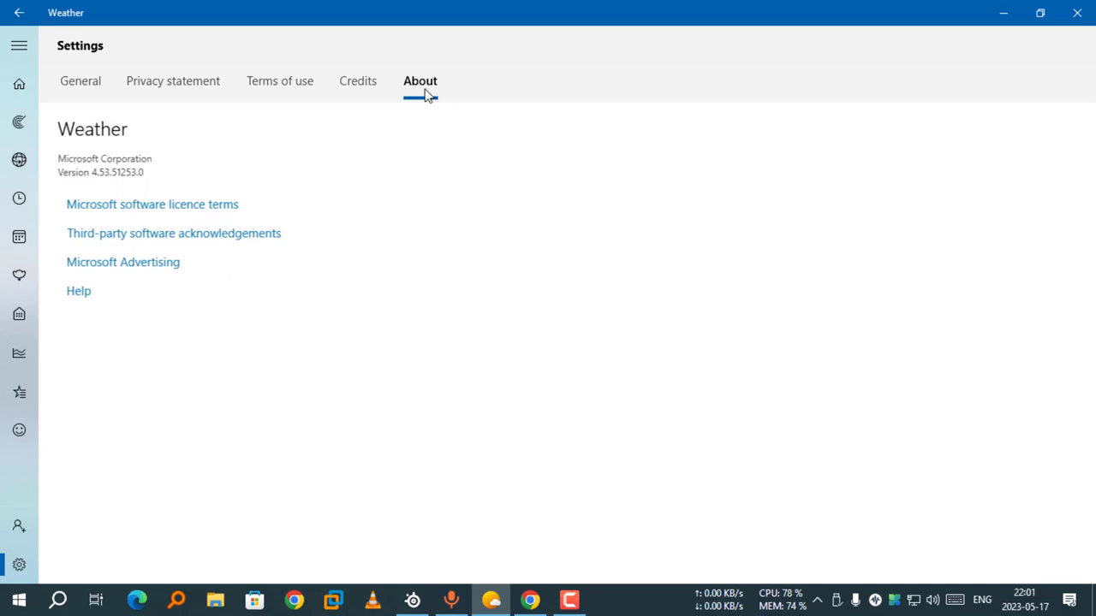
pyautogui.moveTo(230, 149)
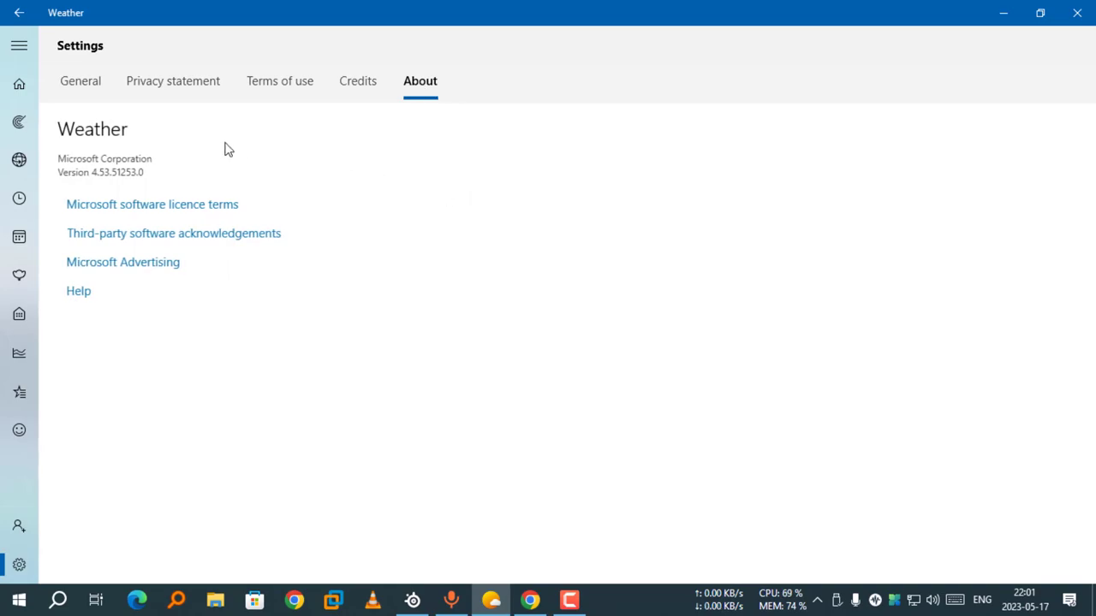
pyautogui.moveTo(145, 144)
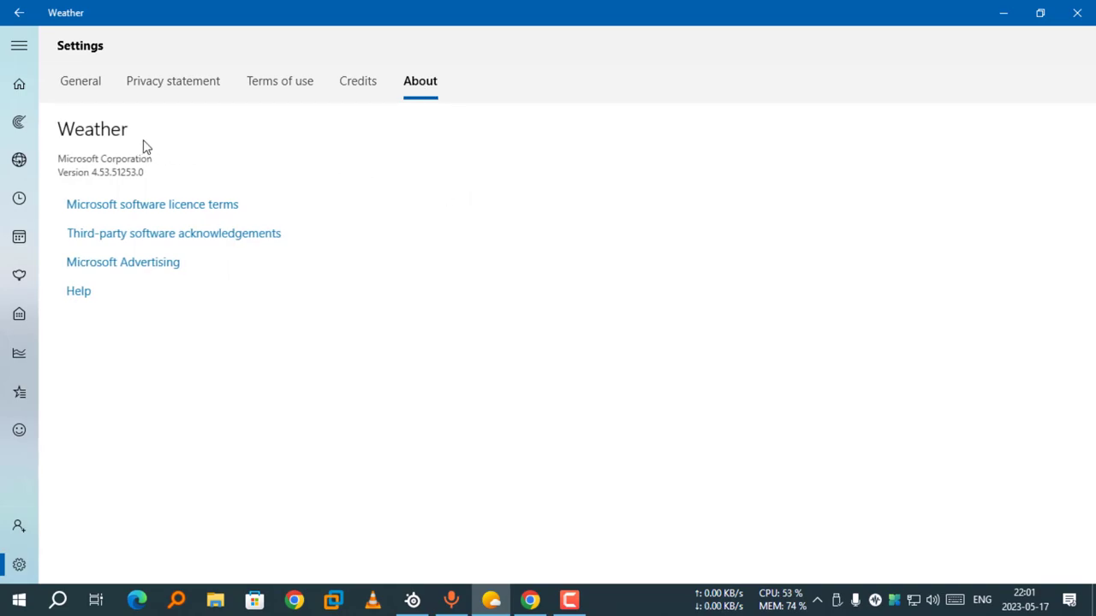
pyautogui.moveTo(229, 187)
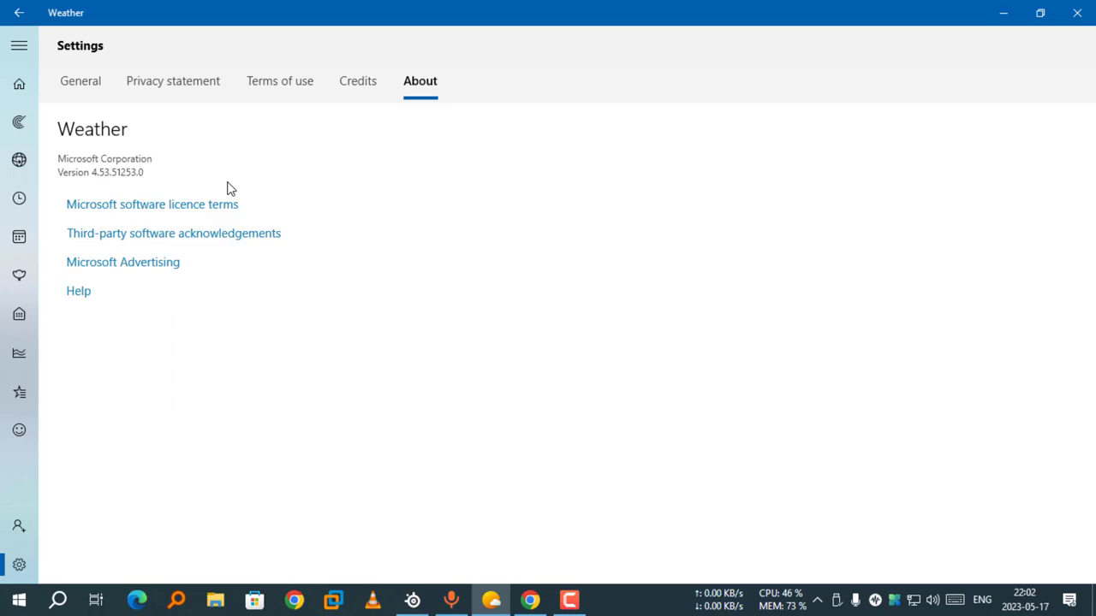
pyautogui.moveTo(469, 219)
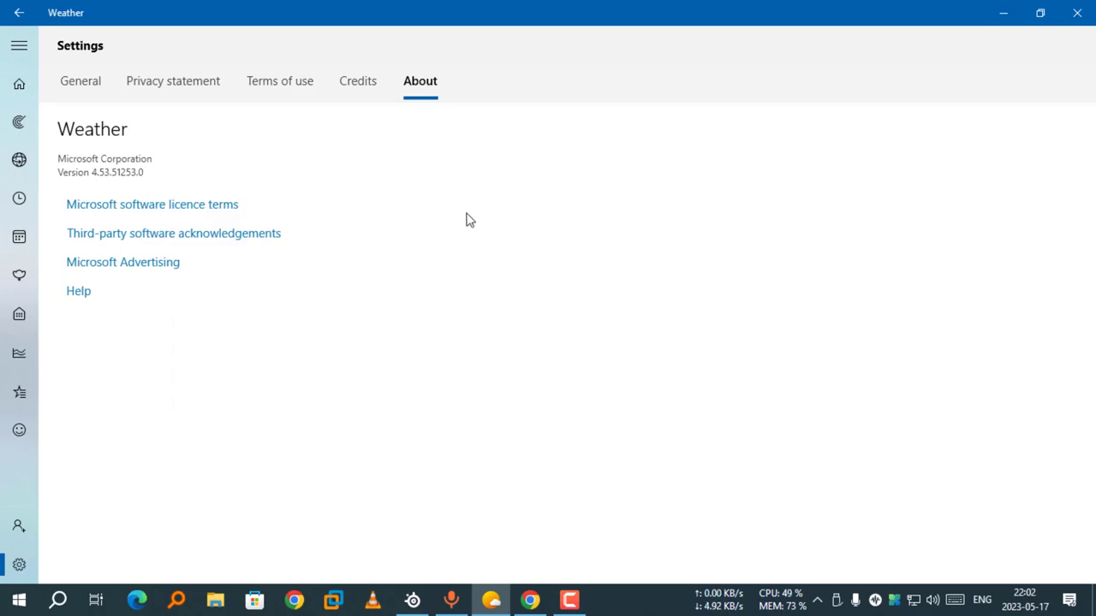
pyautogui.moveTo(432, 311)
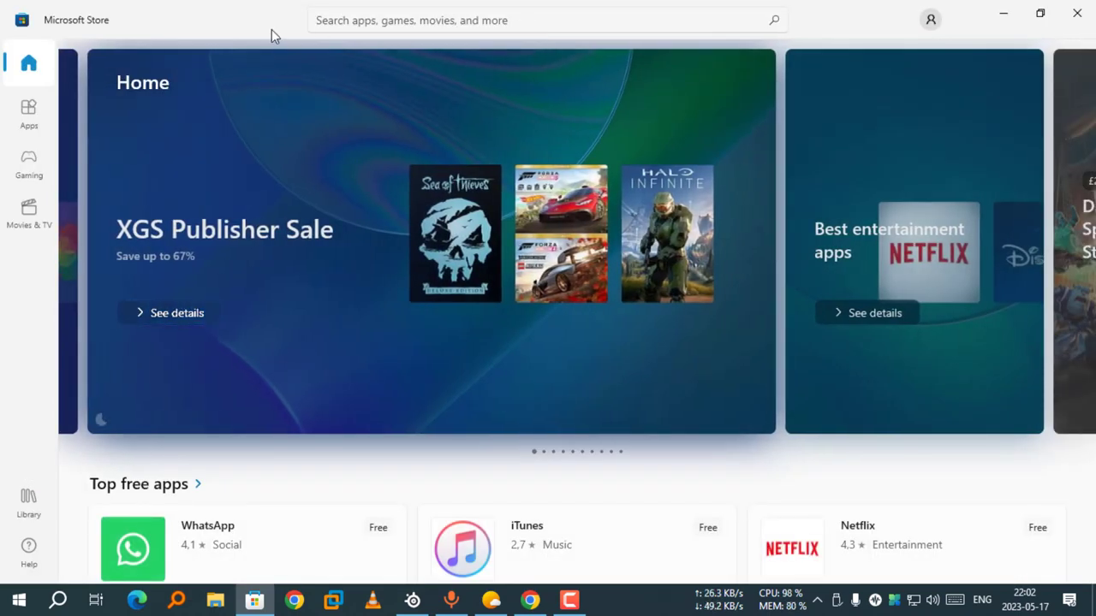
# Search the Store for 'msn weather' and go to the MSN Weather product page.
pyautogui.click(540, 20)
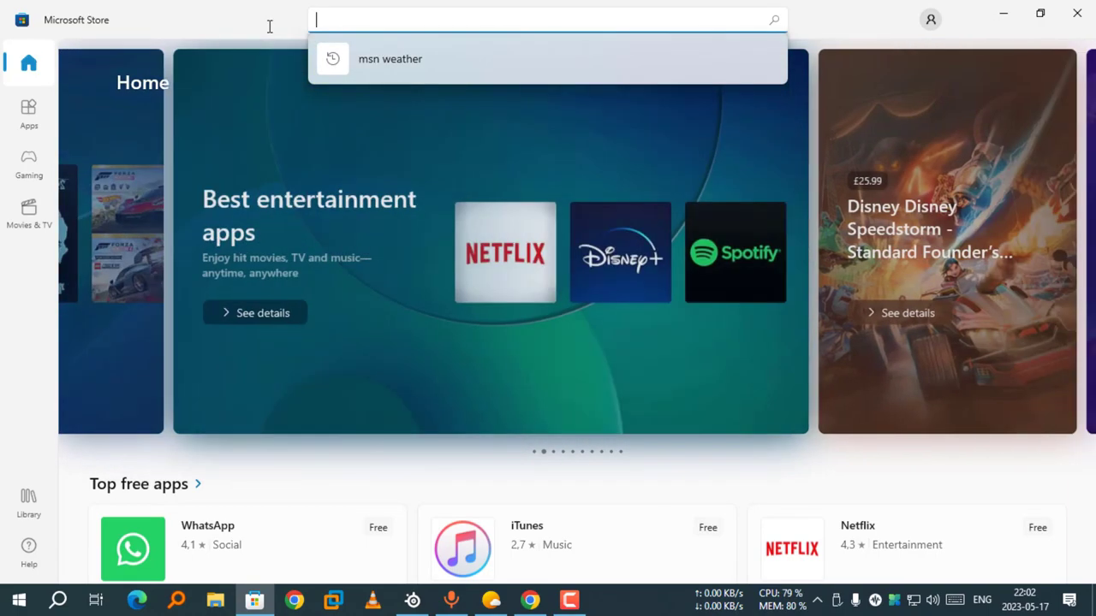
pyautogui.write('m')
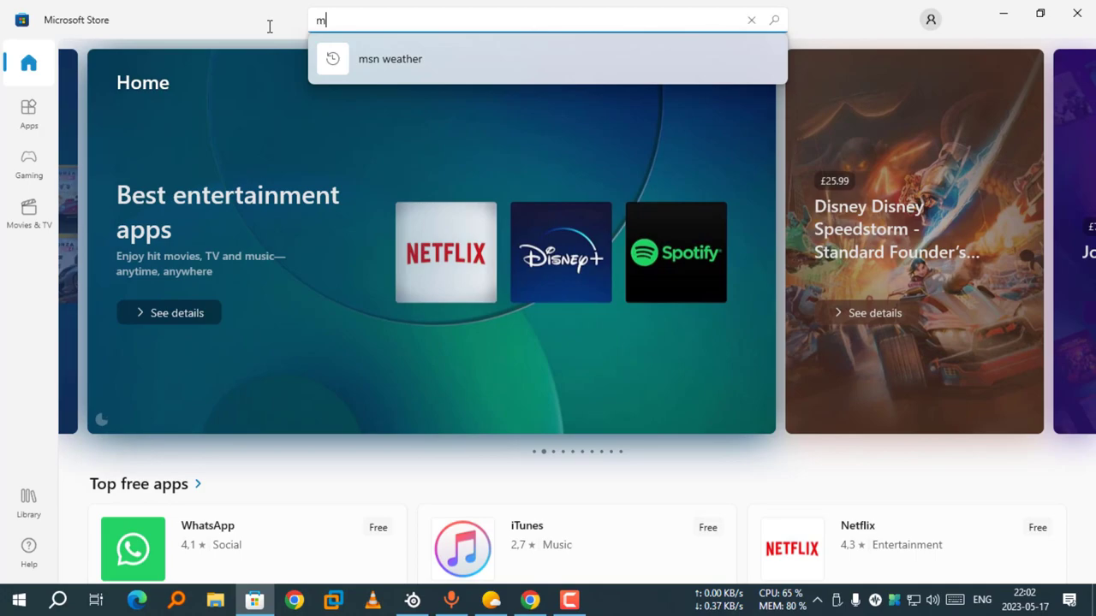
pyautogui.write('sn weat')
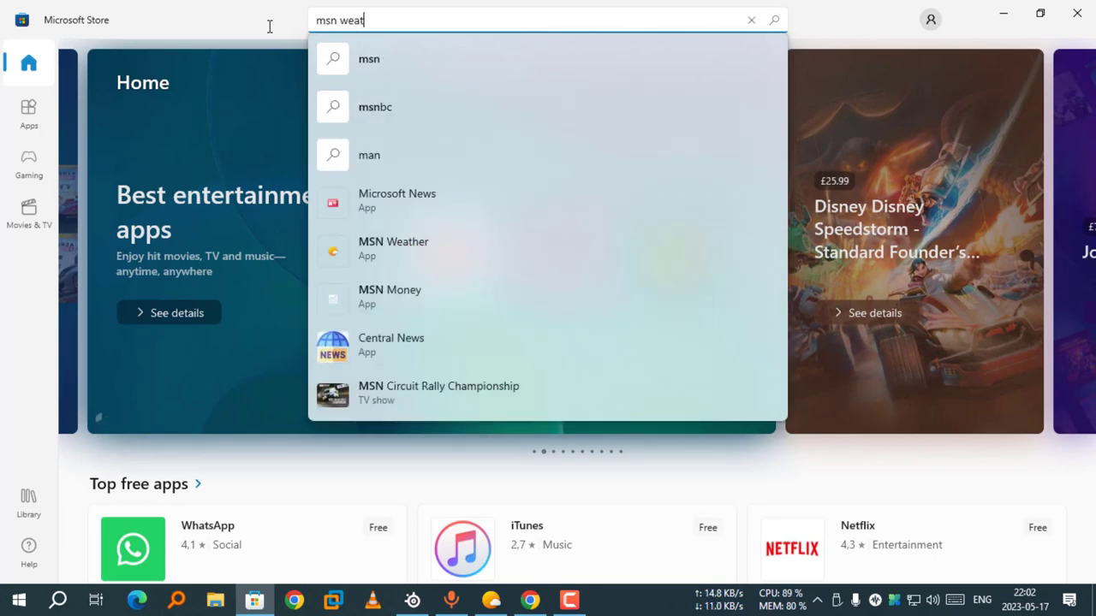
pyautogui.write('her')
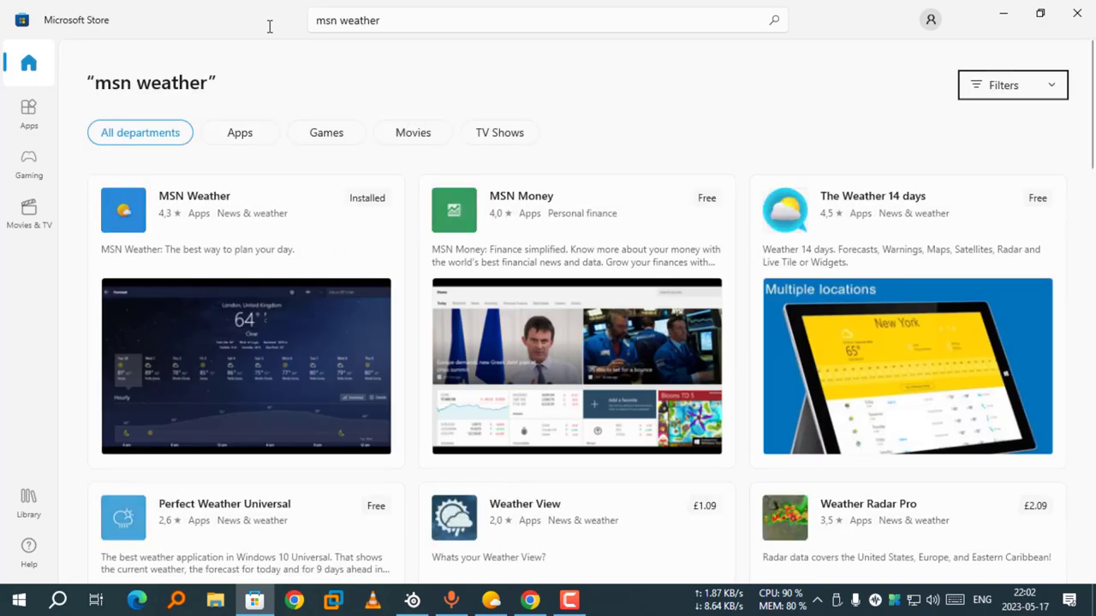
pyautogui.moveTo(389, 165)
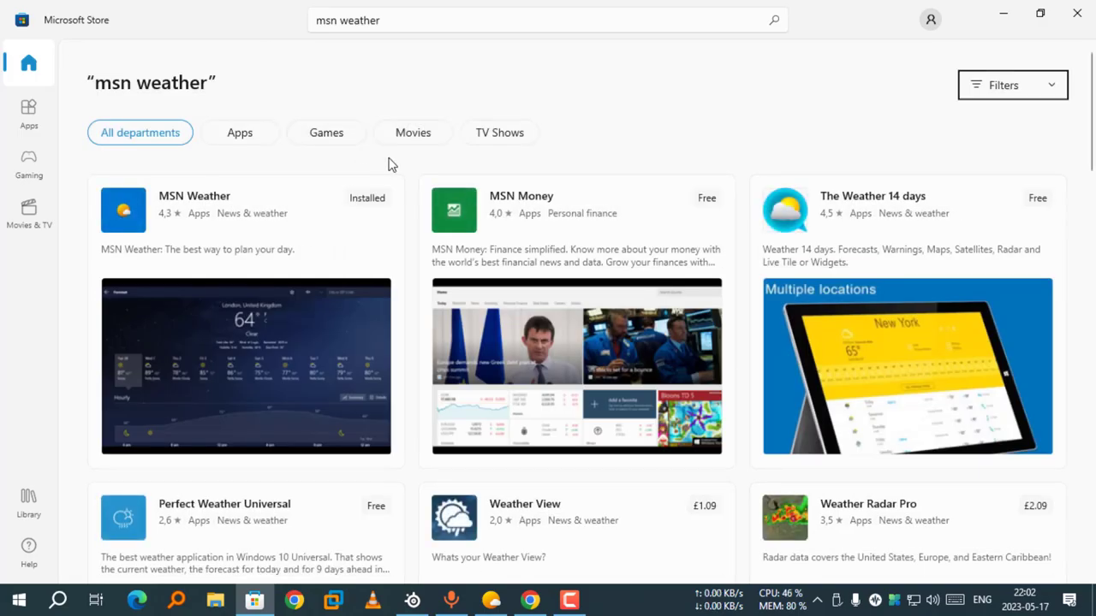
pyautogui.moveTo(407, 175)
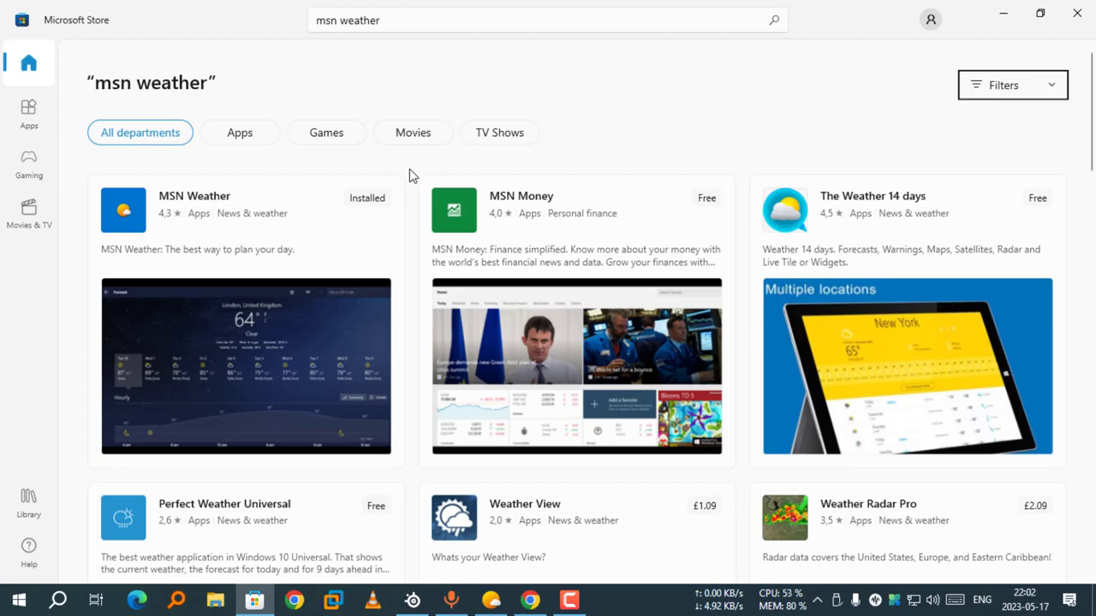
pyautogui.moveTo(404, 181)
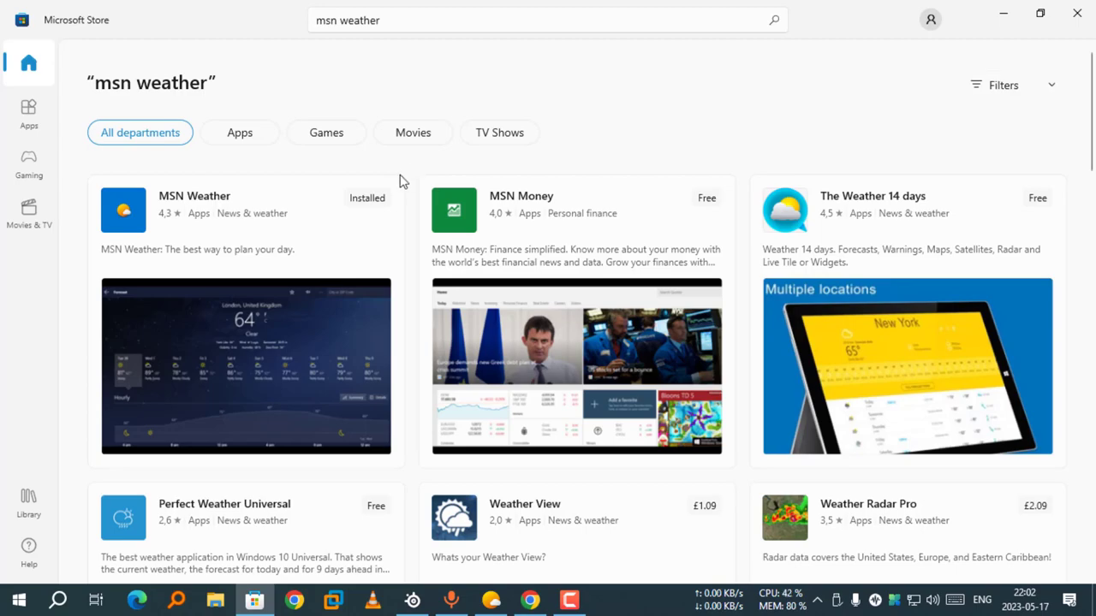
pyautogui.click(196, 195)
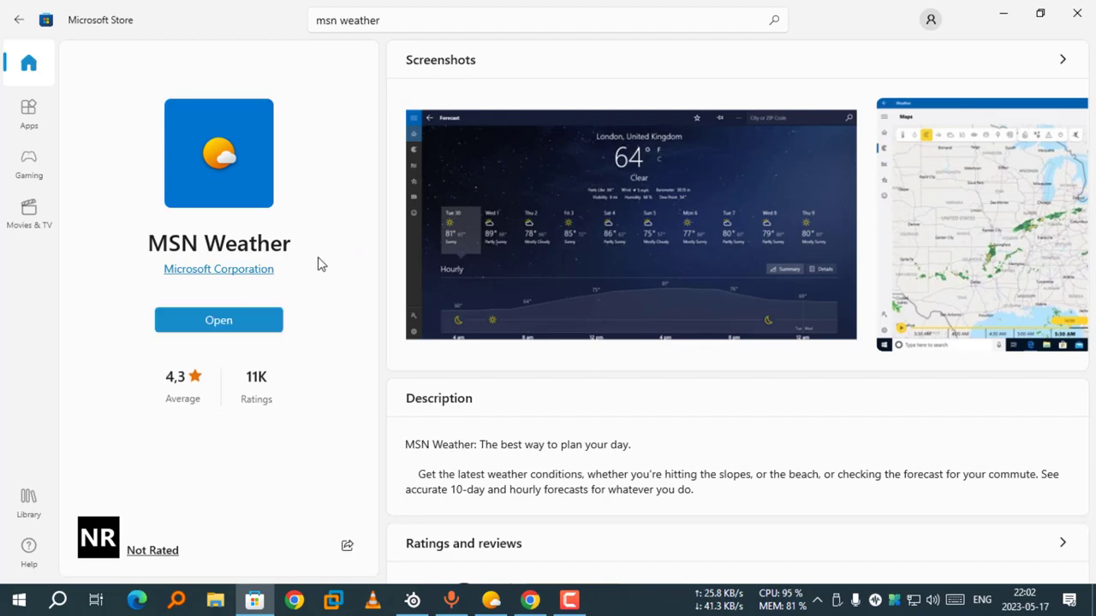
pyautogui.moveTo(325, 284)
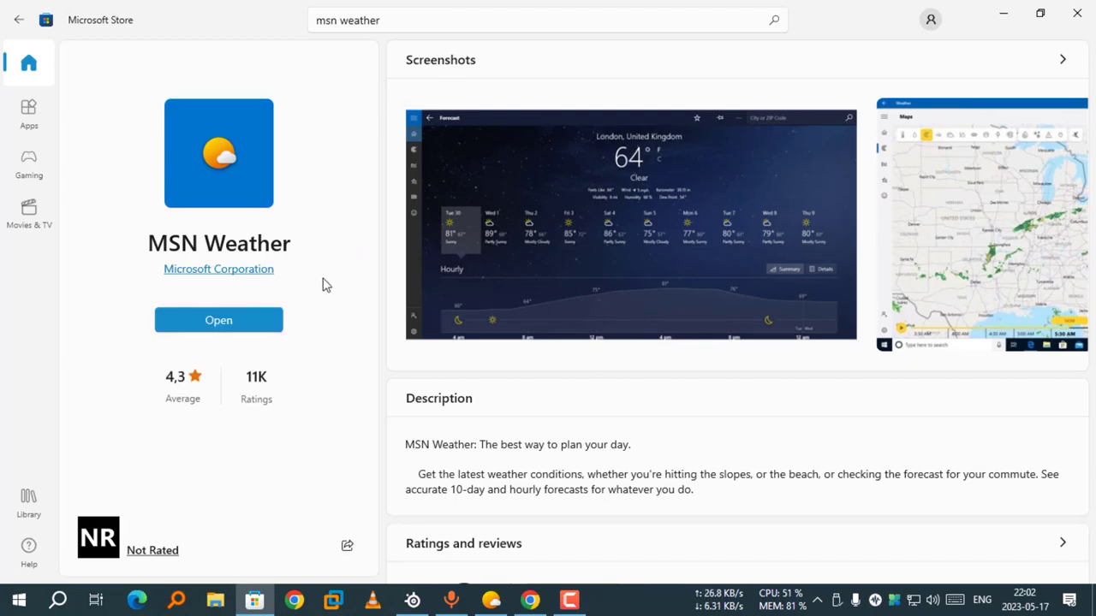
pyautogui.moveTo(557, 489)
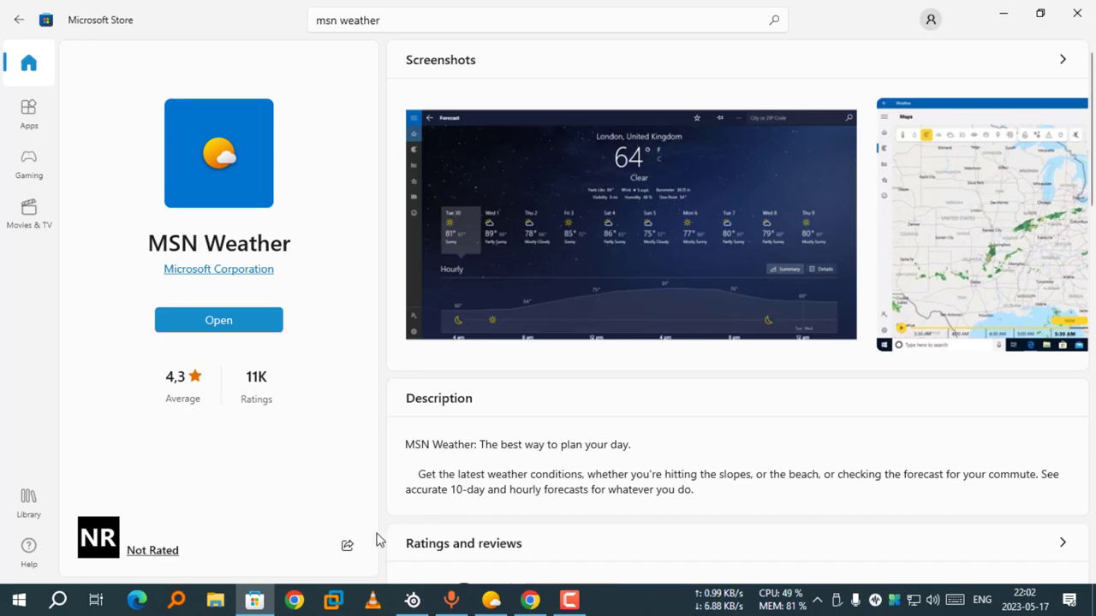
pyautogui.moveTo(368, 548)
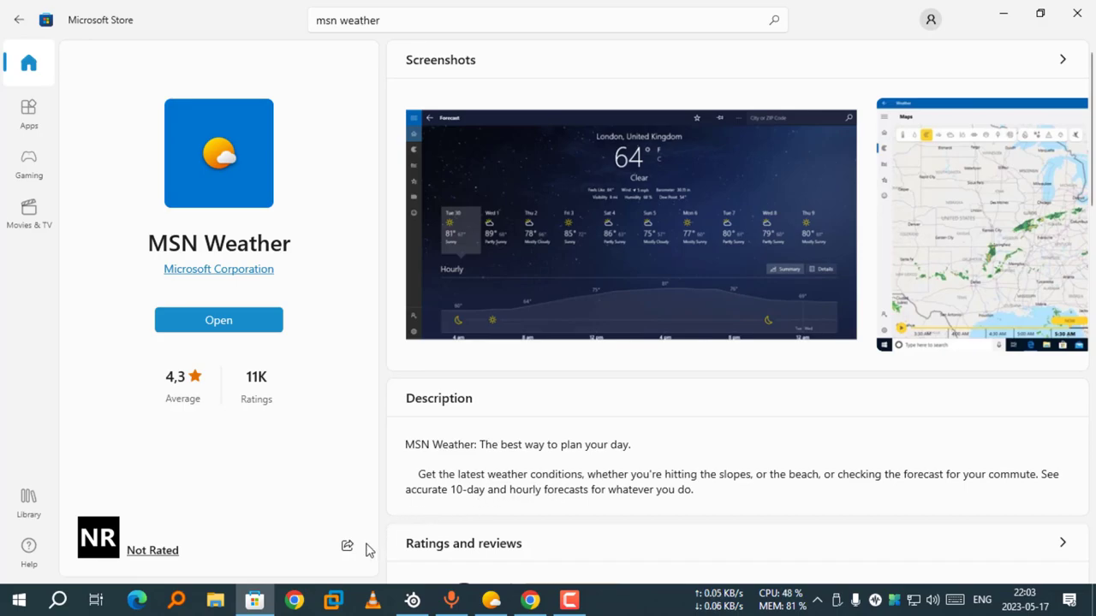
# Copy the MSN Weather page link from the Store's share panel.
pyautogui.click(345, 546)
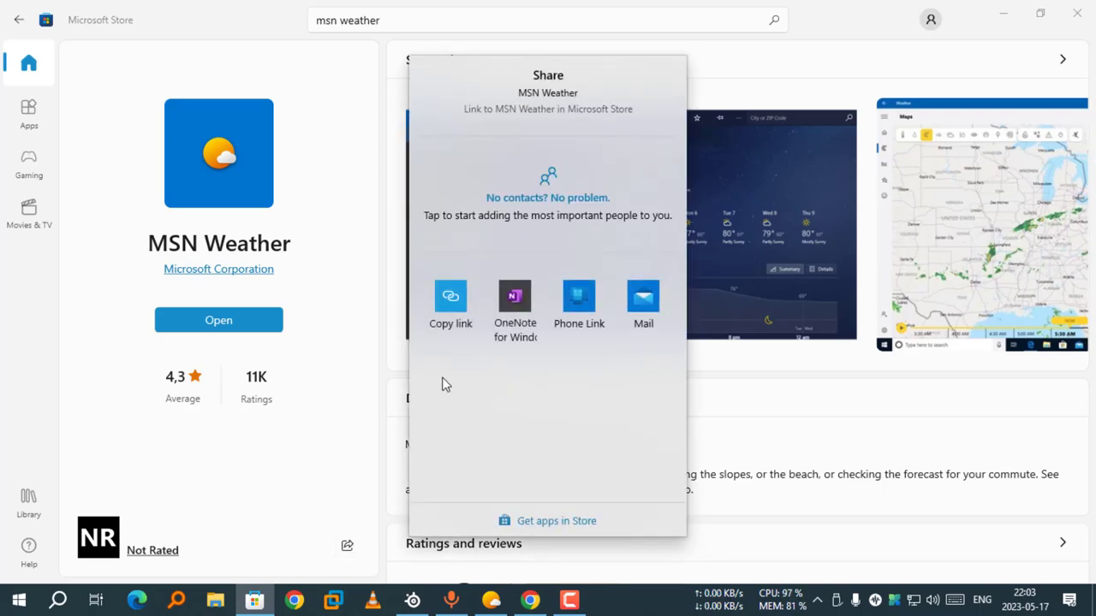
pyautogui.moveTo(450, 308)
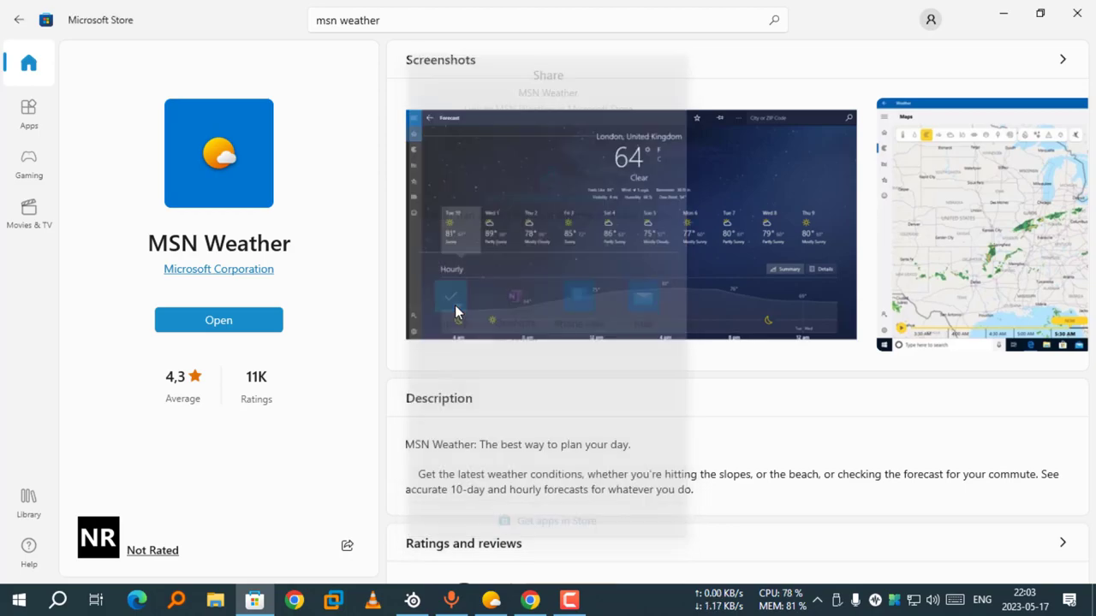
pyautogui.click(530, 600)
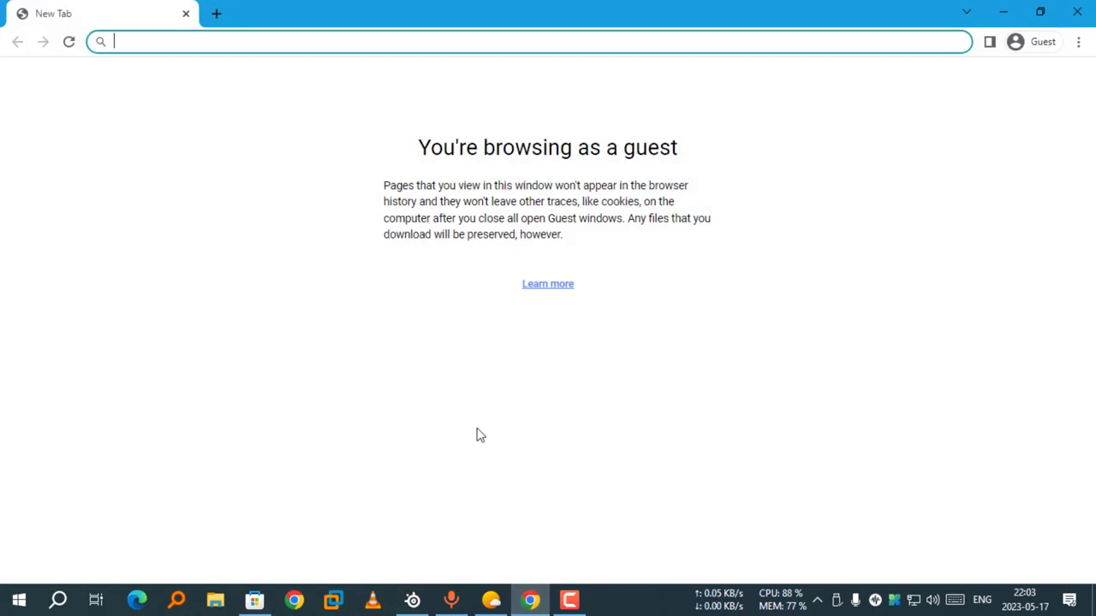
pyautogui.moveTo(448, 305)
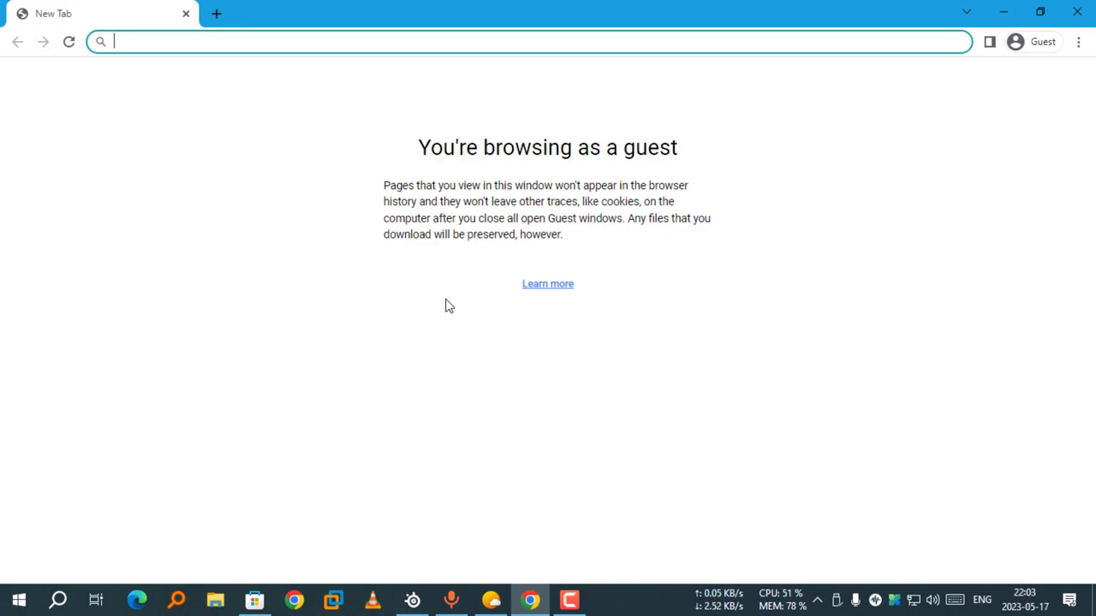
# Navigate the Chrome guest tab to store.rg-adguard.net.
pyautogui.write('store.')
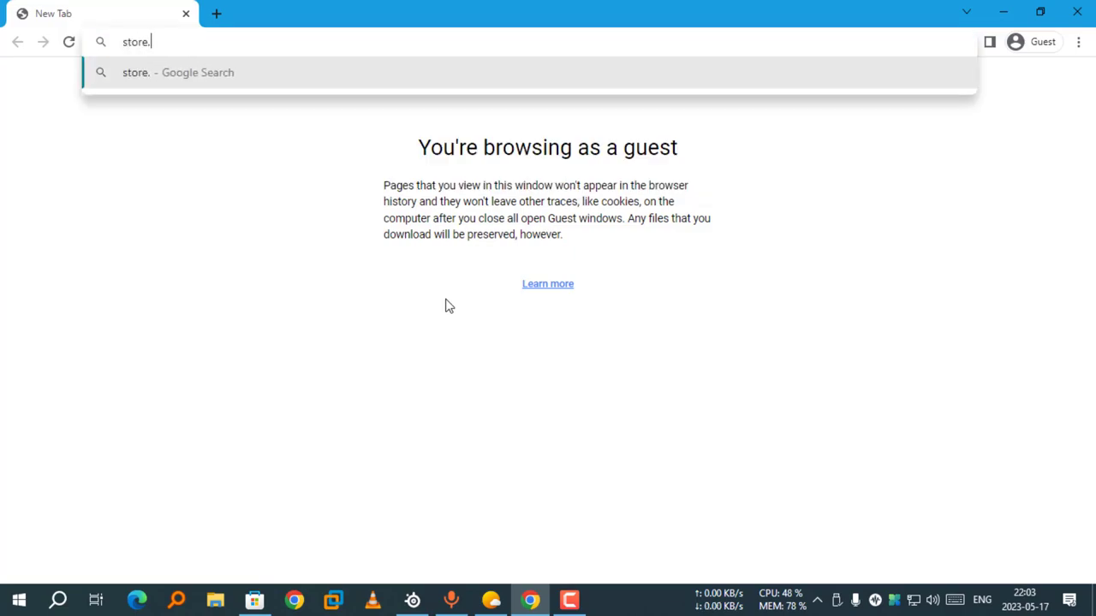
pyautogui.write('r')
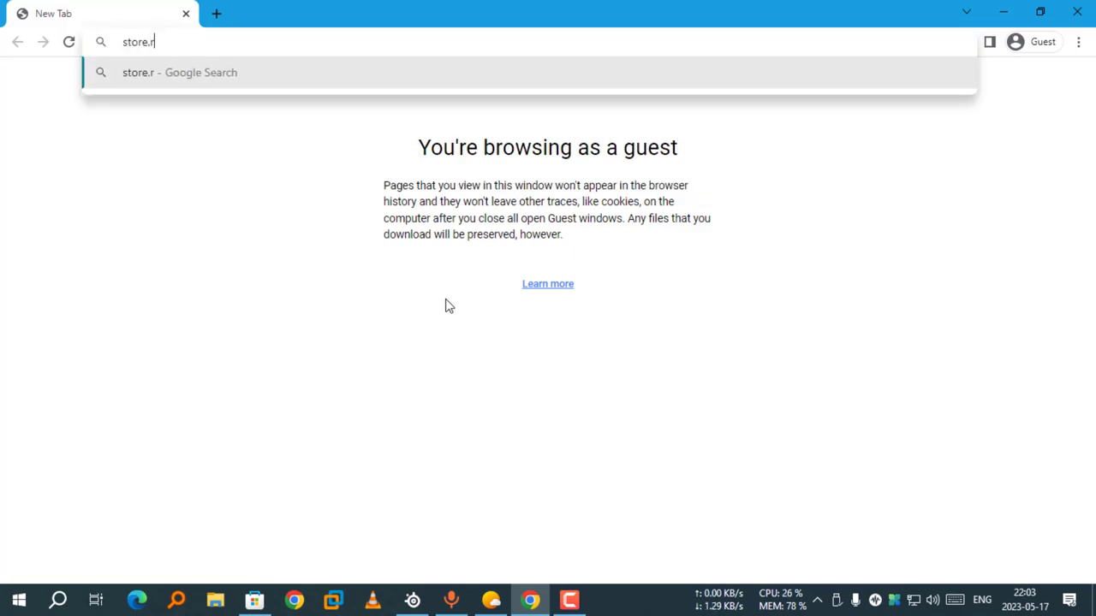
pyautogui.write('g')
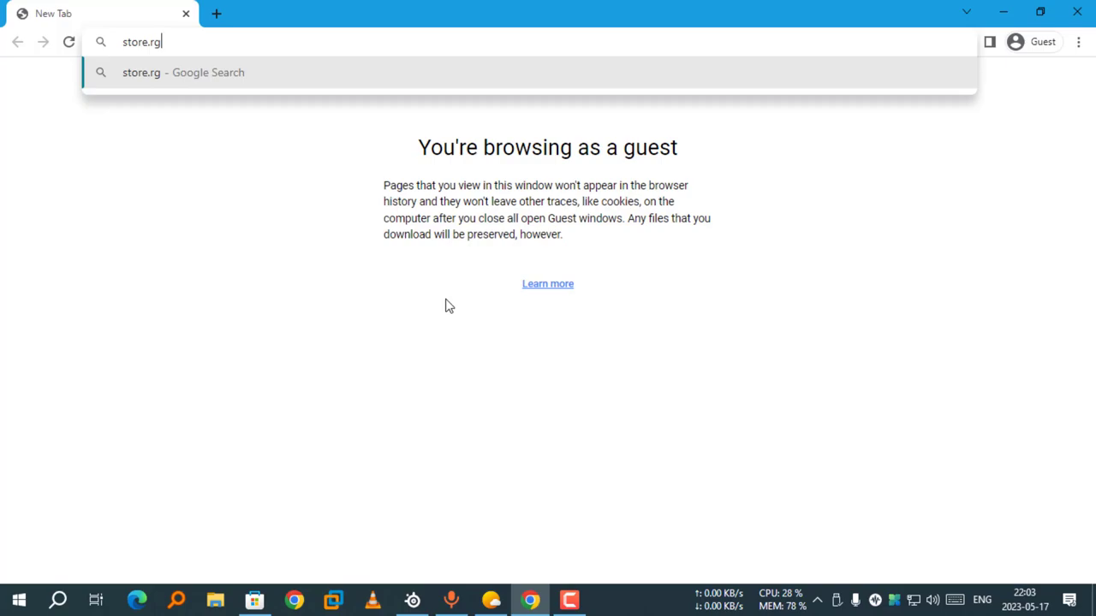
pyautogui.write('-adgi')
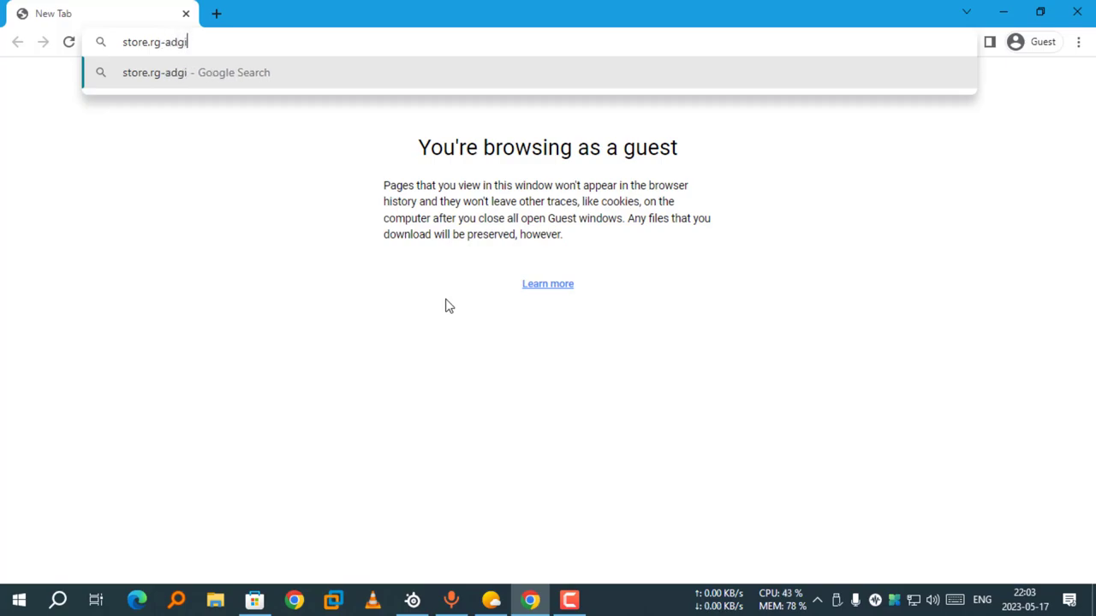
pyautogui.write('ard')
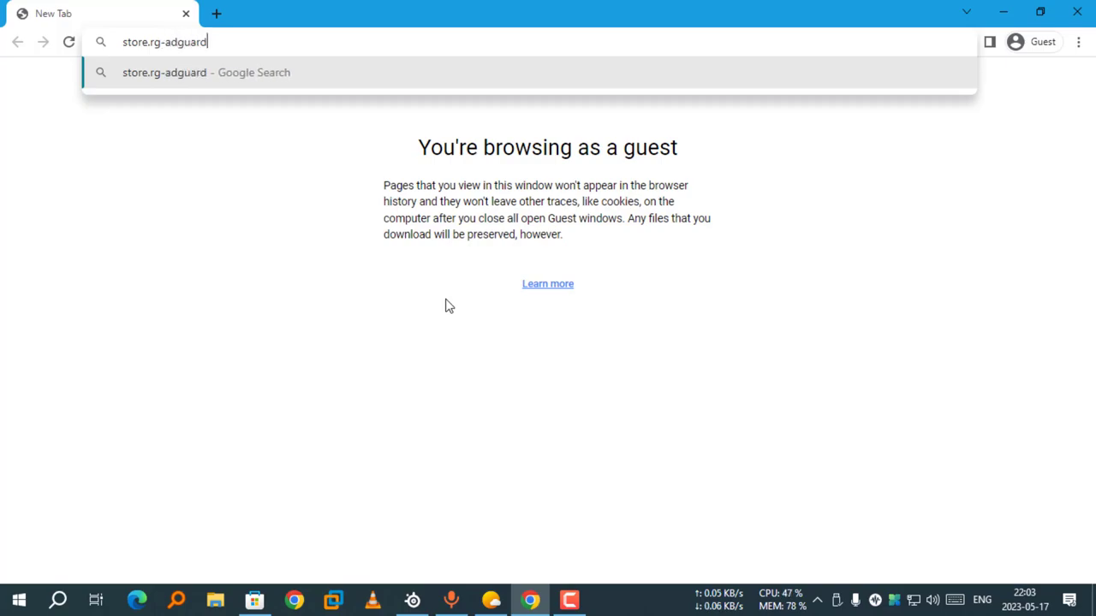
pyautogui.write('.')
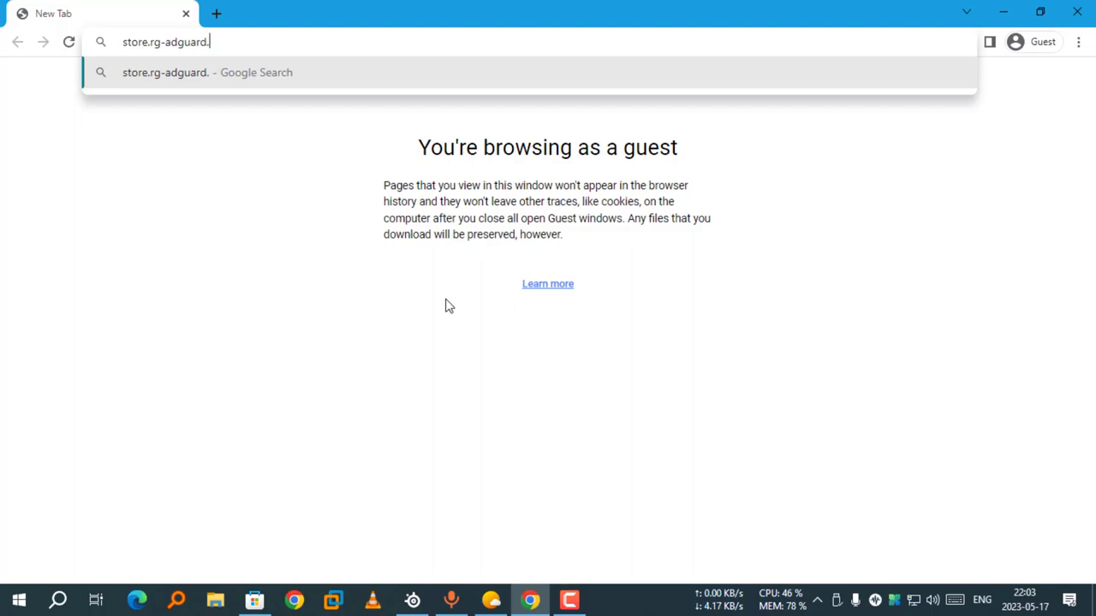
pyautogui.write('net')
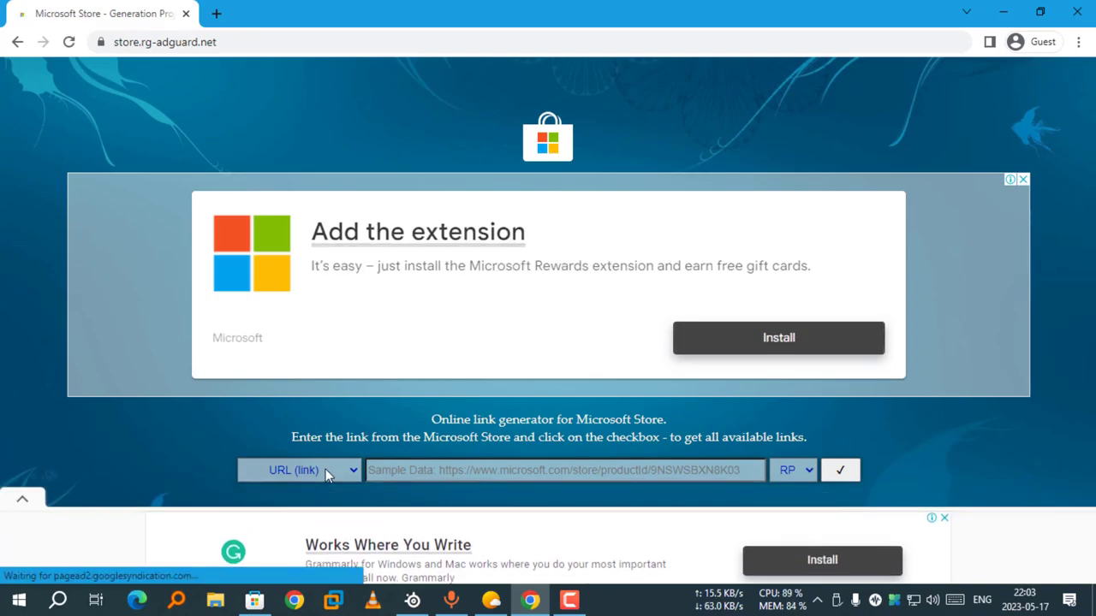
pyautogui.moveTo(325, 472)
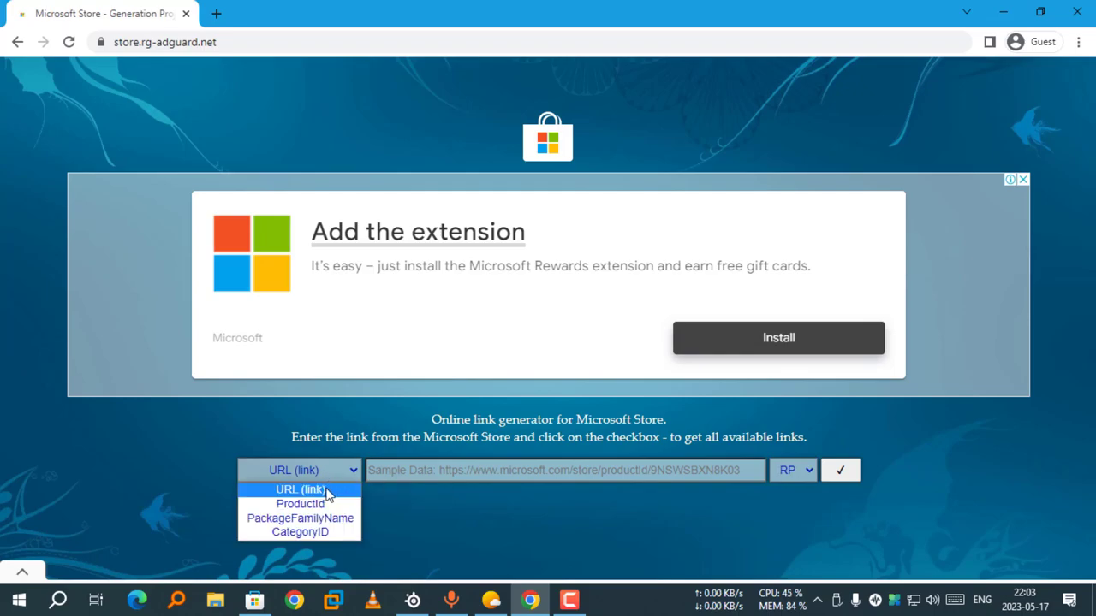
# Paste the MSN Weather store link as URL input, choose Retail and generate the package links.
pyautogui.click(301, 490)
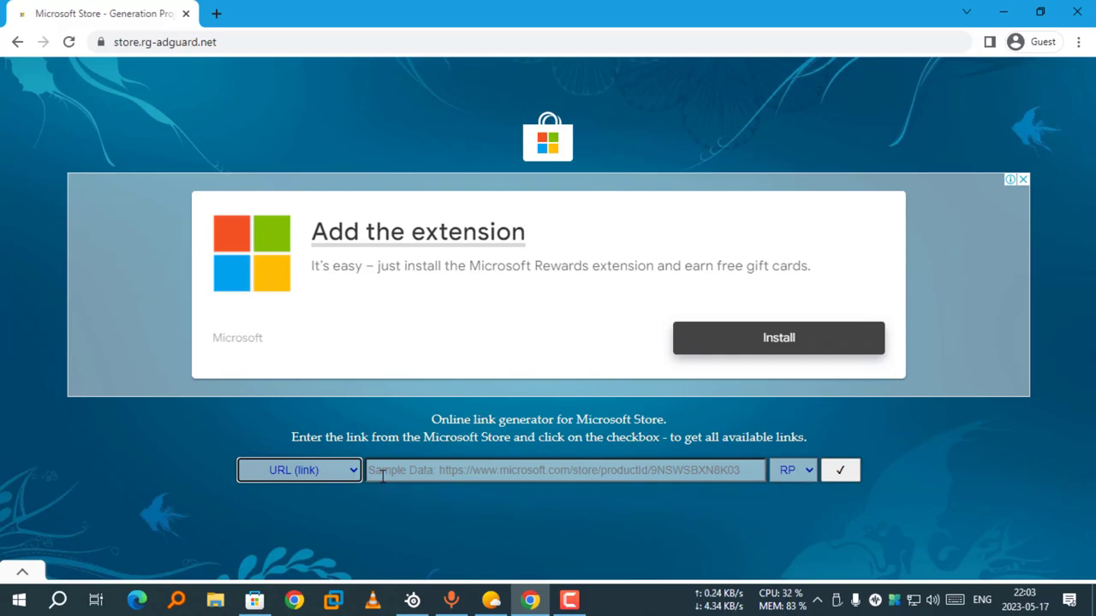
pyautogui.rightClick(381, 469)
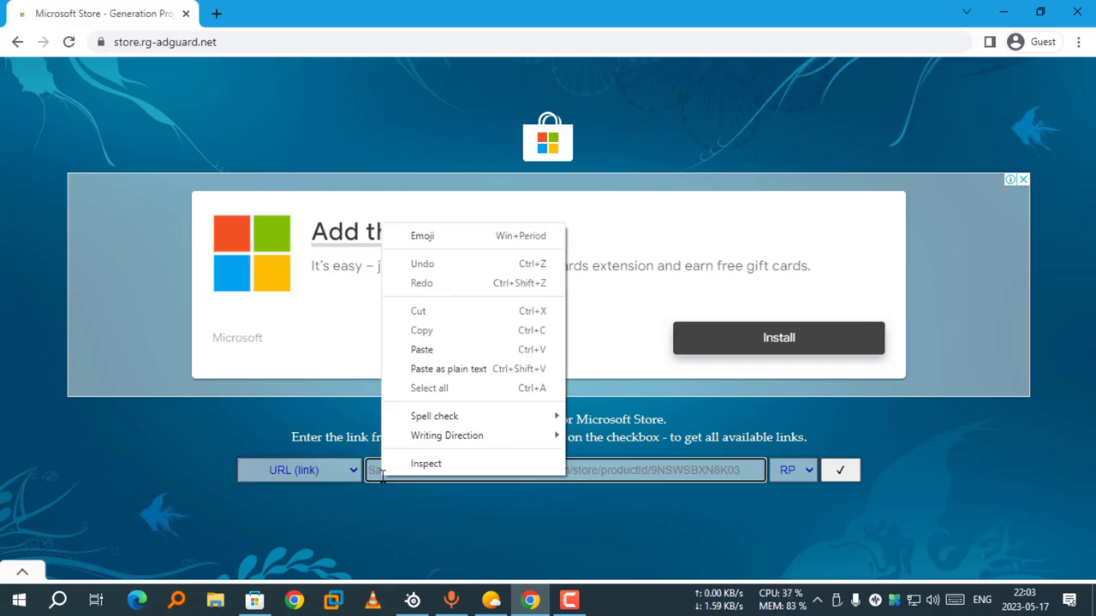
pyautogui.moveTo(446, 435)
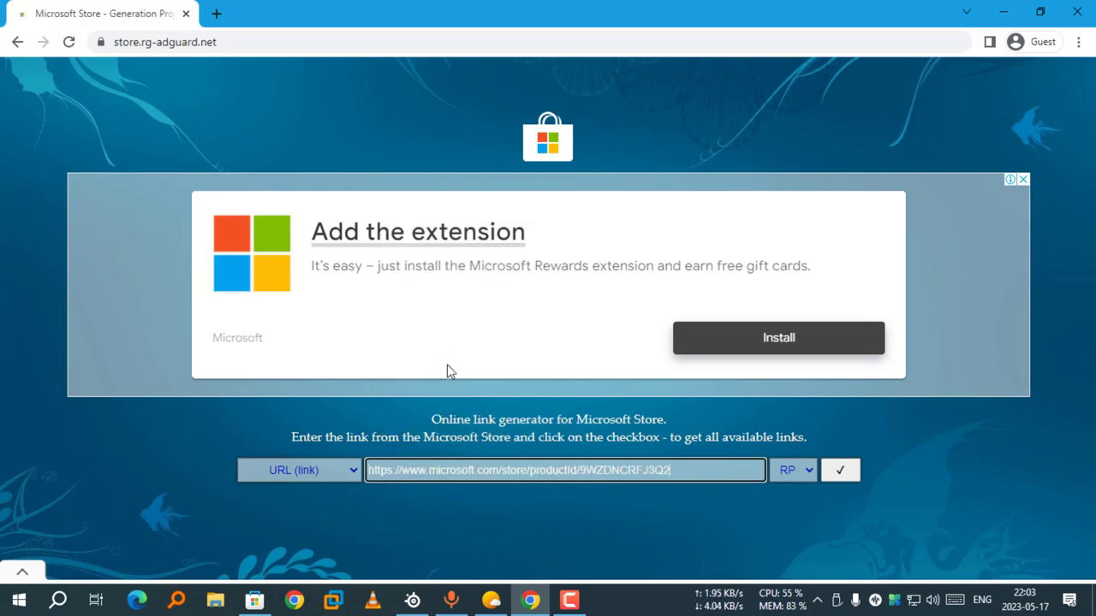
pyautogui.moveTo(805, 469)
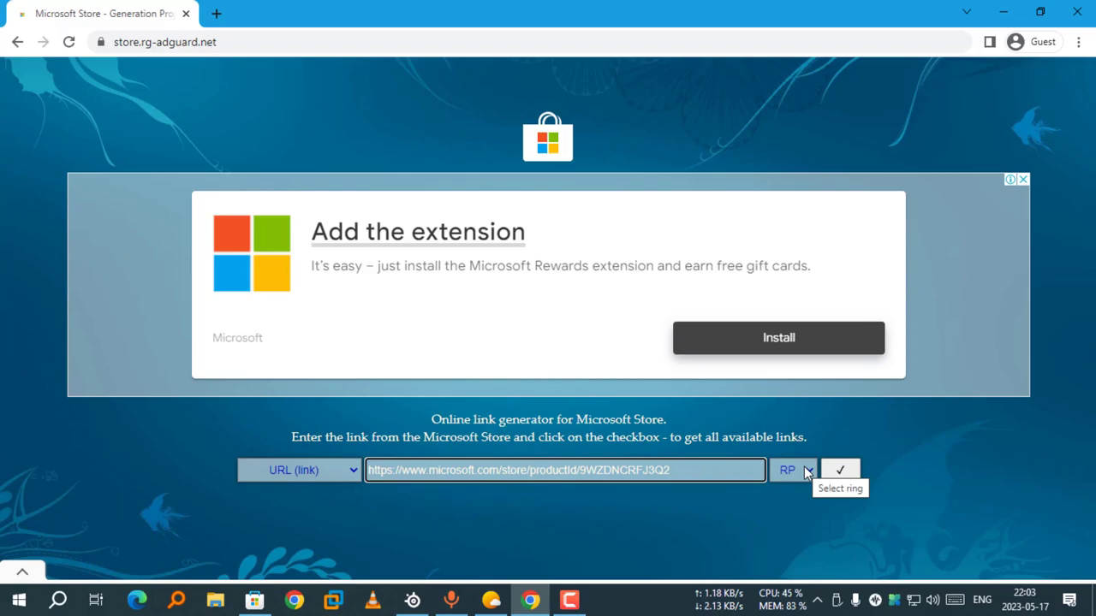
pyautogui.click(791, 469)
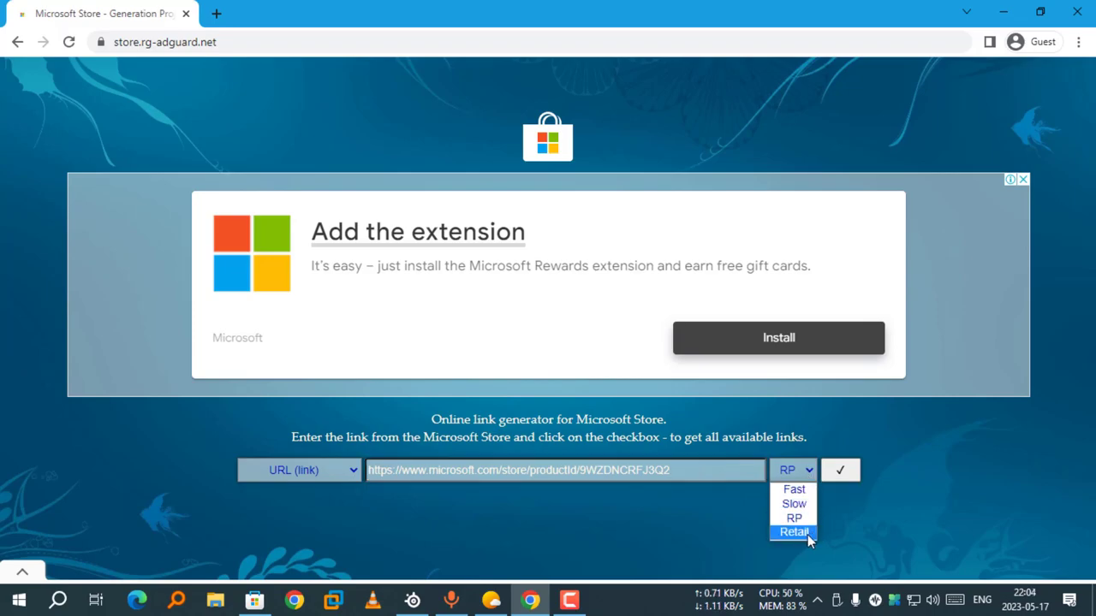
pyautogui.click(795, 531)
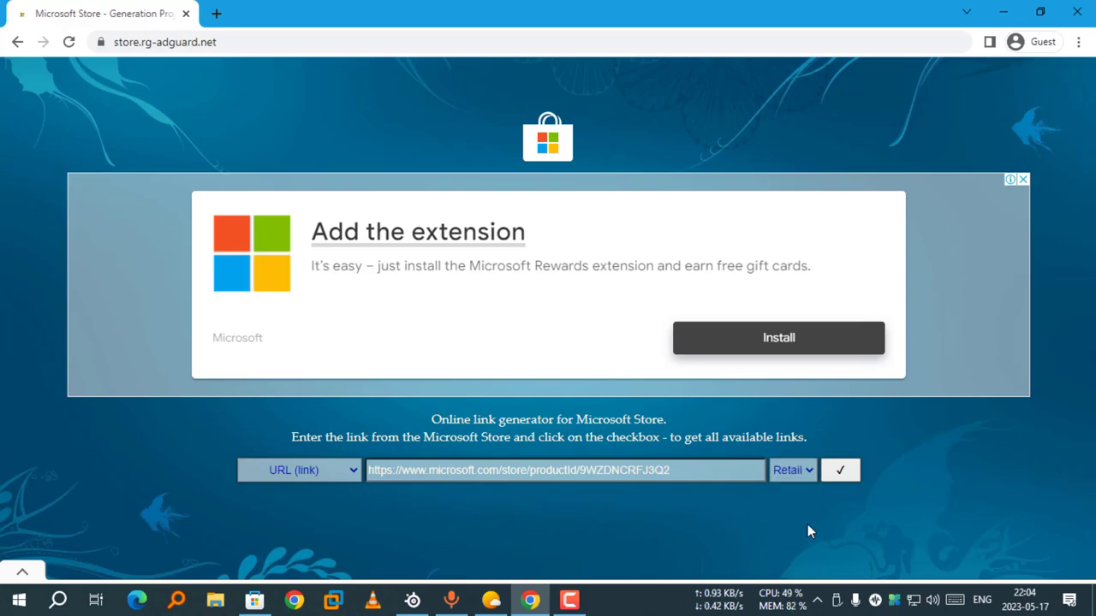
pyautogui.moveTo(818, 521)
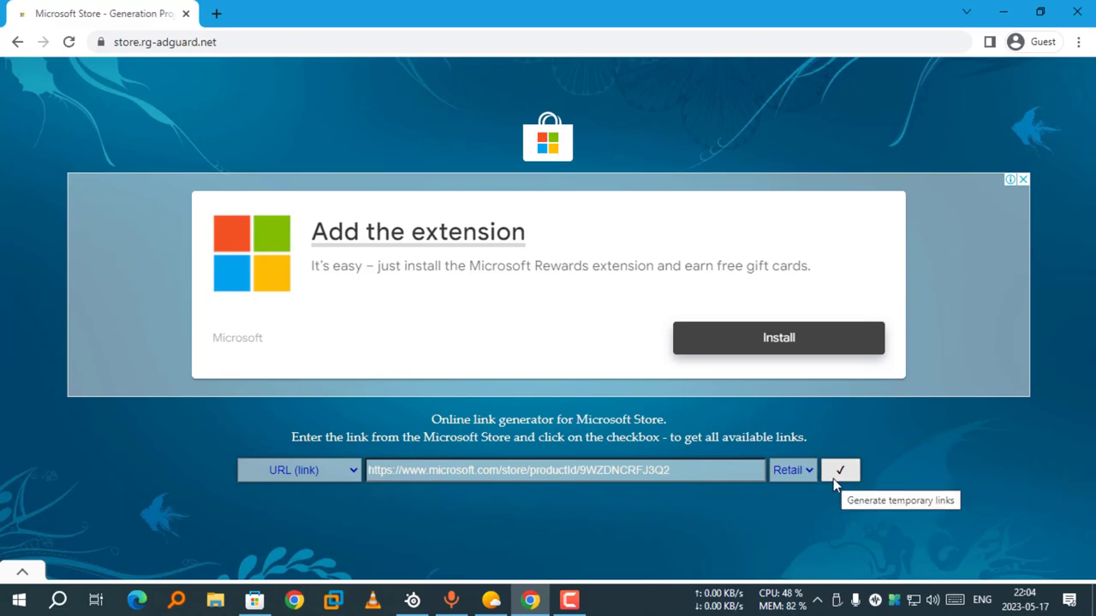
pyautogui.moveTo(839, 481)
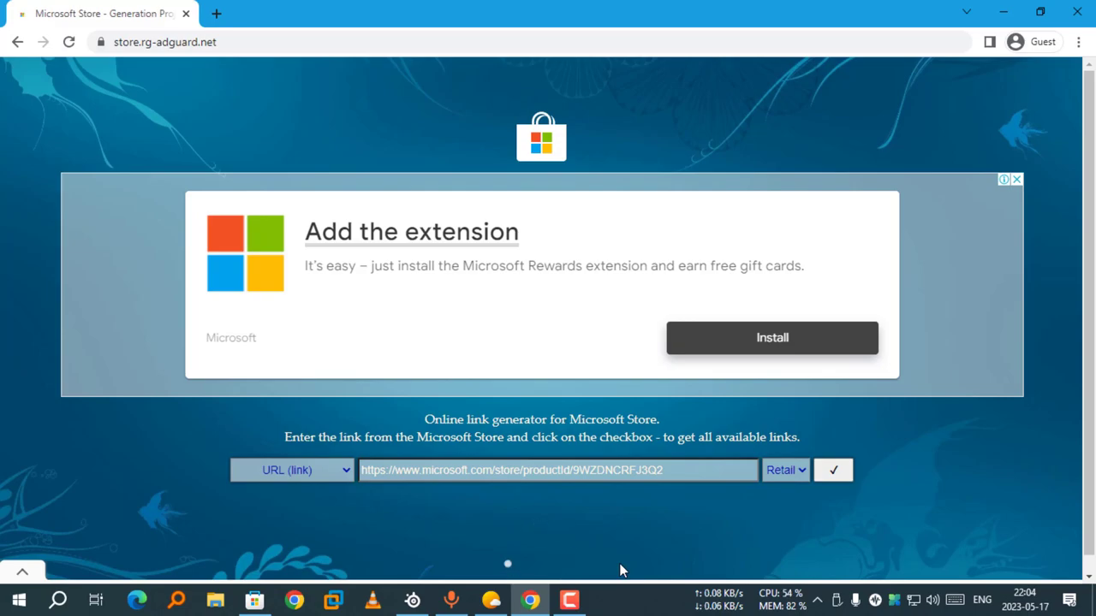
pyautogui.click(832, 469)
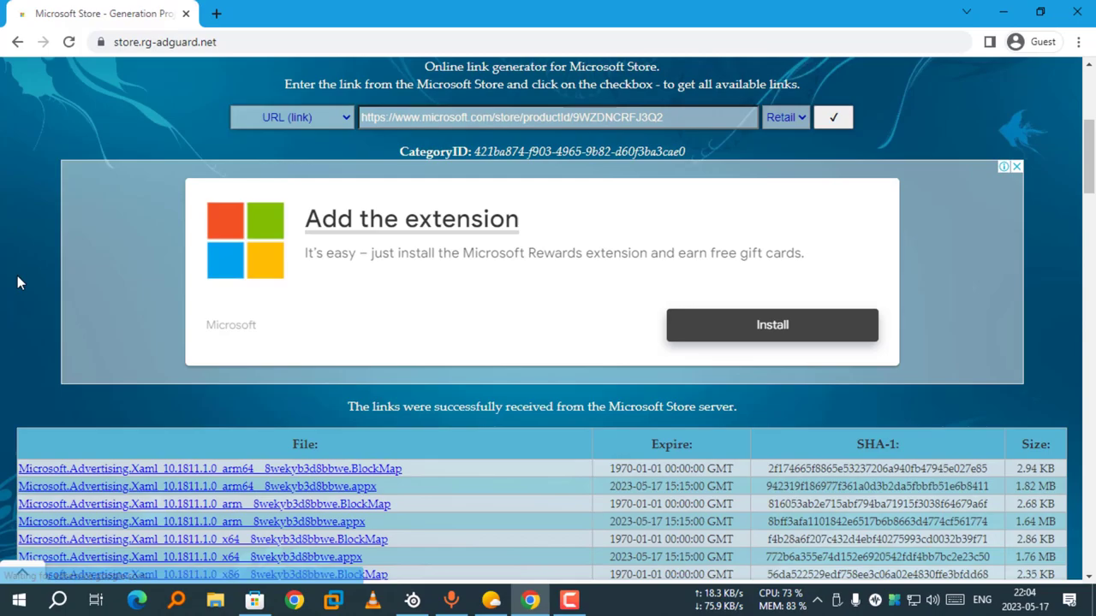
# Scroll the generated list down to the BingWeather 4.53.51253.0 appxbundle entries.
pyautogui.scroll(-3)
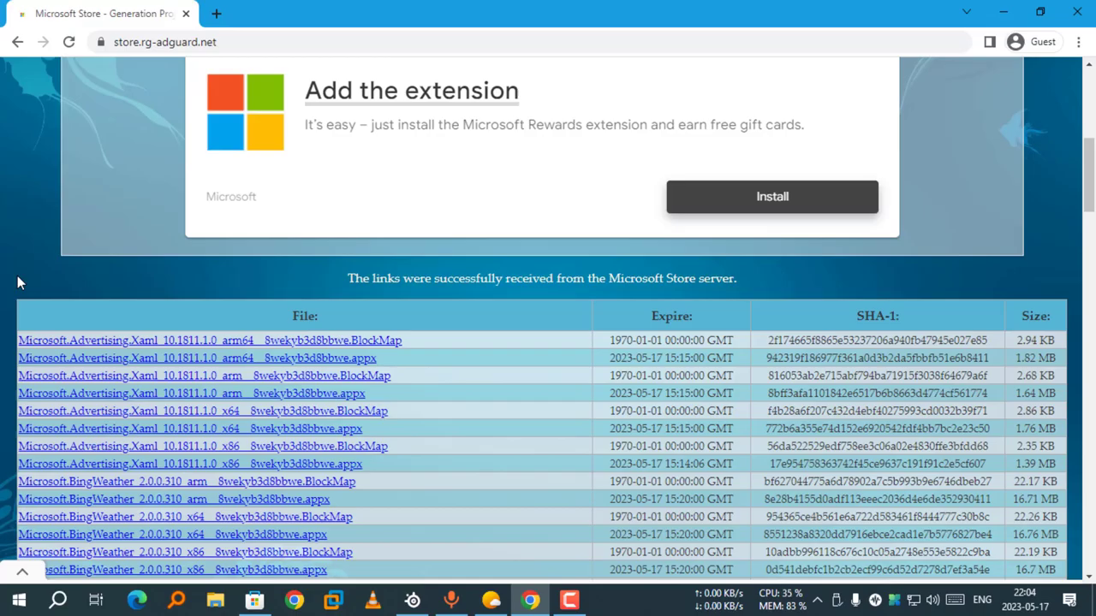
pyautogui.scroll(-3)
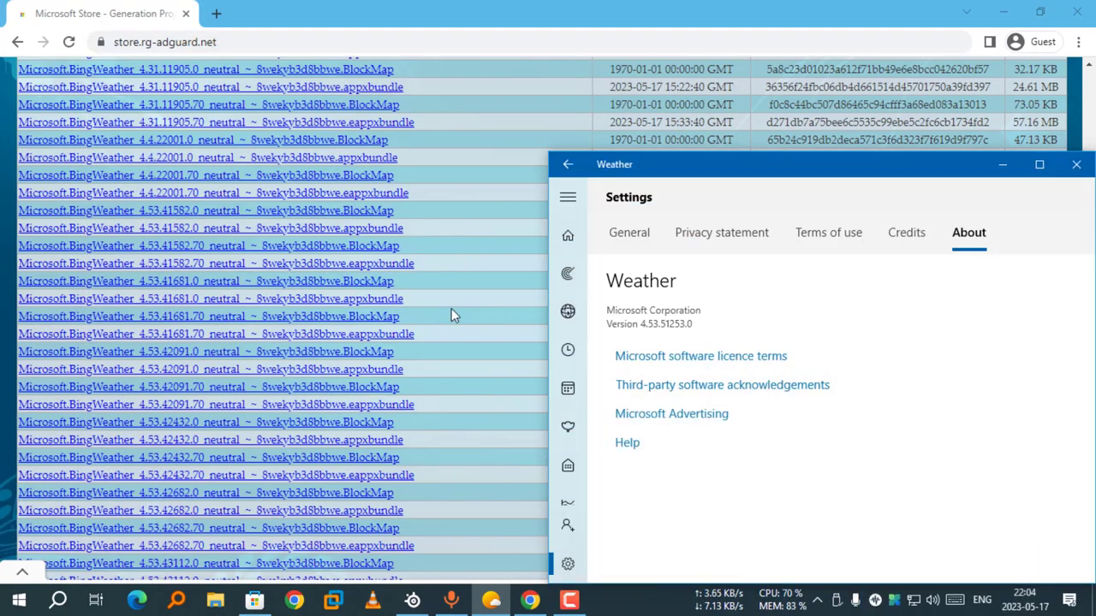
pyautogui.scroll(-3)
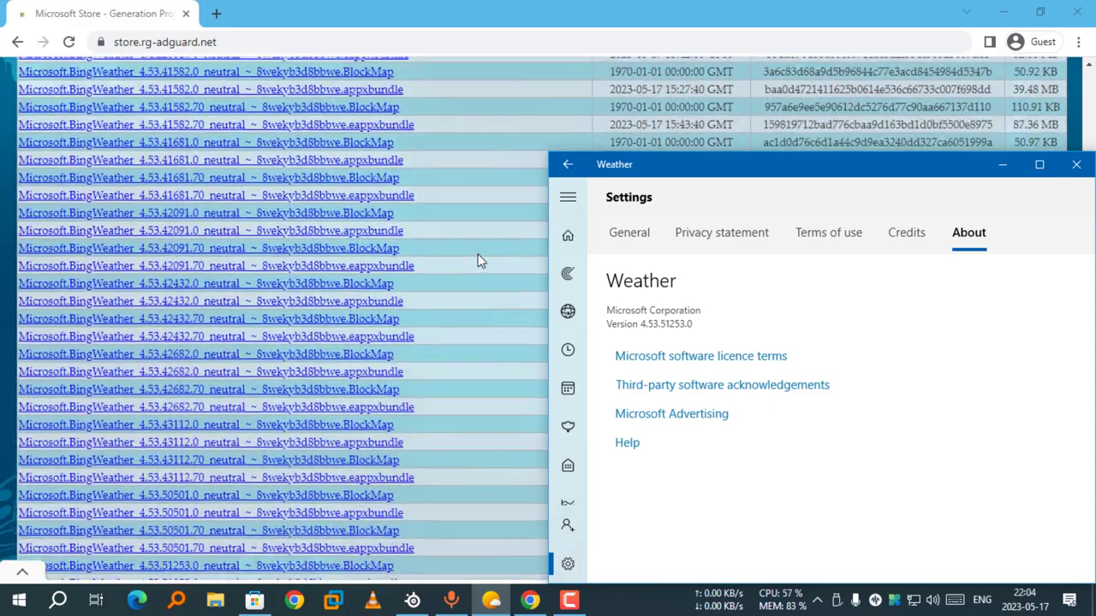
pyautogui.scroll(-3)
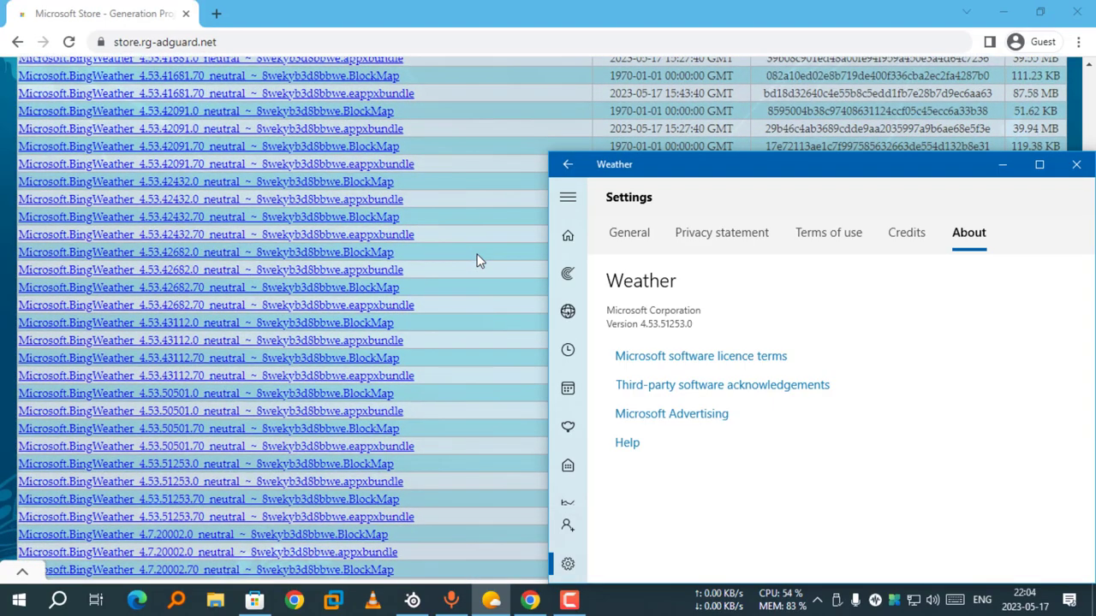
pyautogui.click(1075, 164)
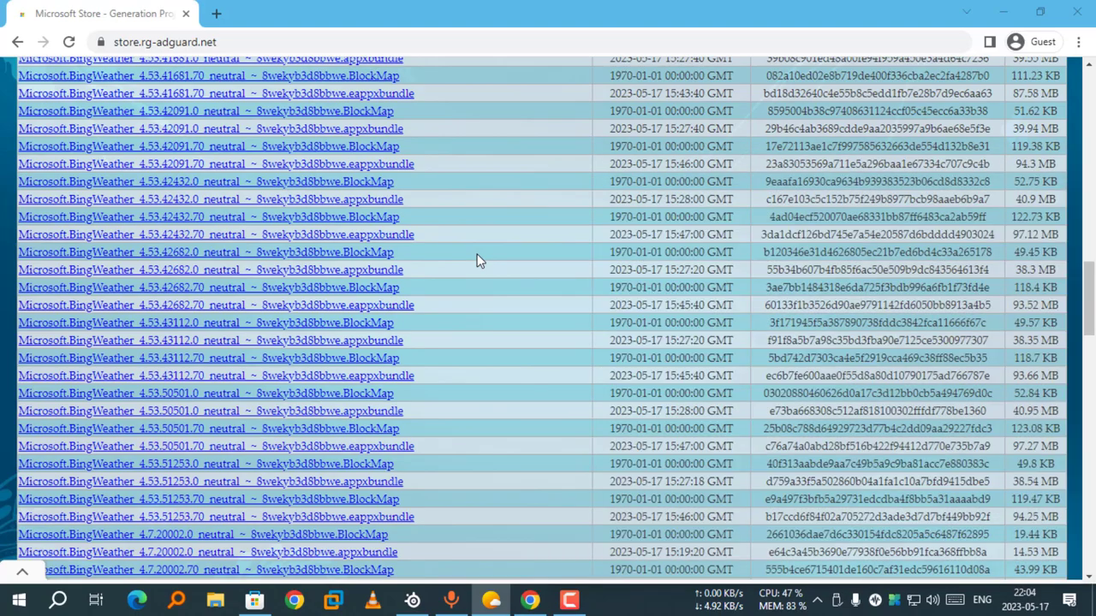
pyautogui.scroll(-3)
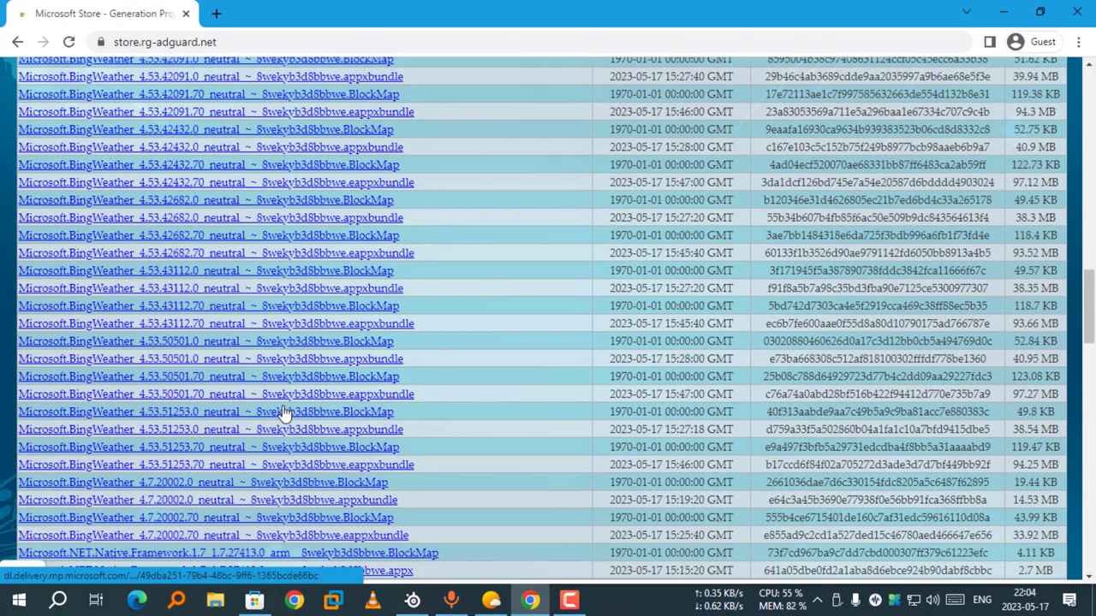
pyautogui.scroll(-3)
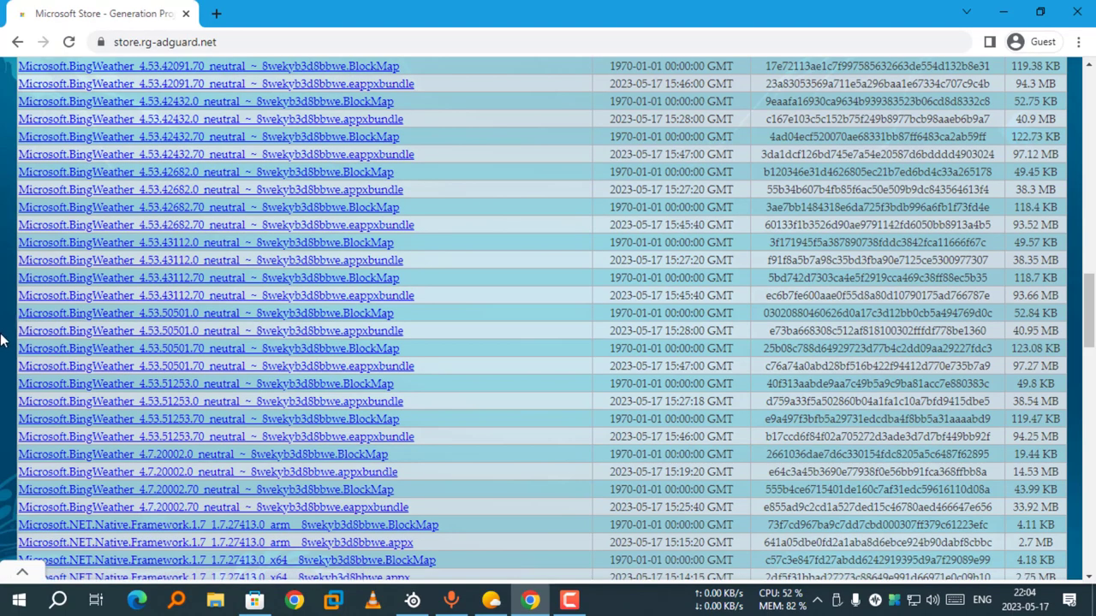
pyautogui.moveTo(93, 346)
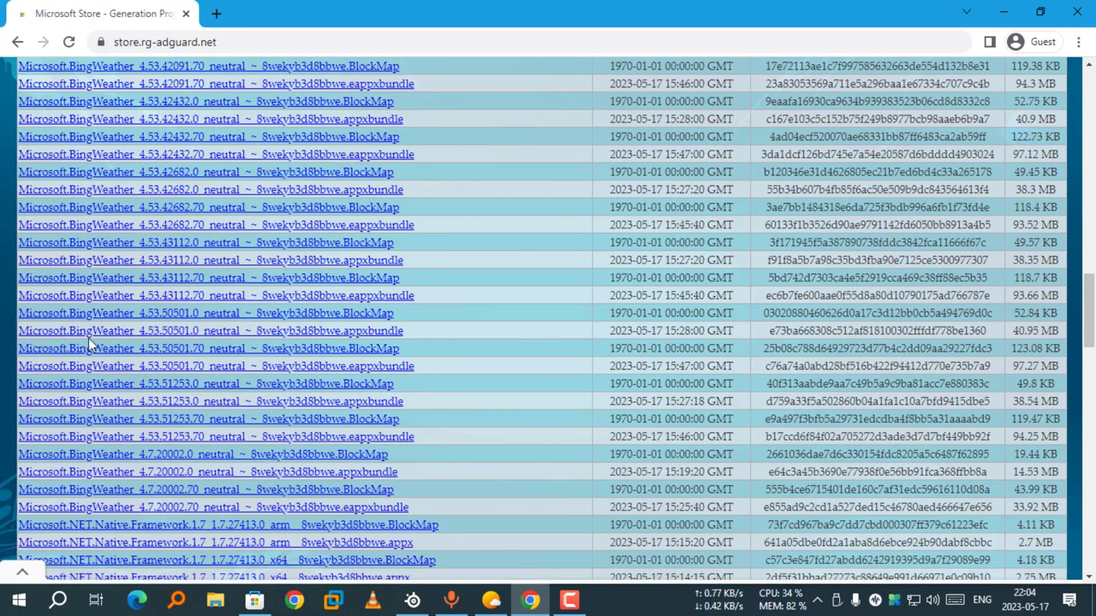
pyautogui.moveTo(480, 325)
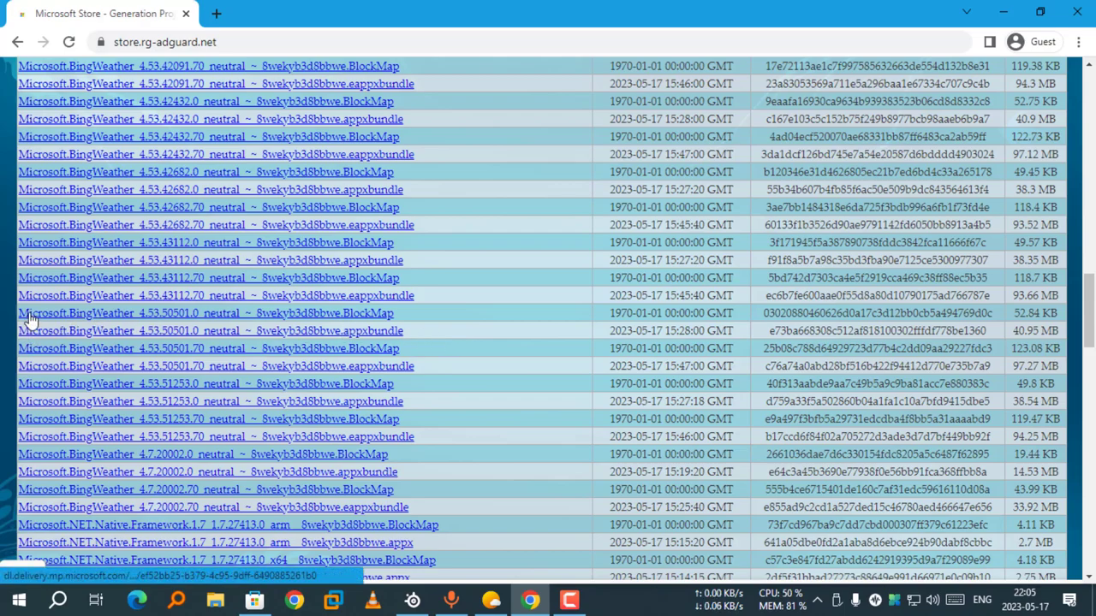
pyautogui.moveTo(380, 334)
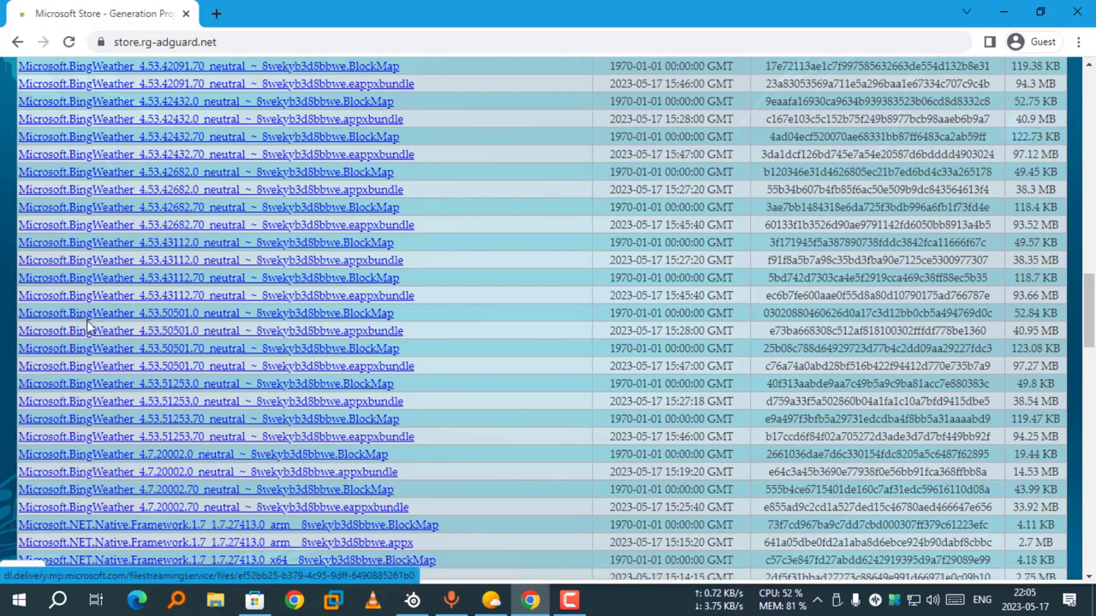
pyautogui.moveTo(34, 342)
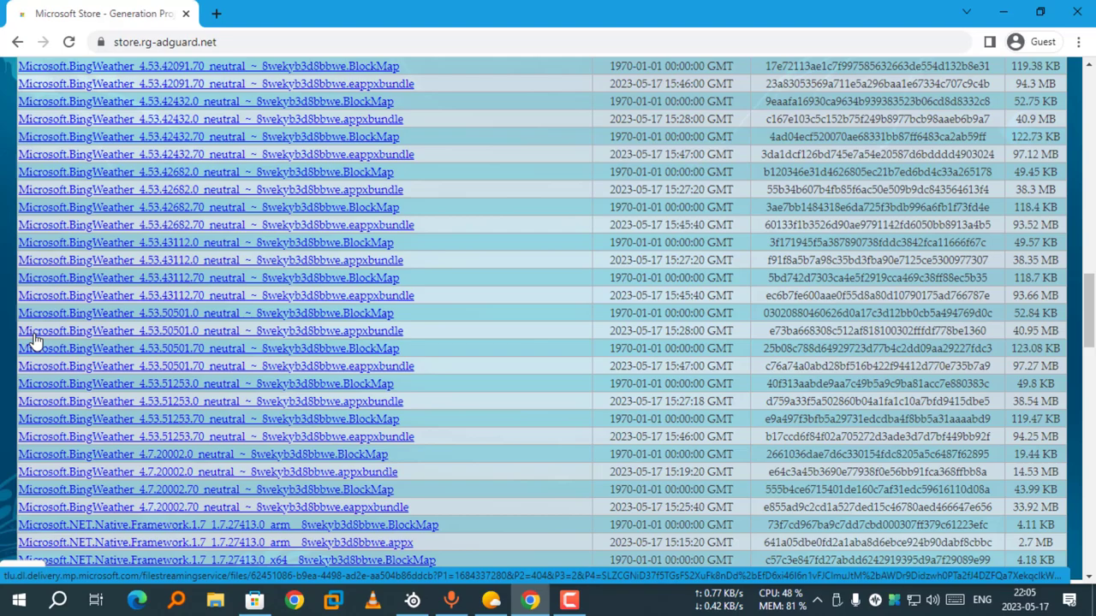
pyautogui.moveTo(144, 344)
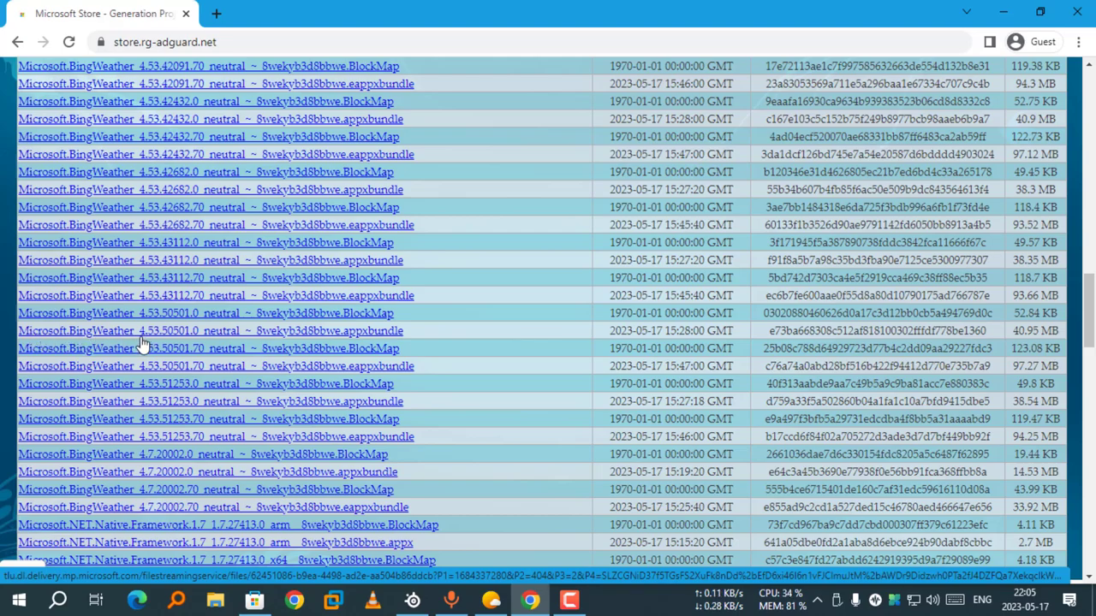
pyautogui.moveTo(168, 341)
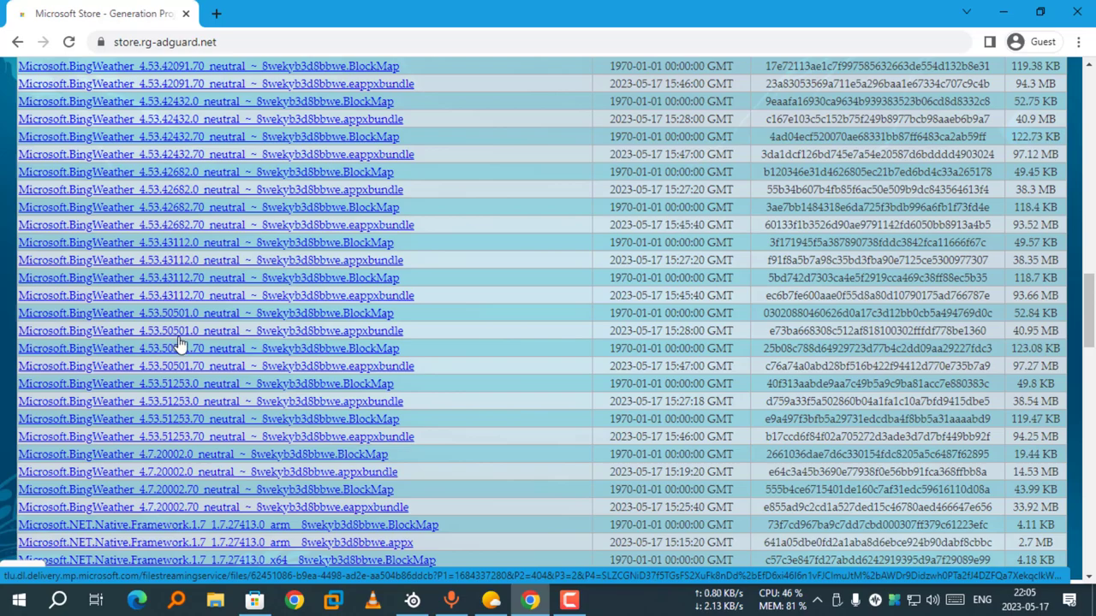
pyautogui.moveTo(190, 344)
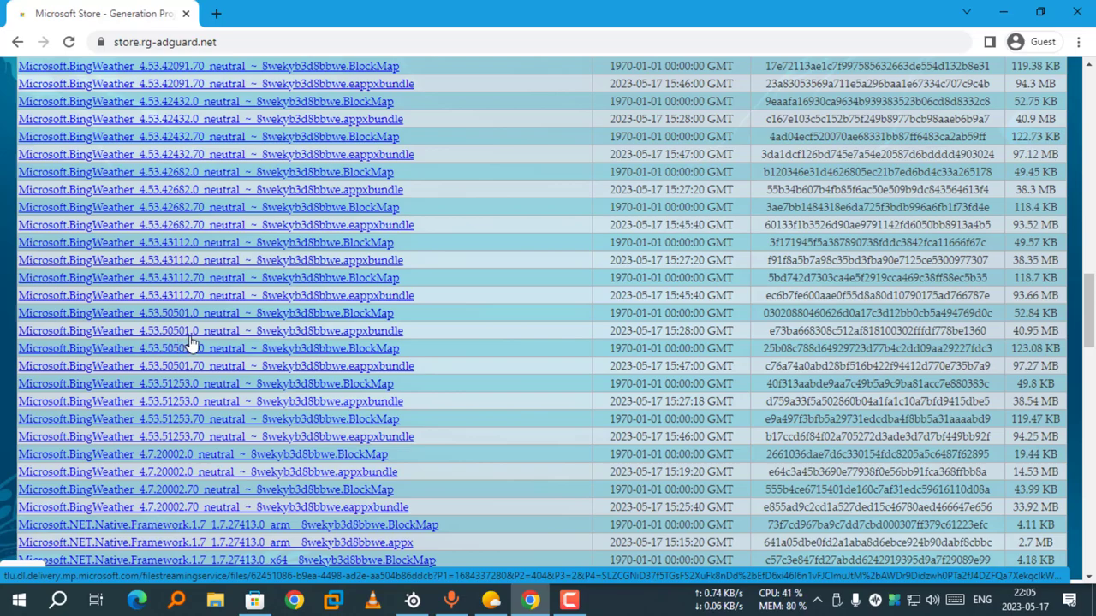
pyautogui.moveTo(214, 346)
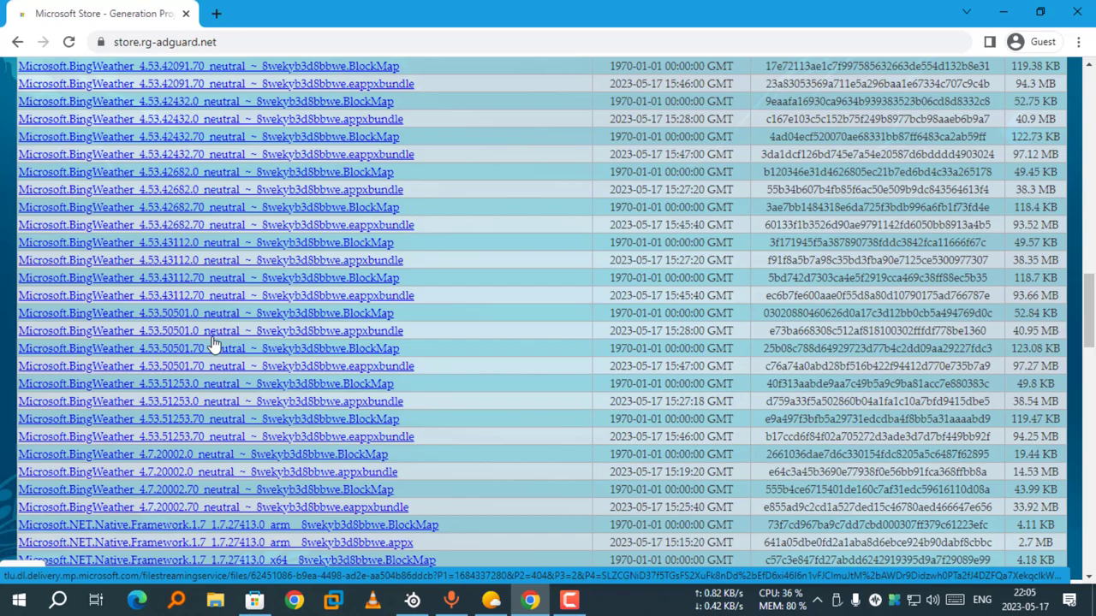
pyautogui.moveTo(248, 342)
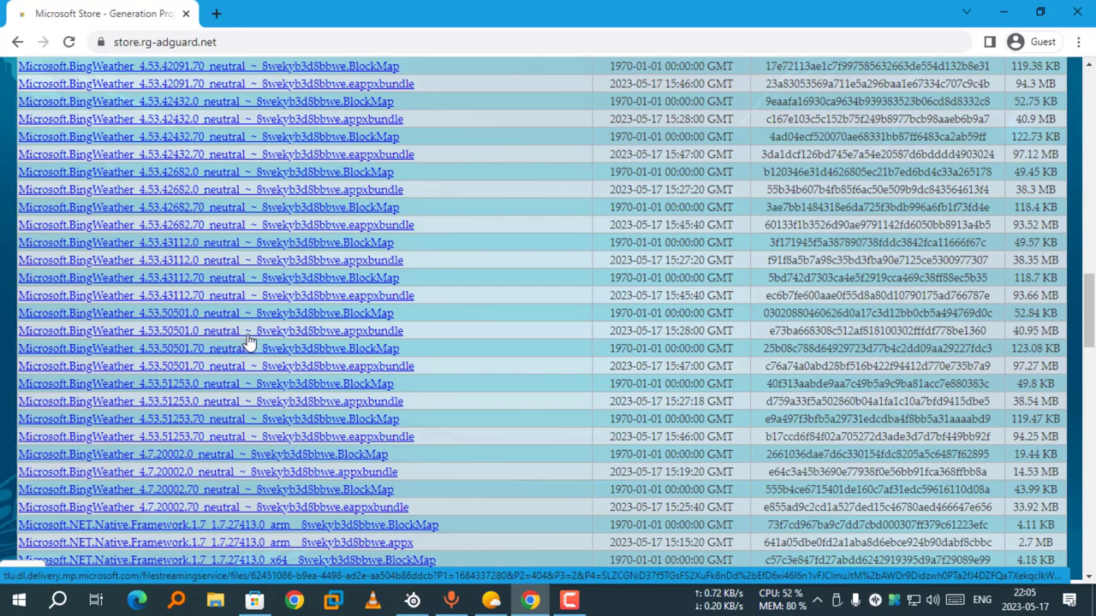
pyautogui.moveTo(343, 342)
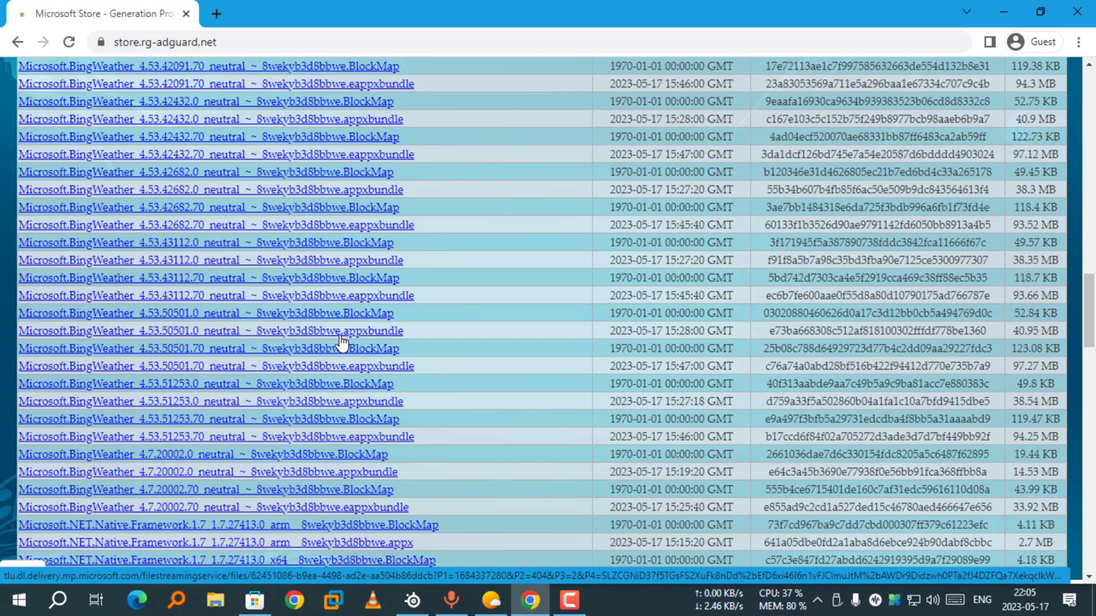
pyautogui.moveTo(356, 339)
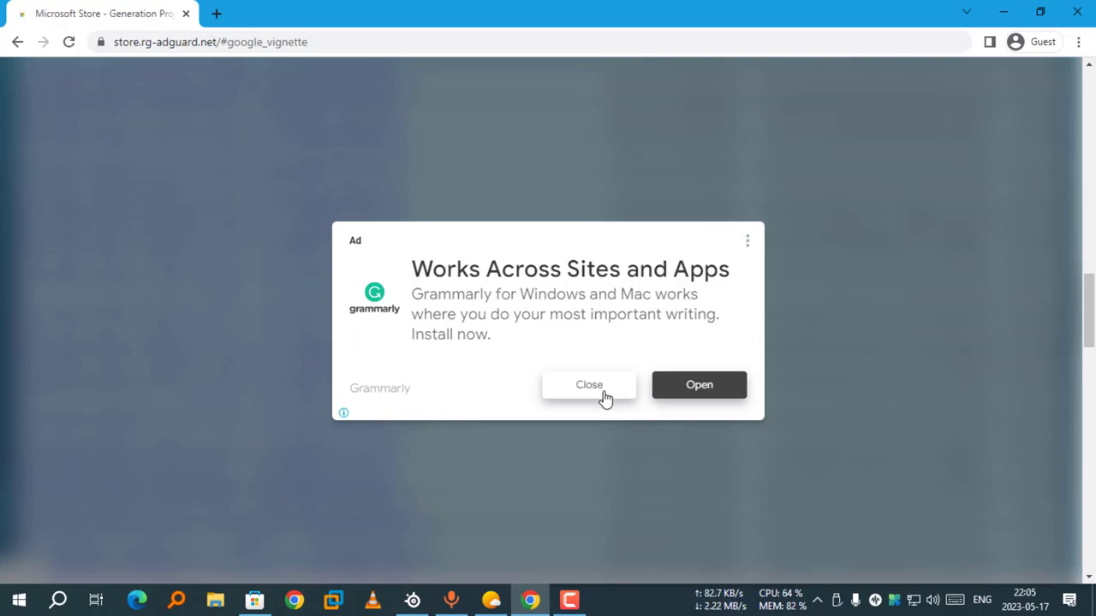
# Dismiss the ad and start downloading the BingWeather 4.53 appxbundle in a new tab.
pyautogui.click(589, 383)
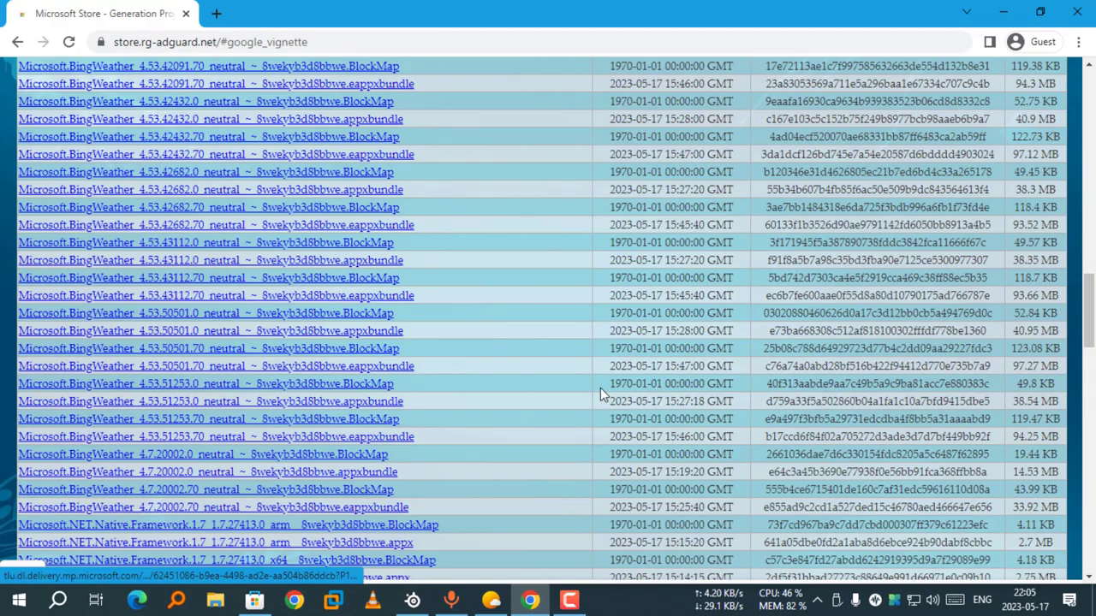
pyautogui.moveTo(359, 334)
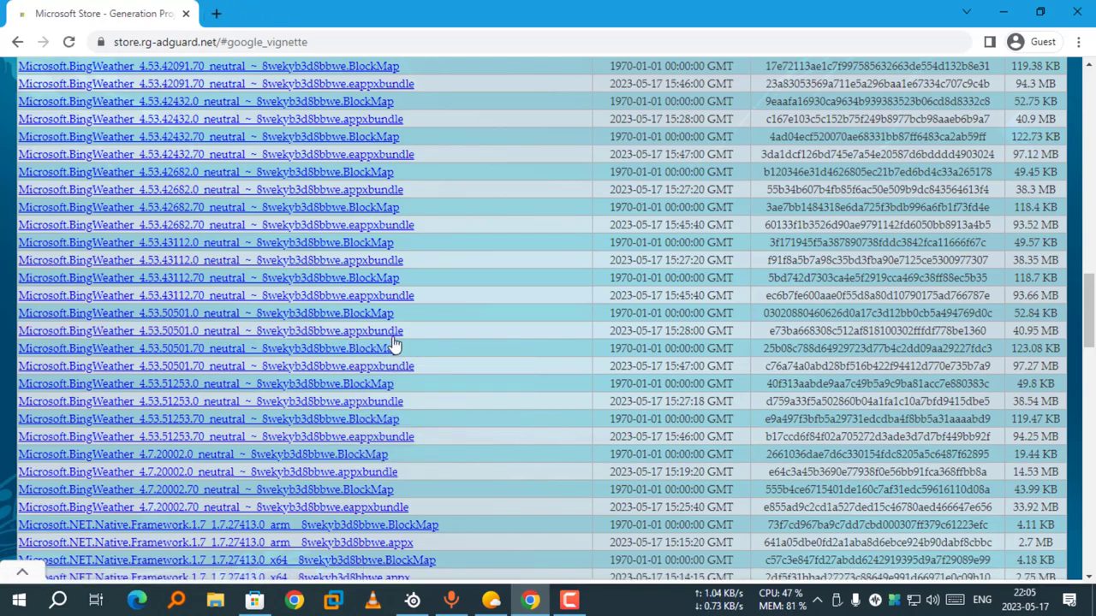
pyautogui.rightClick(360, 331)
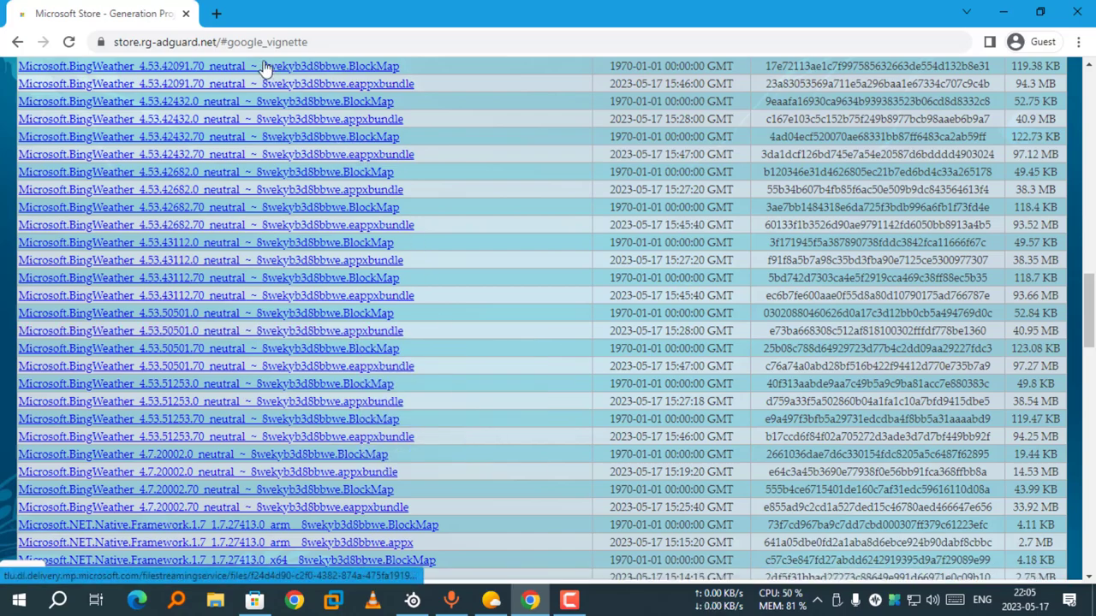
pyautogui.click(408, 13)
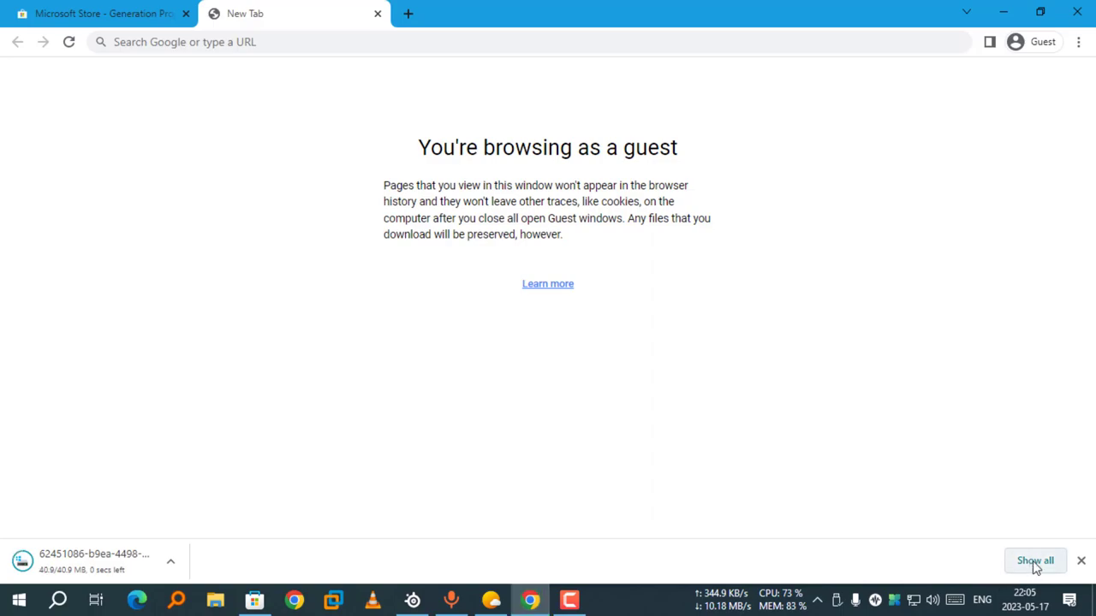
# Check the finished BingWeather package on Chrome's Downloads page, then show Edge's taskbar jump list.
pyautogui.click(1034, 562)
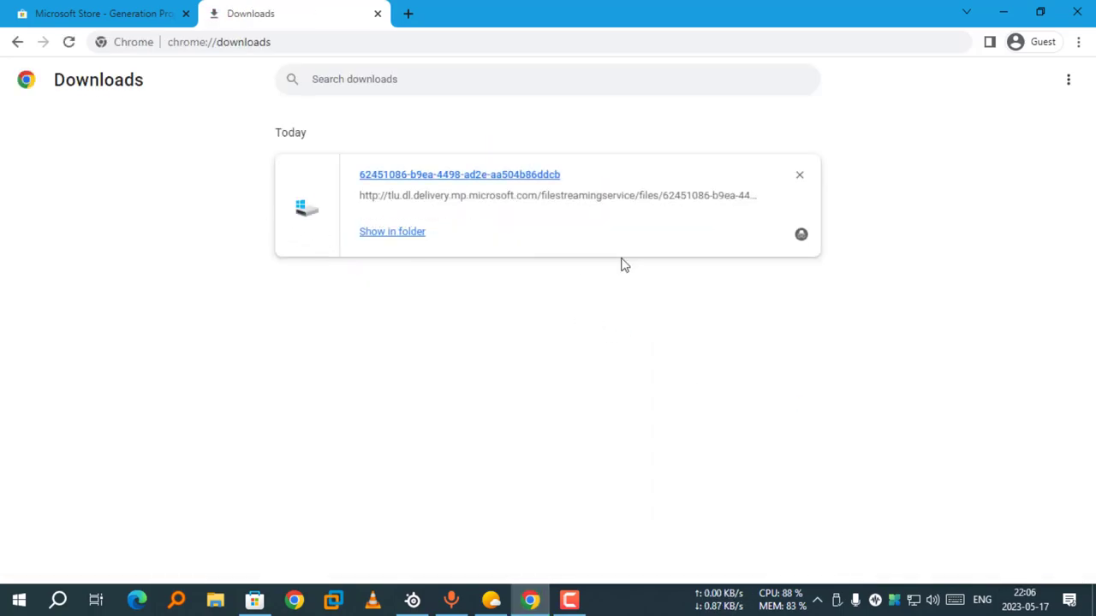
pyautogui.moveTo(698, 216)
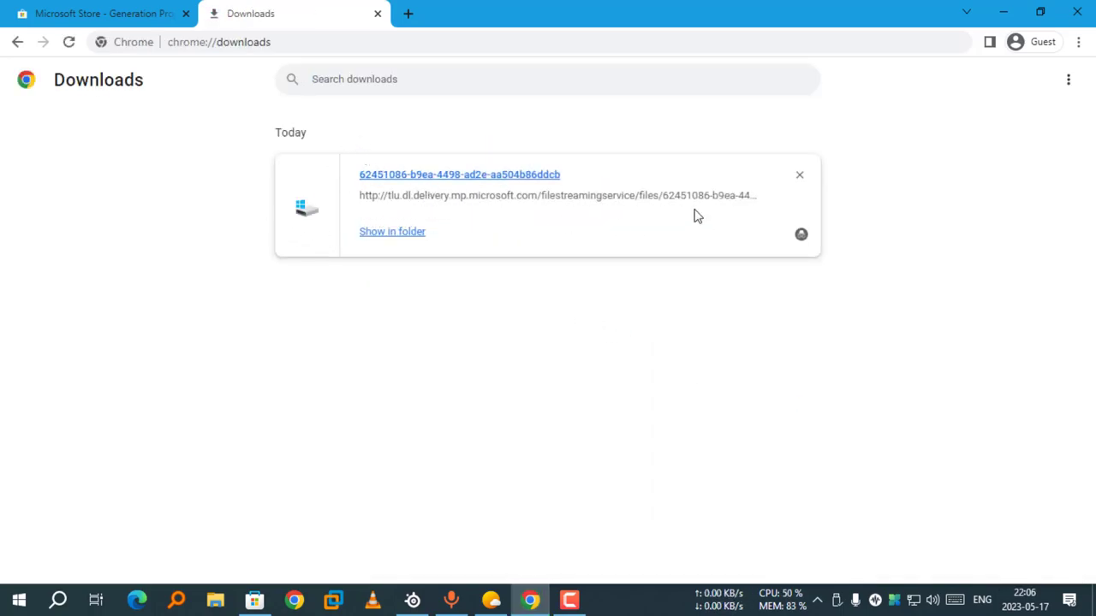
pyautogui.moveTo(552, 244)
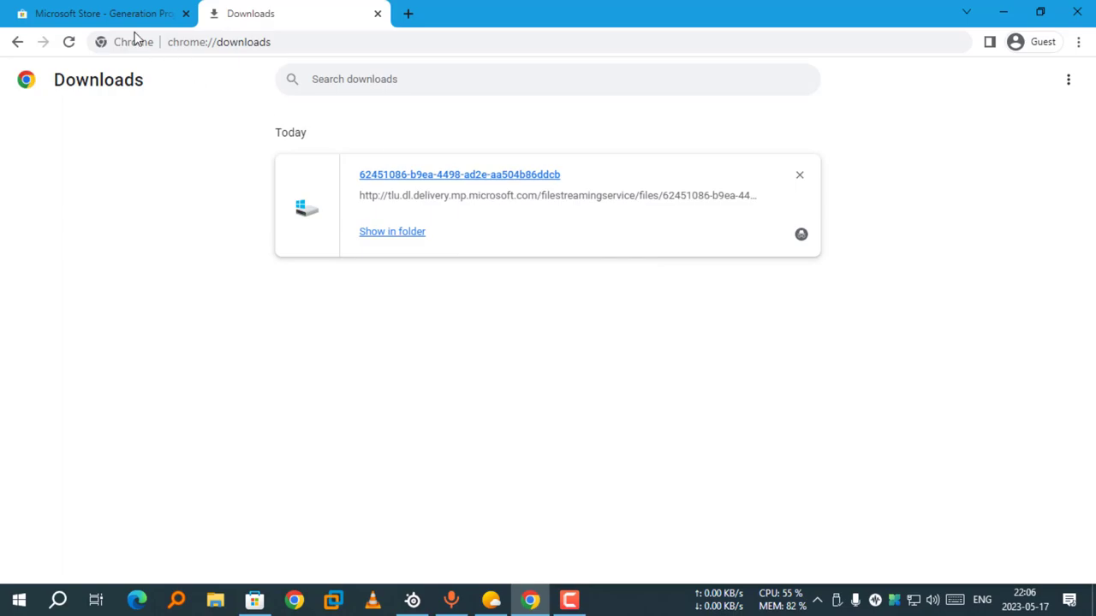
pyautogui.moveTo(202, 529)
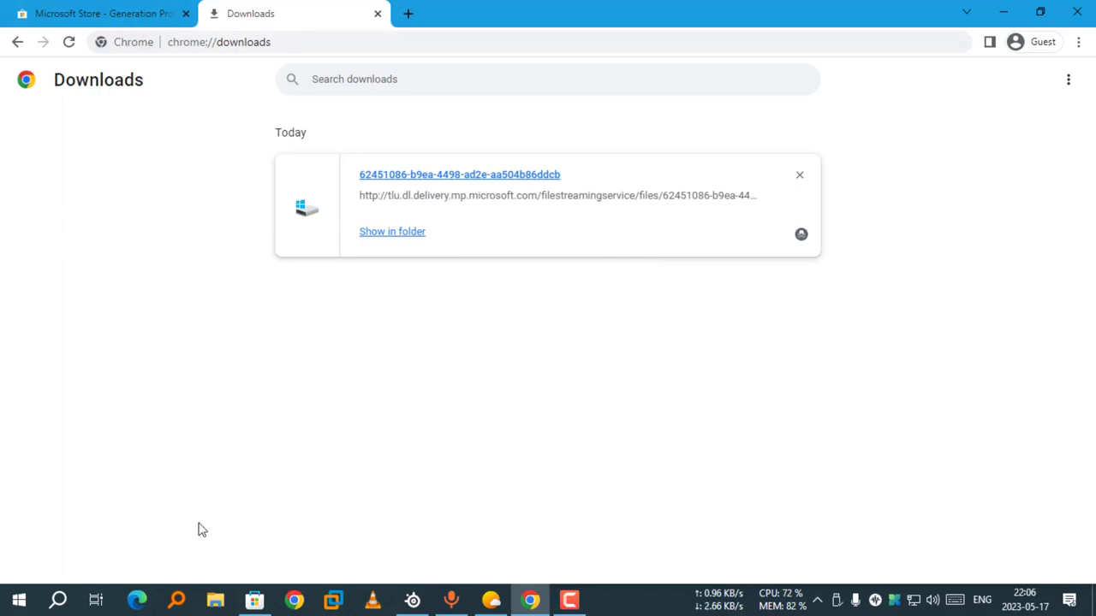
pyautogui.moveTo(137, 599)
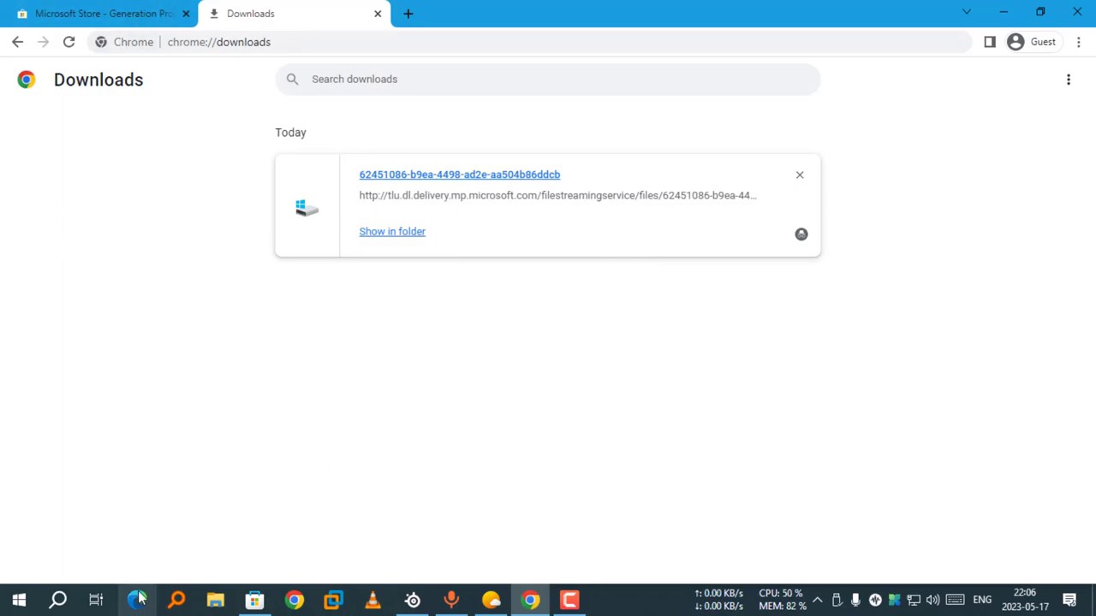
pyautogui.rightClick(137, 600)
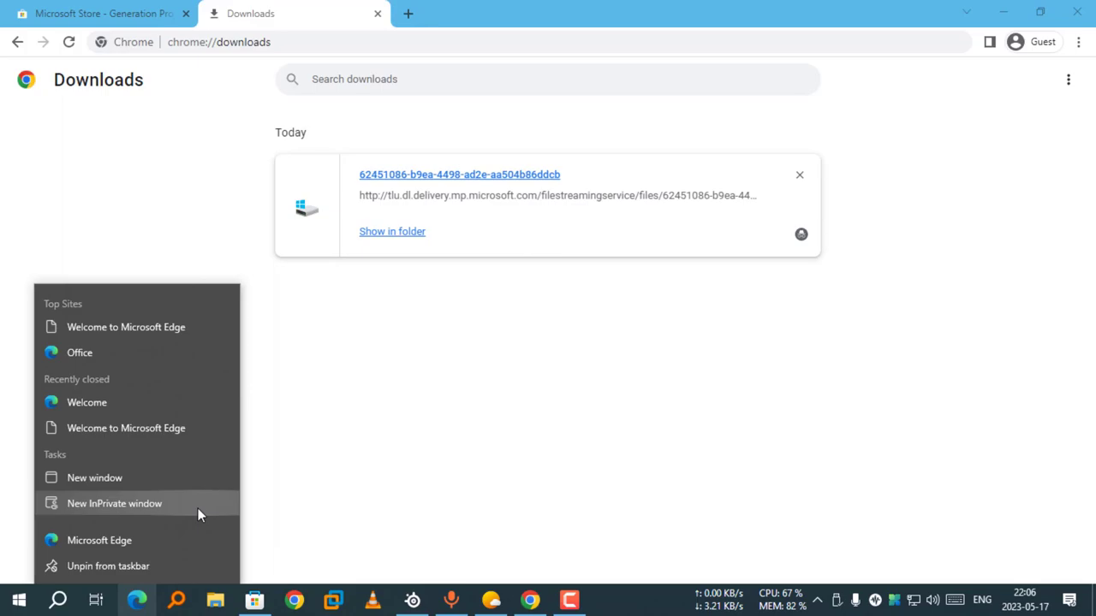
# Download the BingWeather 4.53.50501.0 AppxBundle in an InPrivate window and show it in Downloads.
pyautogui.click(113, 503)
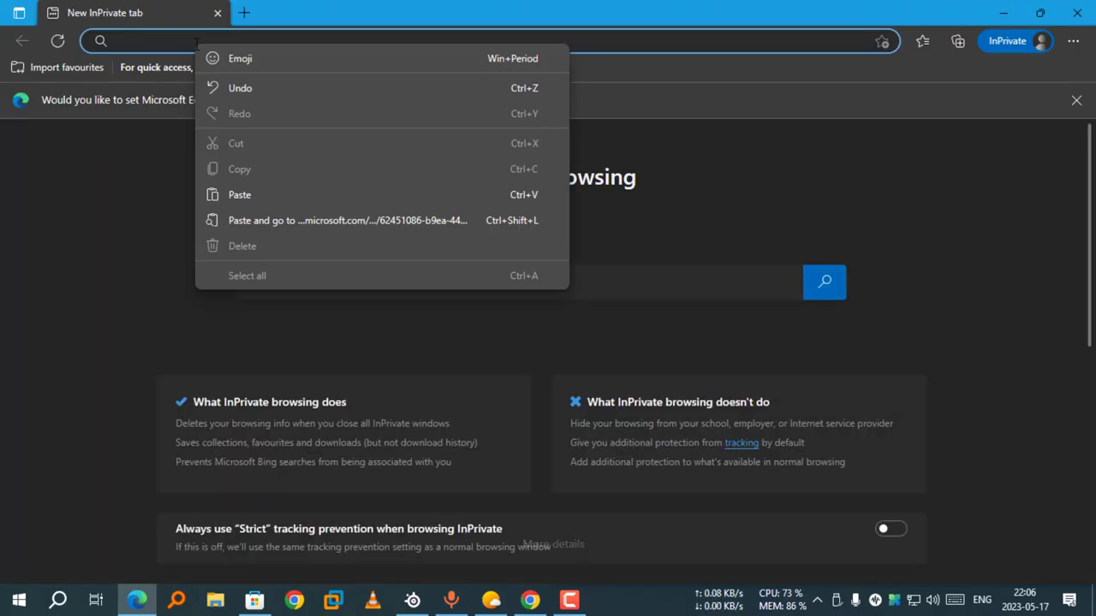
pyautogui.moveTo(260, 219)
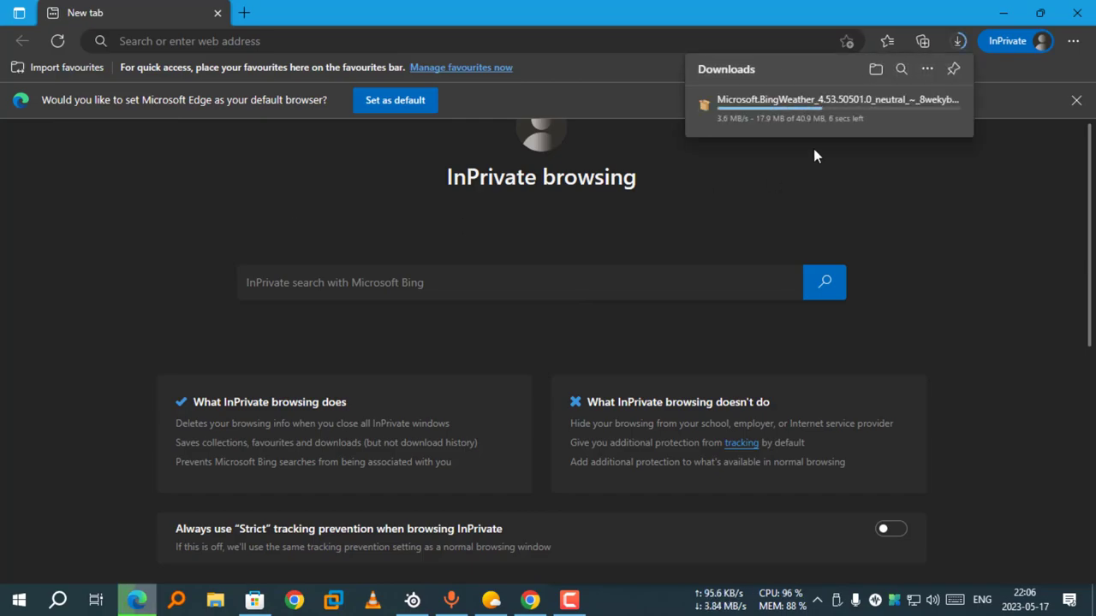
pyautogui.moveTo(791, 141)
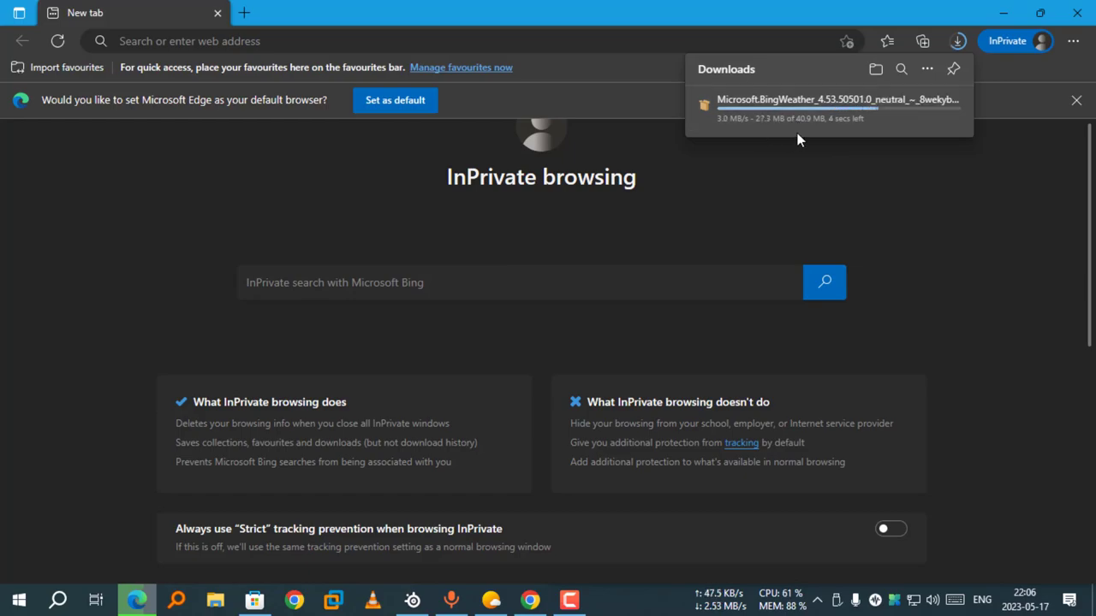
pyautogui.moveTo(779, 153)
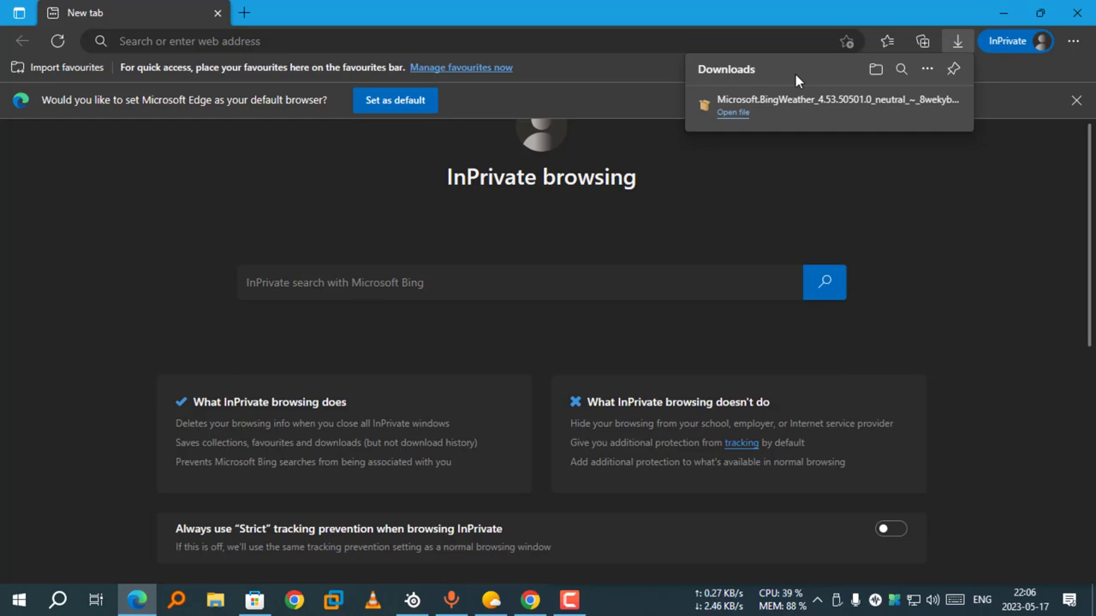
pyautogui.moveTo(808, 100)
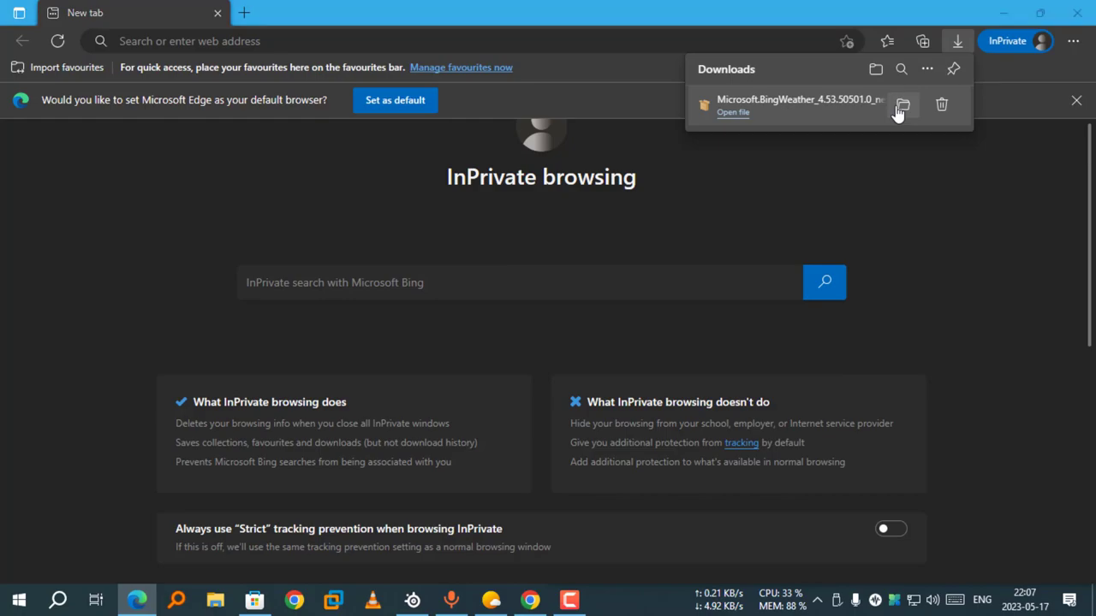
pyautogui.click(901, 105)
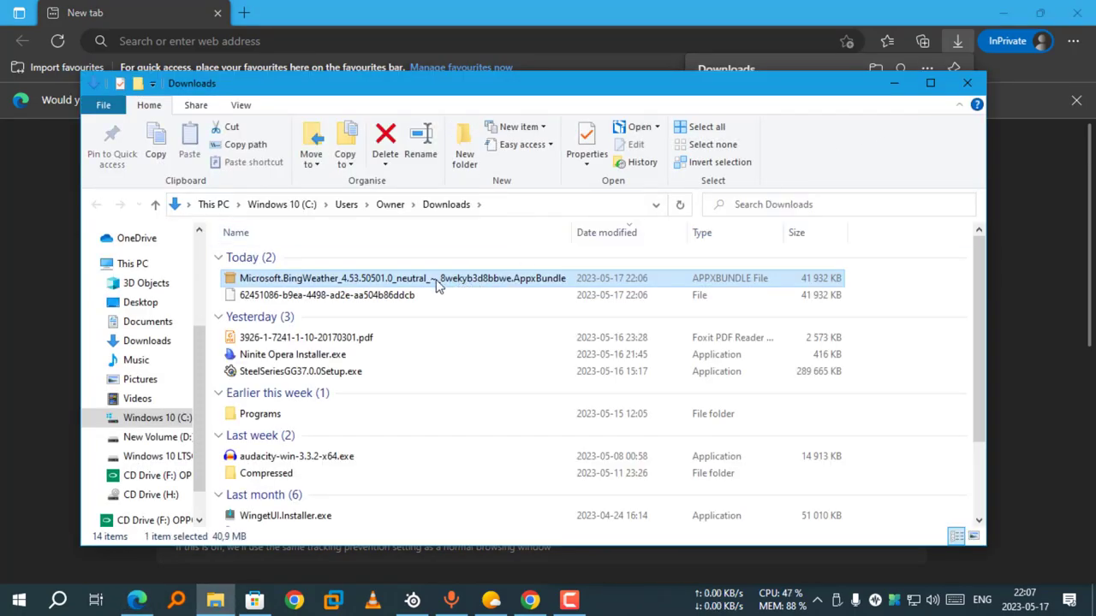
pyautogui.moveTo(437, 283)
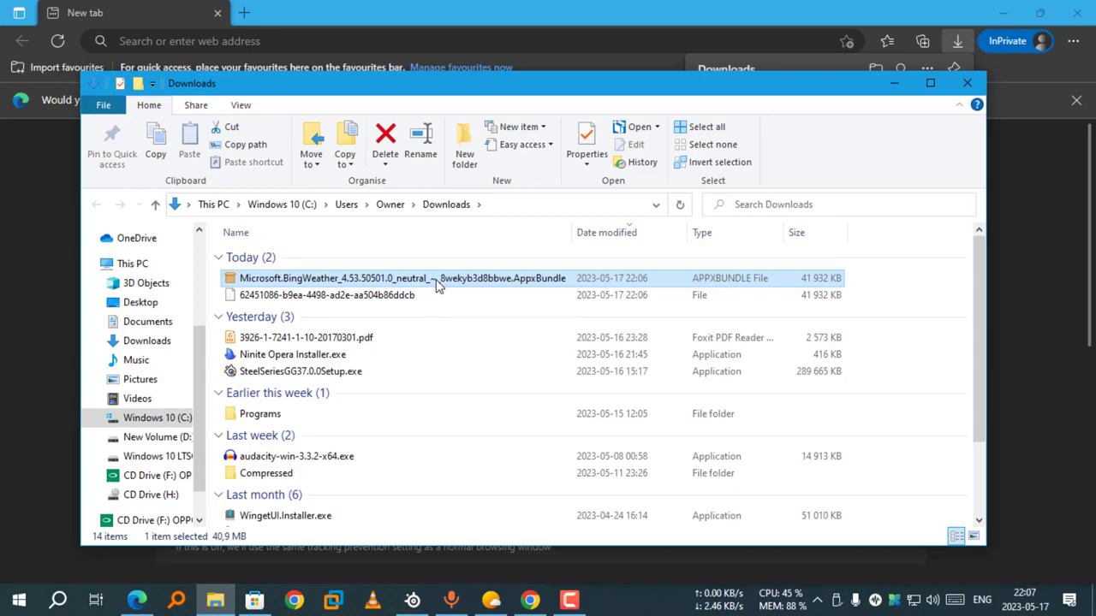
# Open the MSN Weather 4.53.50501.0 AppxBundle in App Installer, which reports a newer version installed.
pyautogui.doubleClick(397, 277)
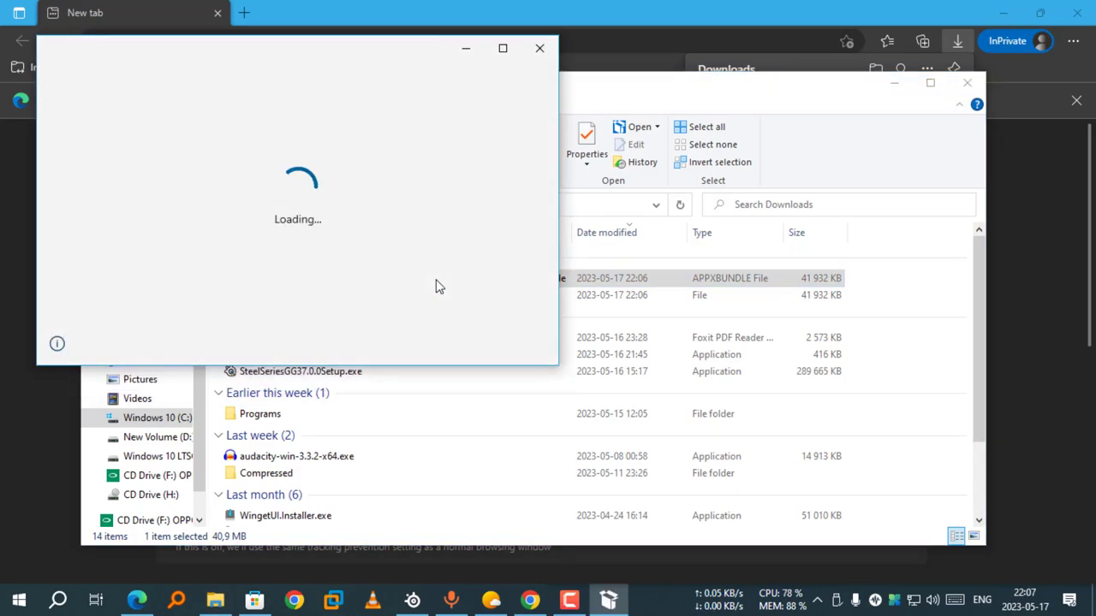
pyautogui.moveTo(489, 599)
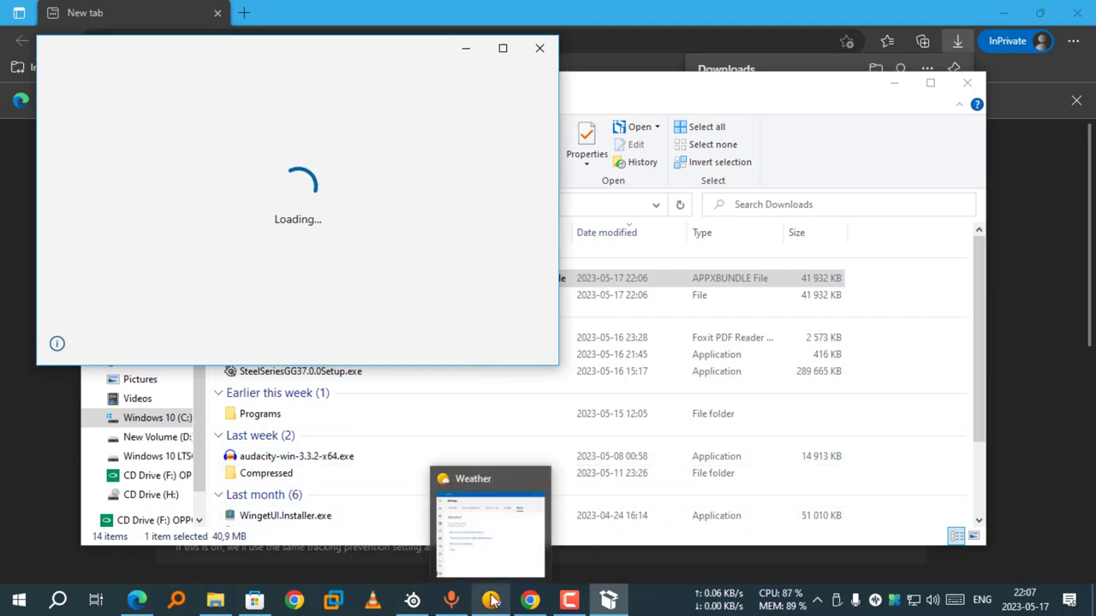
pyautogui.rightClick(490, 599)
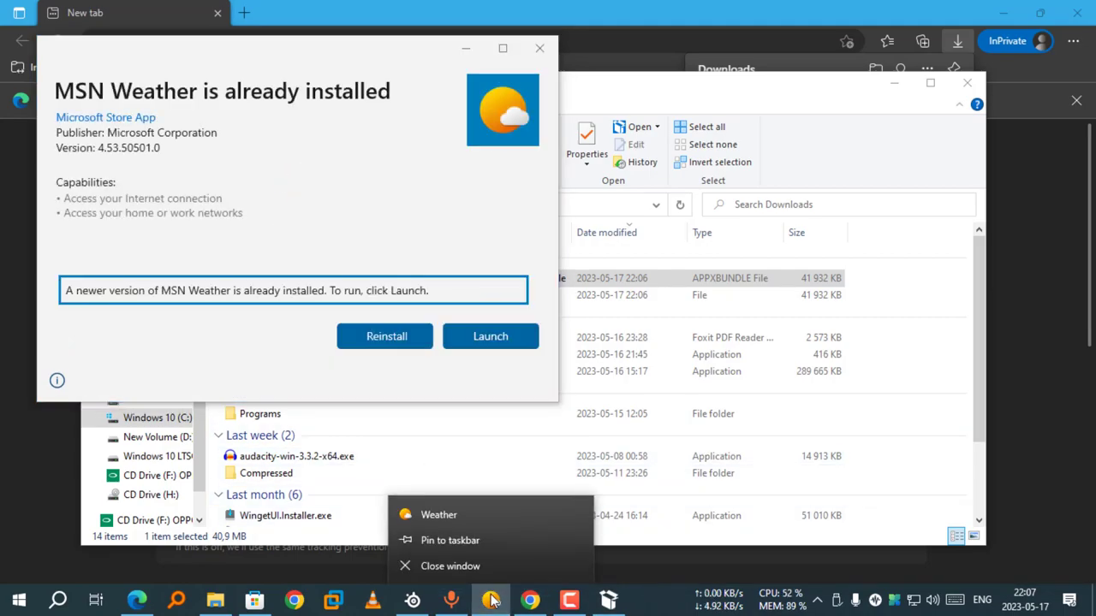
pyautogui.moveTo(537, 573)
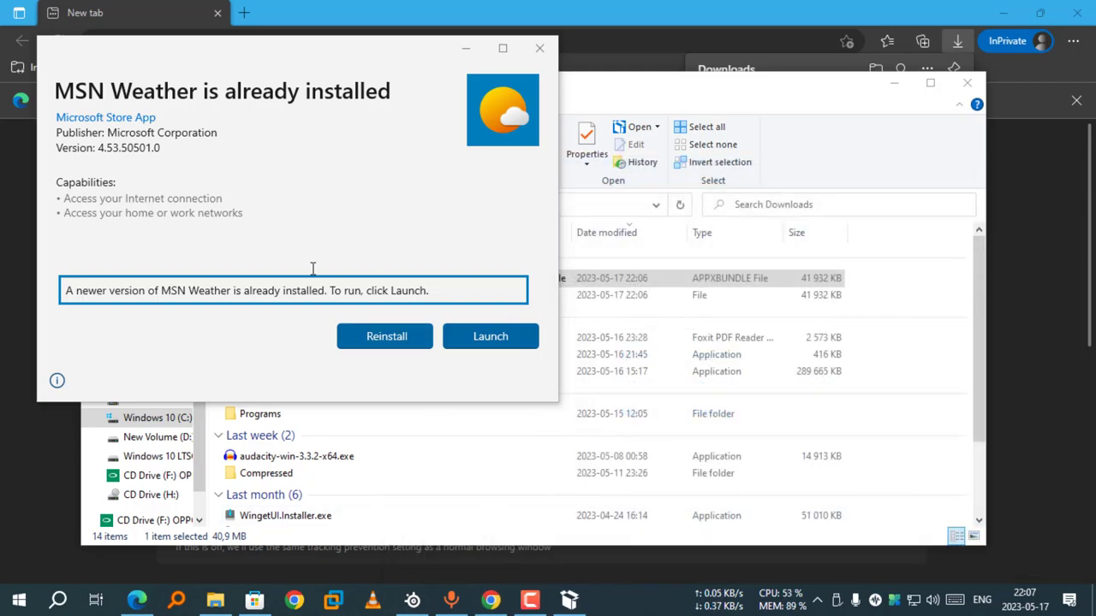
pyautogui.moveTo(336, 139)
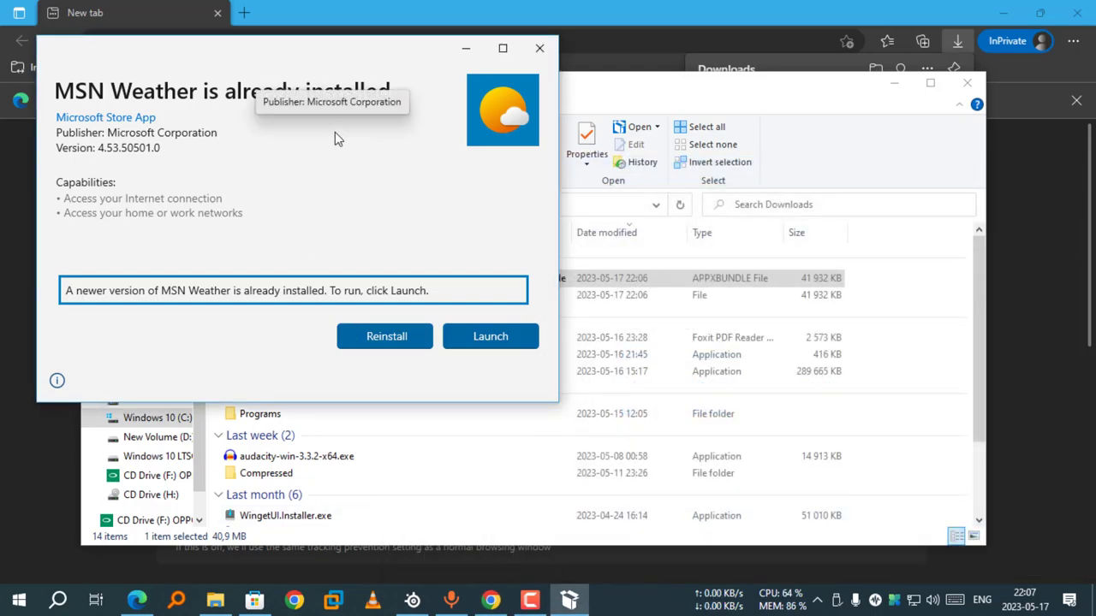
pyautogui.moveTo(283, 58)
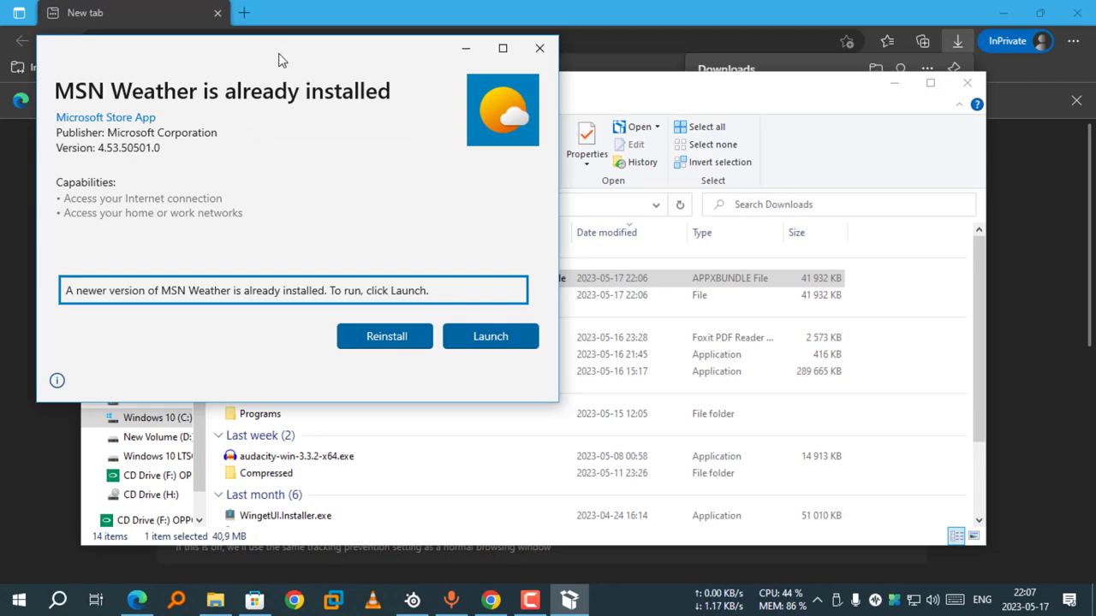
pyautogui.moveTo(419, 95)
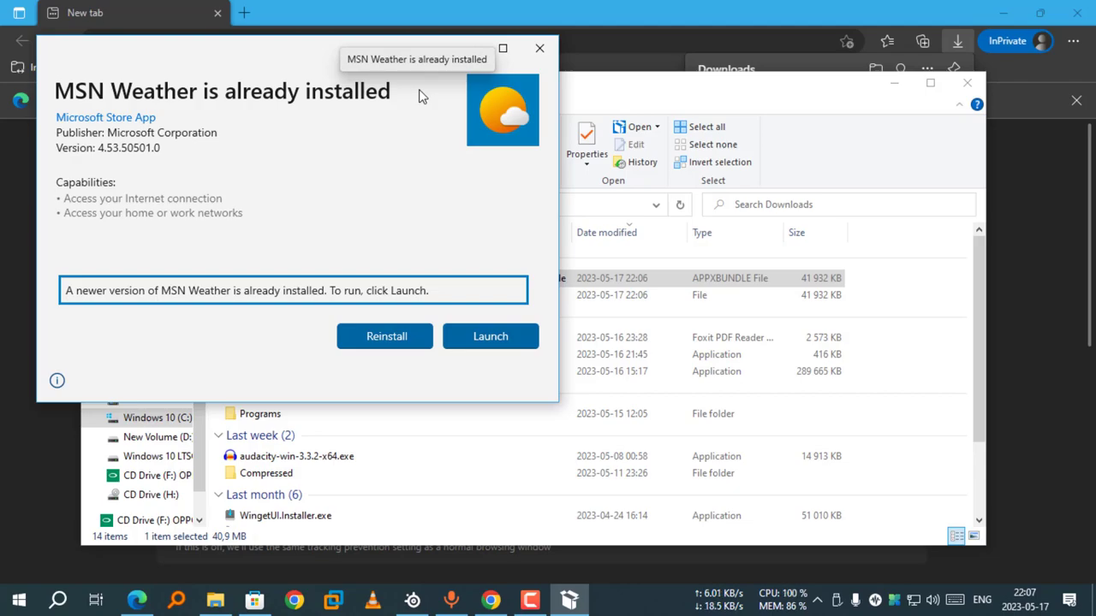
pyautogui.moveTo(414, 107)
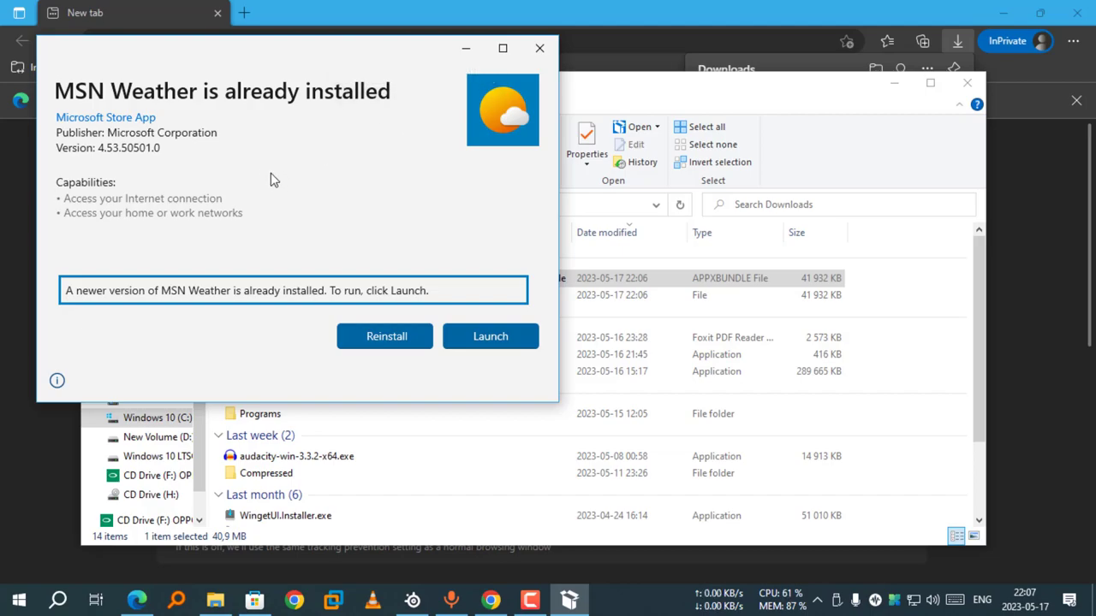
pyautogui.moveTo(92, 246)
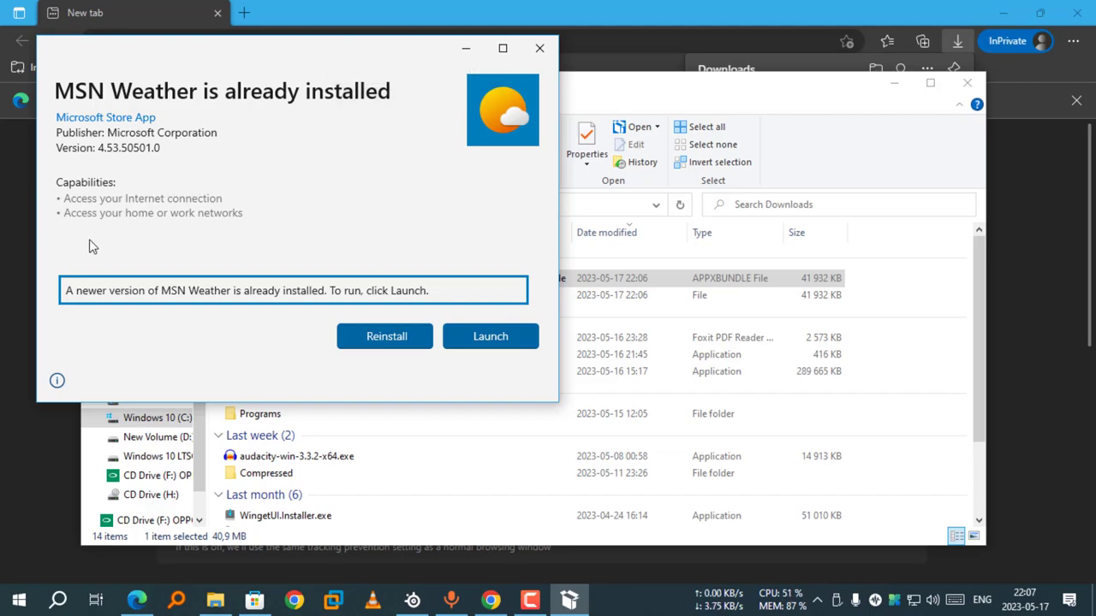
pyautogui.moveTo(68, 325)
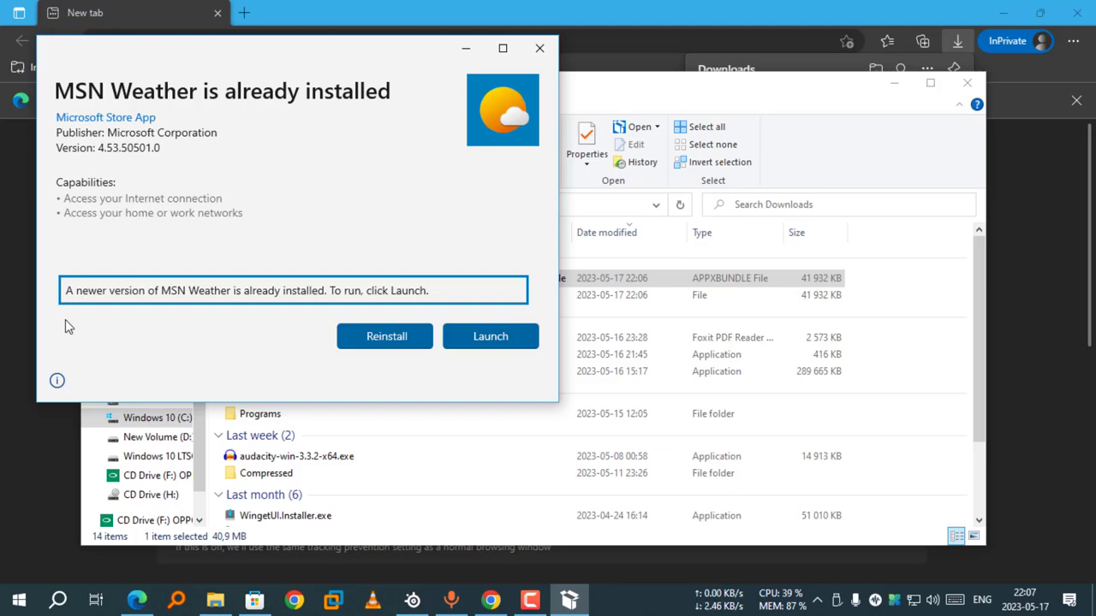
pyautogui.moveTo(123, 353)
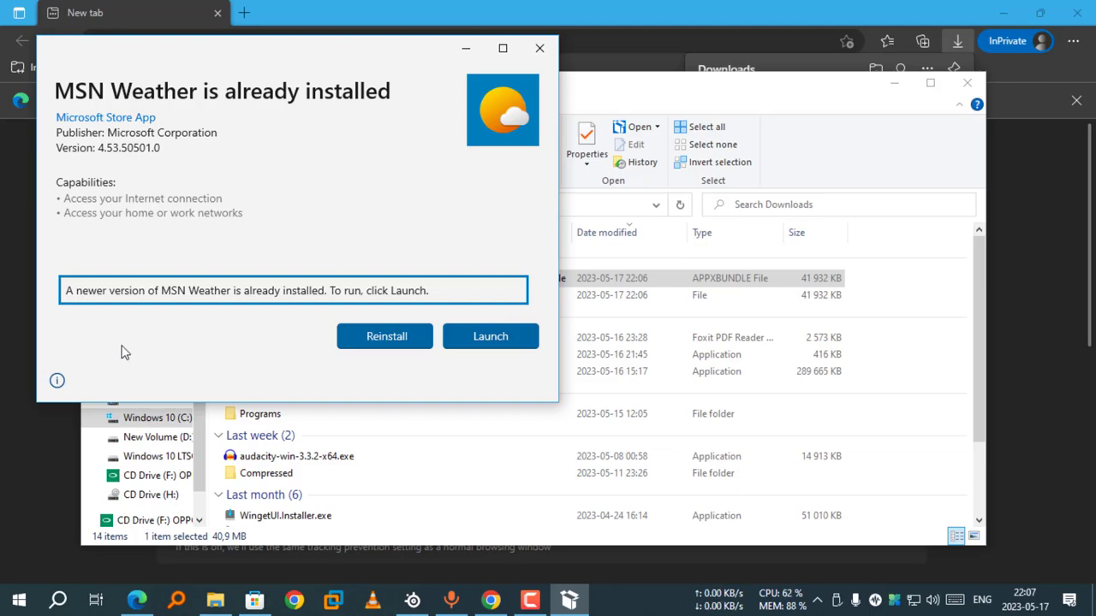
pyautogui.moveTo(387, 336)
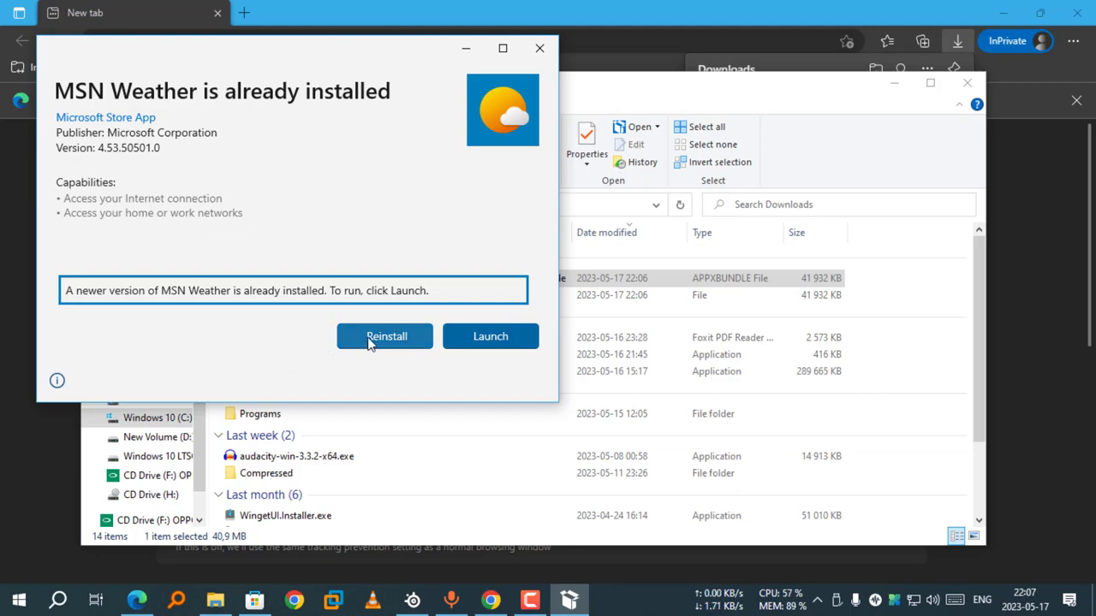
# Reinstall to replace MSN Weather 4.53.51253.0 with the older 4.53.50501.0.
pyautogui.click(387, 335)
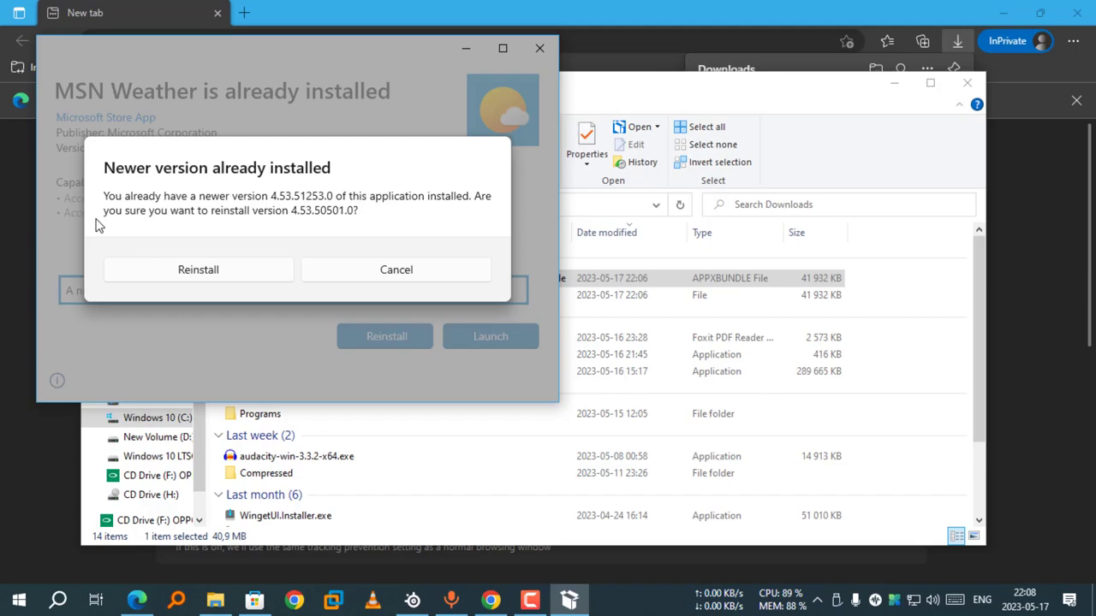
pyautogui.moveTo(408, 246)
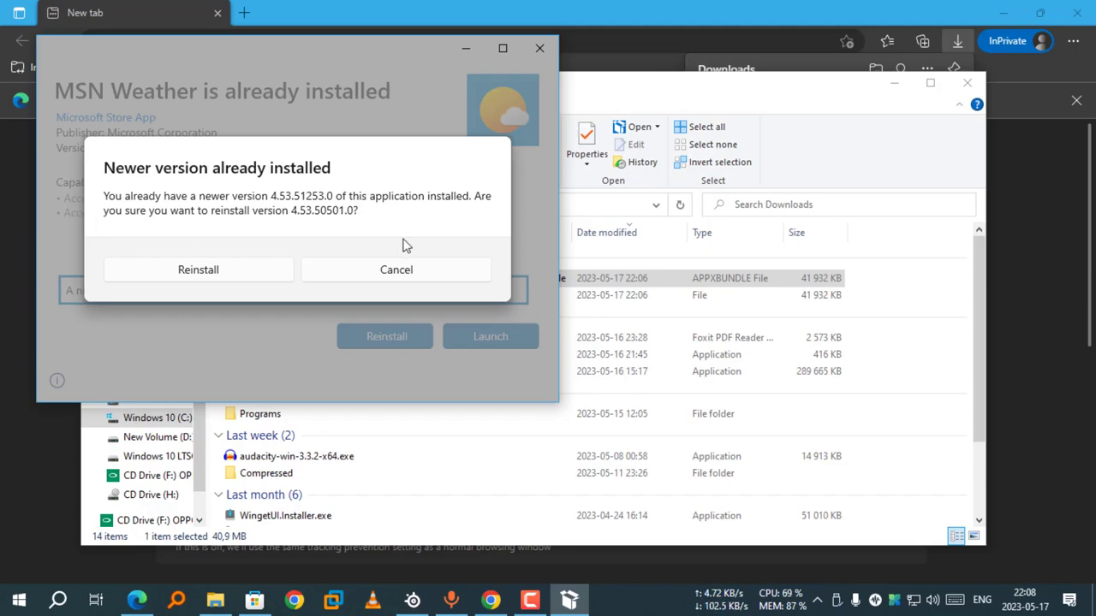
pyautogui.moveTo(418, 226)
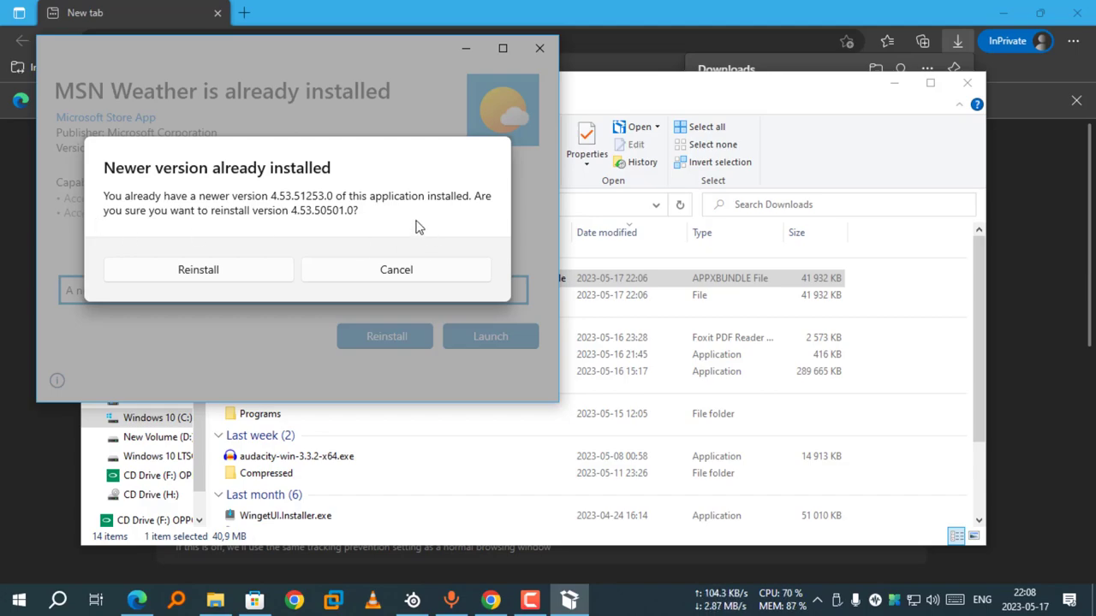
pyautogui.moveTo(369, 231)
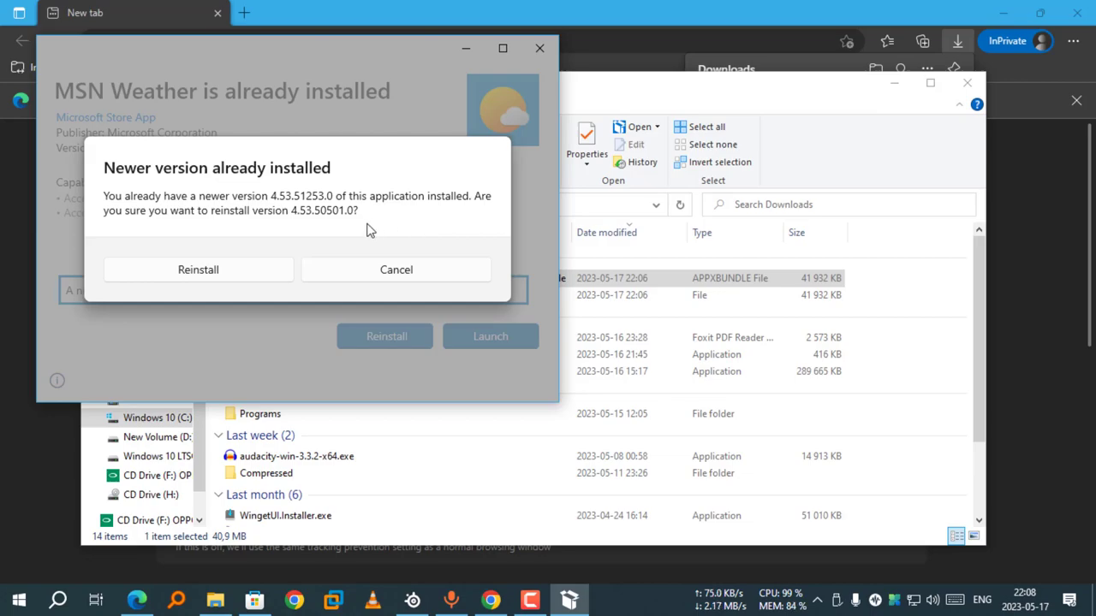
pyautogui.moveTo(326, 238)
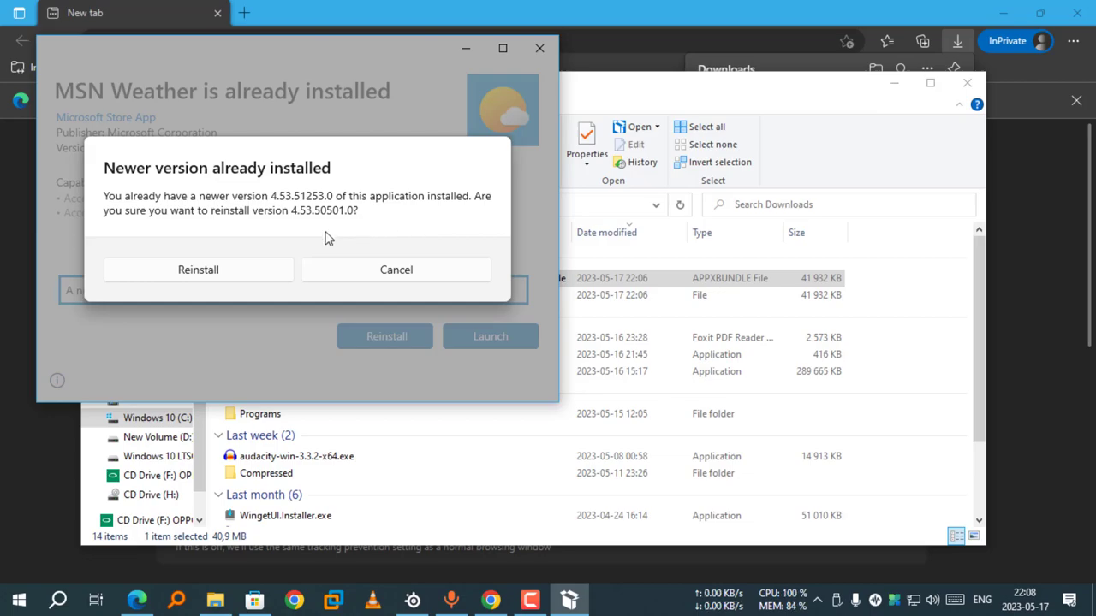
pyautogui.click(199, 269)
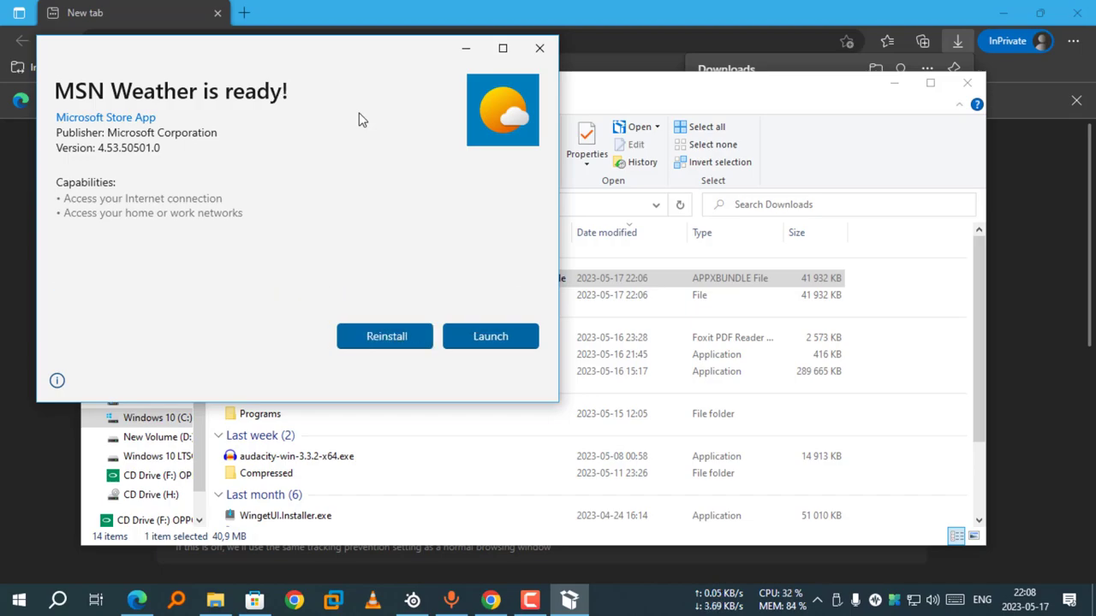
pyautogui.moveTo(339, 120)
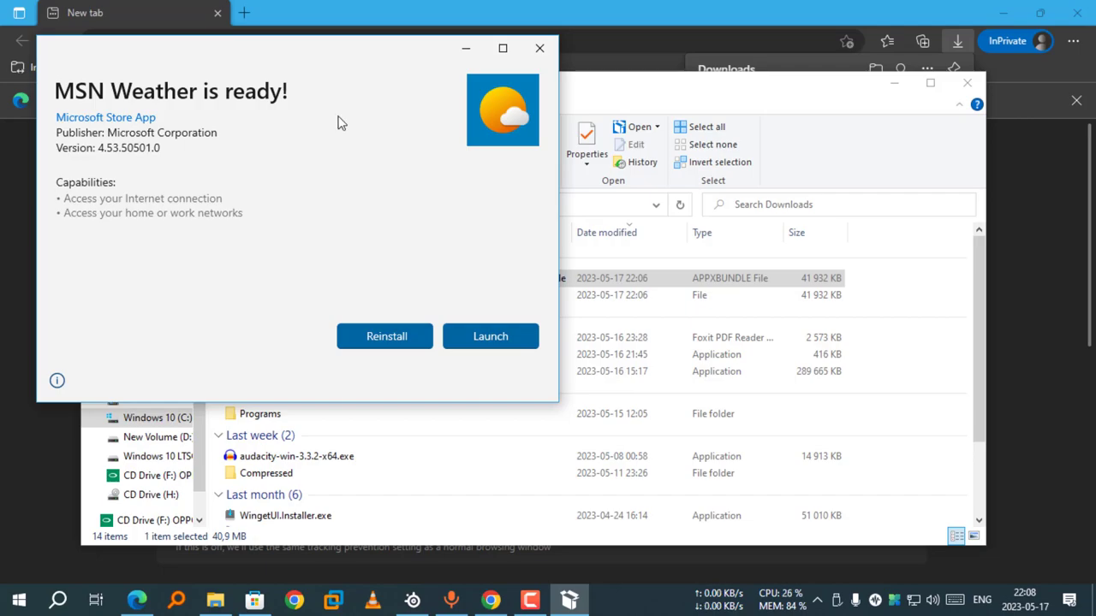
pyautogui.moveTo(343, 122)
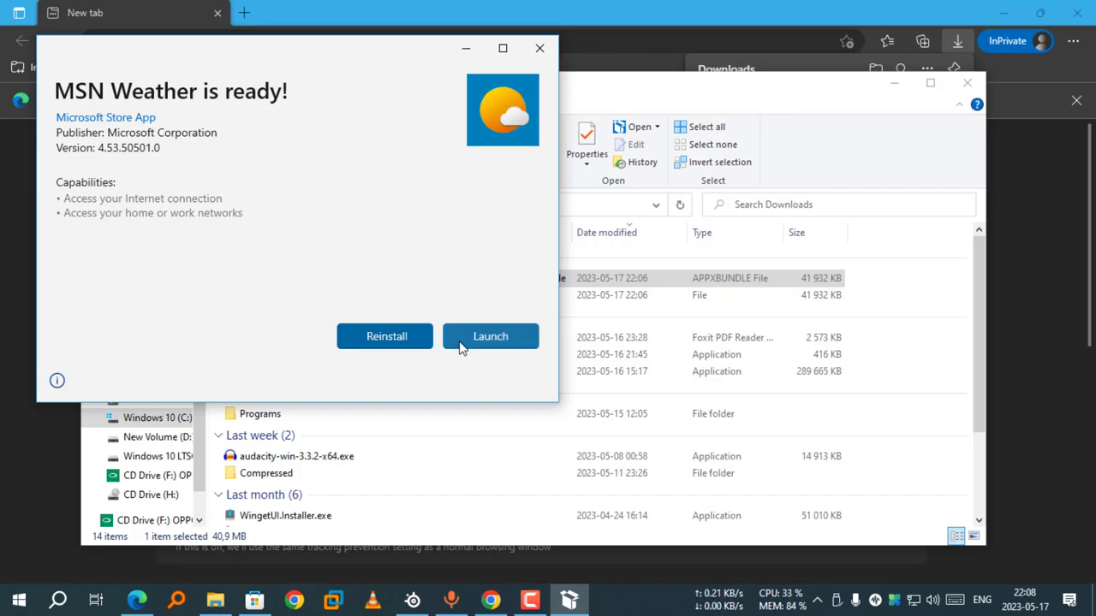
pyautogui.moveTo(444, 256)
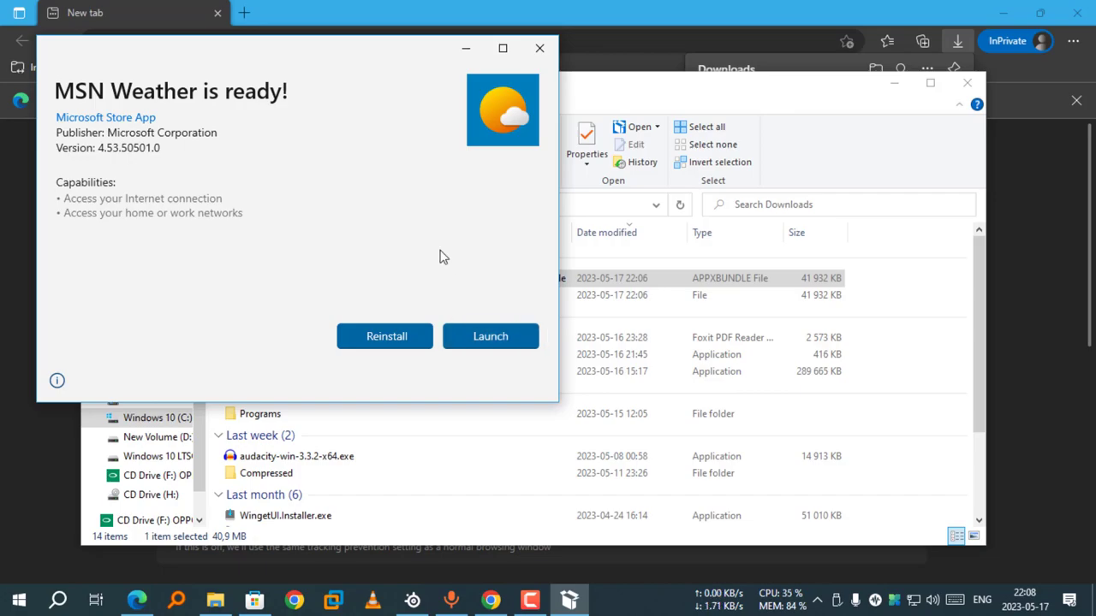
pyautogui.moveTo(466, 281)
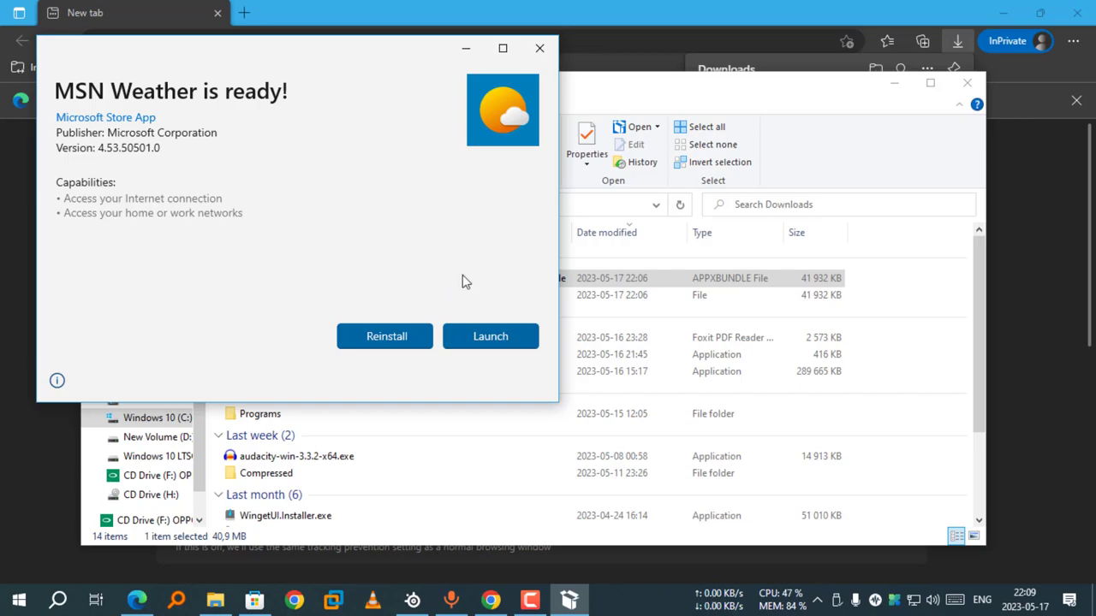
pyautogui.moveTo(465, 315)
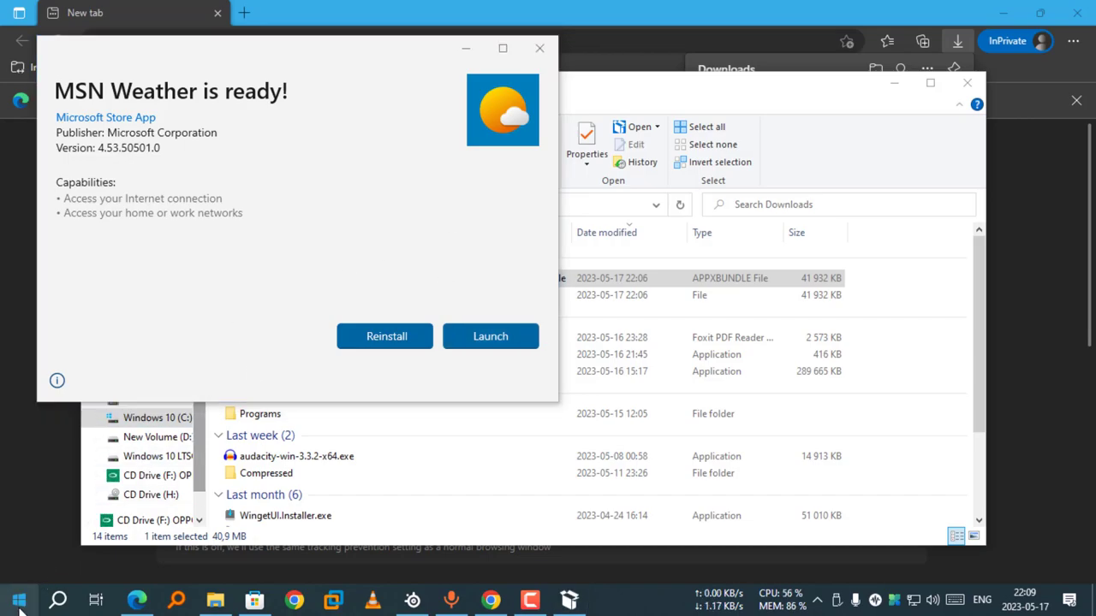
# Launch Weather from the Start menu to show the Phường Hàng Trống forecast at 31 °C.
pyautogui.click(19, 599)
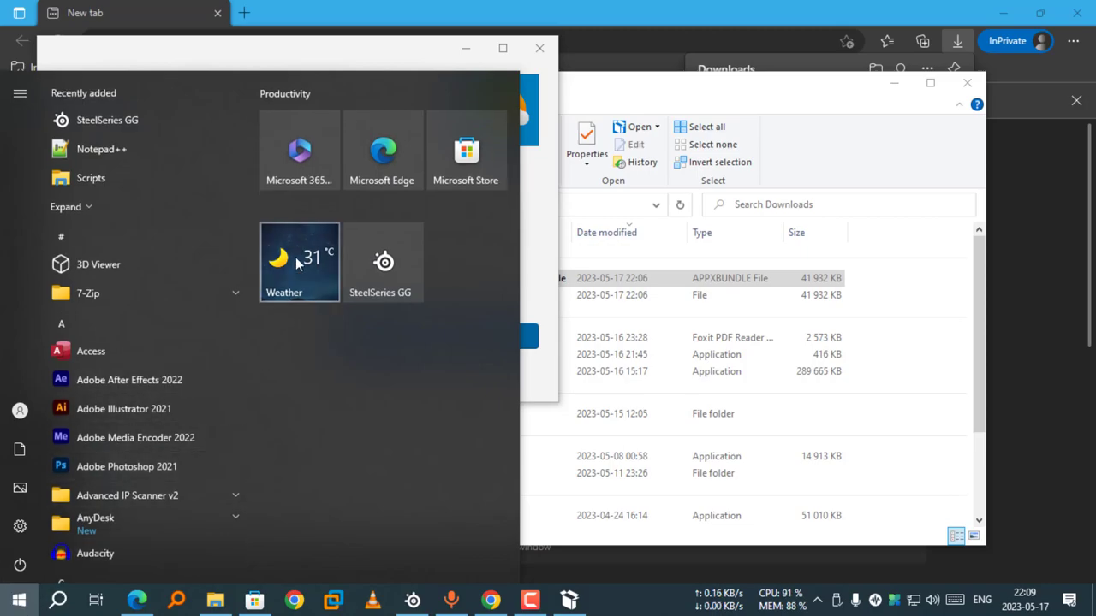
pyautogui.click(298, 261)
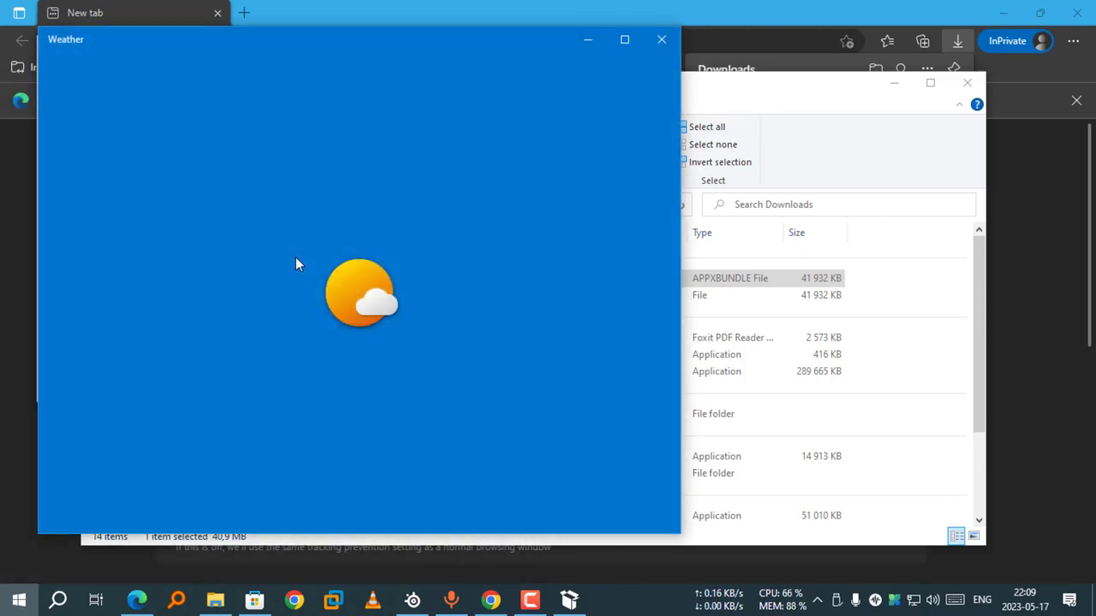
pyautogui.click(623, 39)
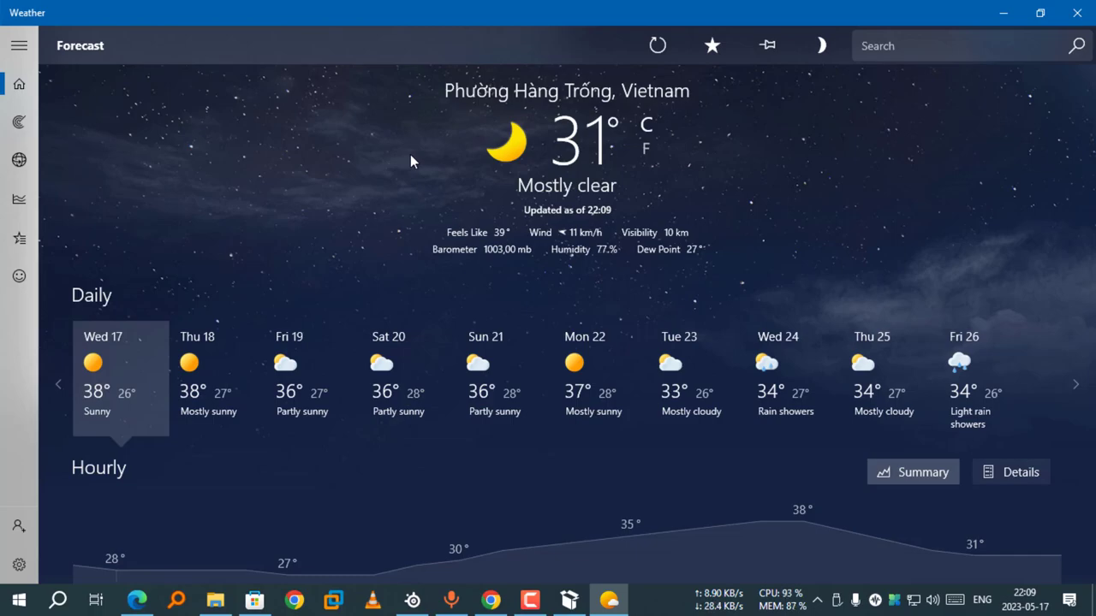
pyautogui.moveTo(423, 166)
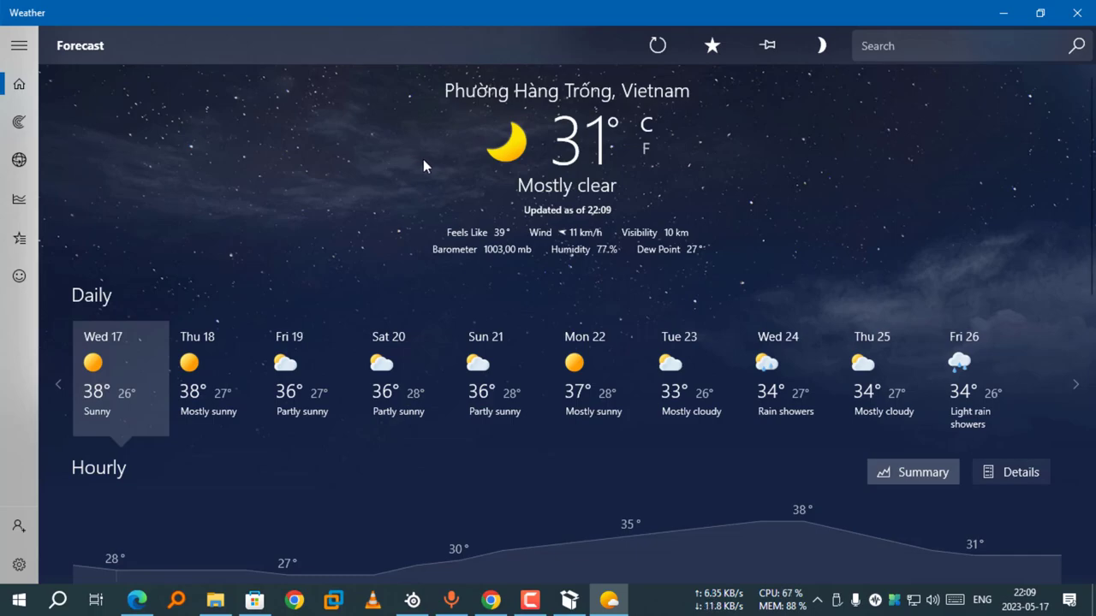
pyautogui.moveTo(397, 162)
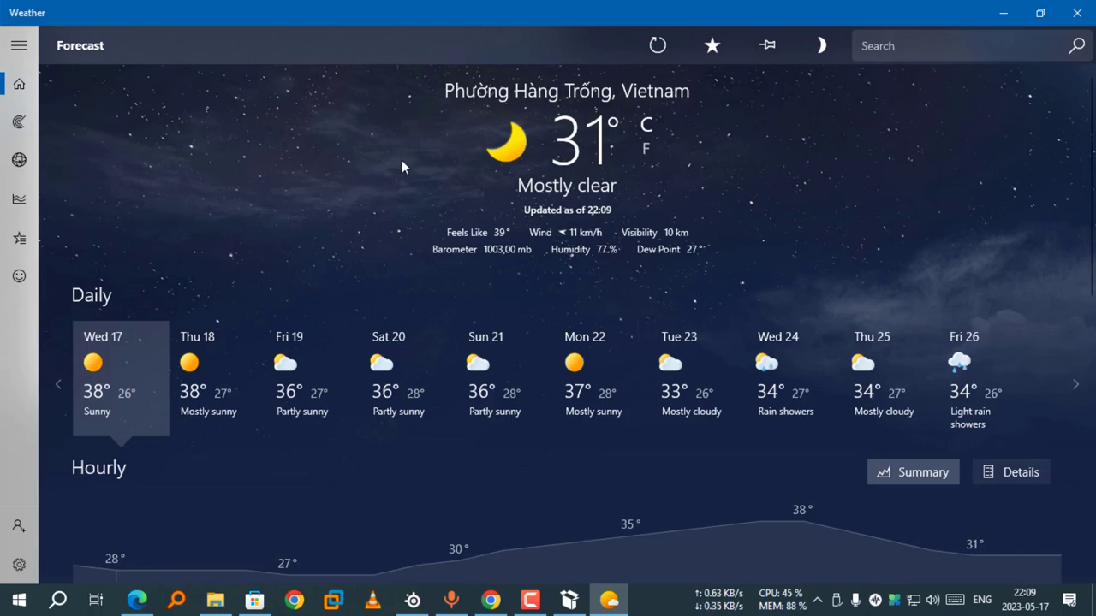
pyautogui.moveTo(421, 183)
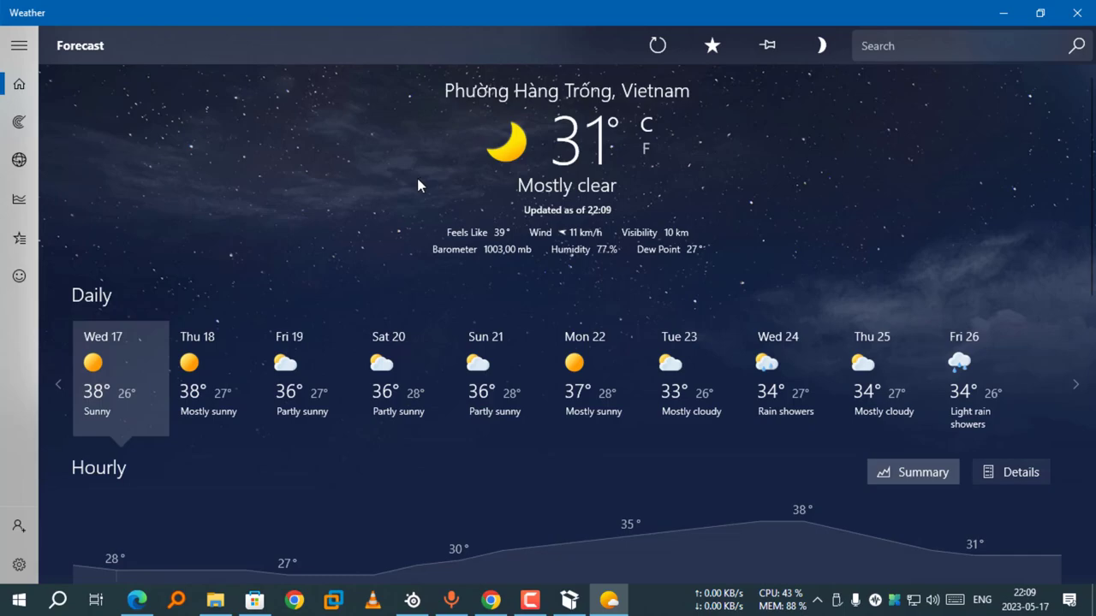
pyautogui.moveTo(411, 168)
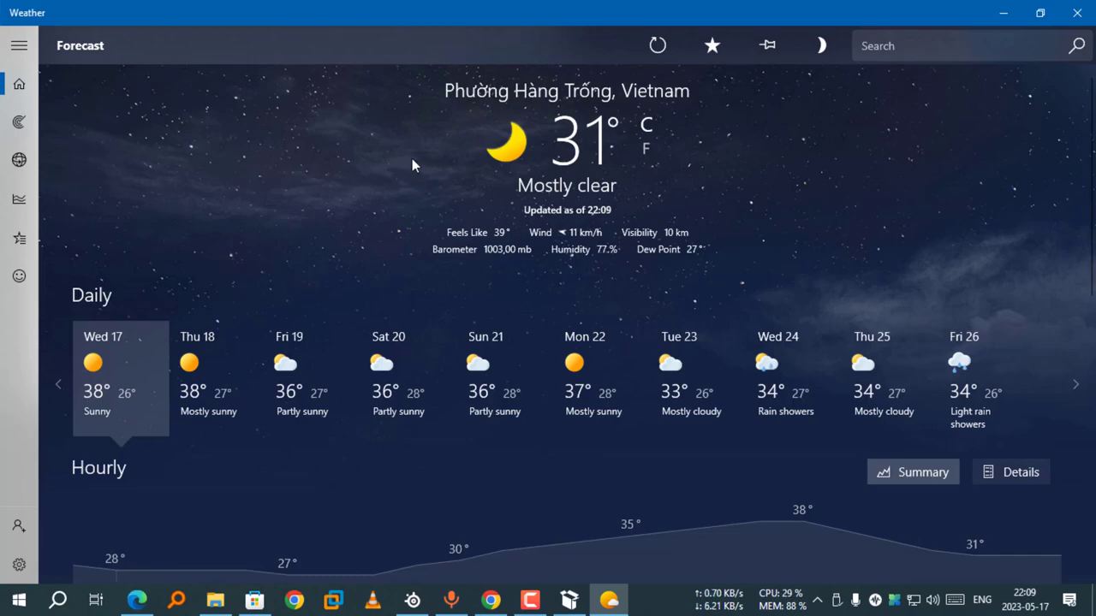
# Refresh the forecast and review Fri 19's hourly outlook and day details, then return to the top.
pyautogui.click(657, 44)
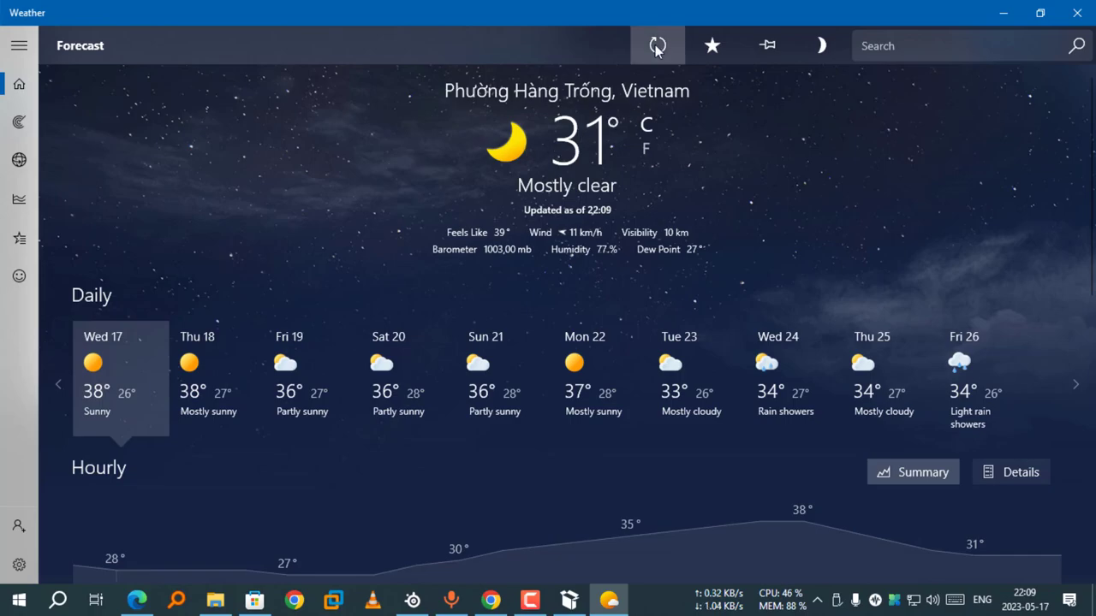
pyautogui.scroll(-3)
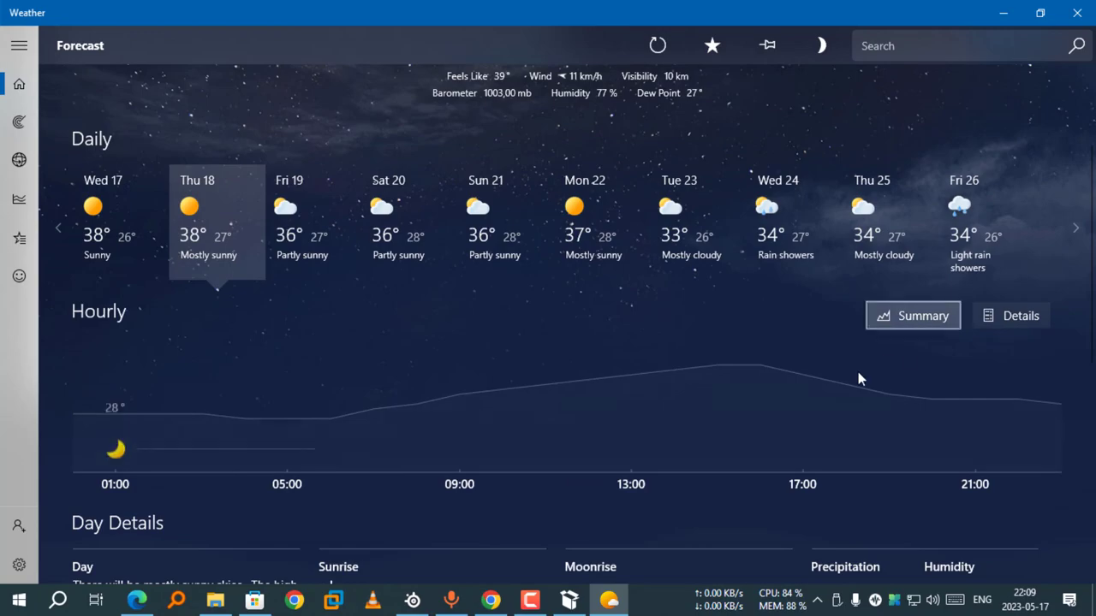
pyautogui.click(311, 219)
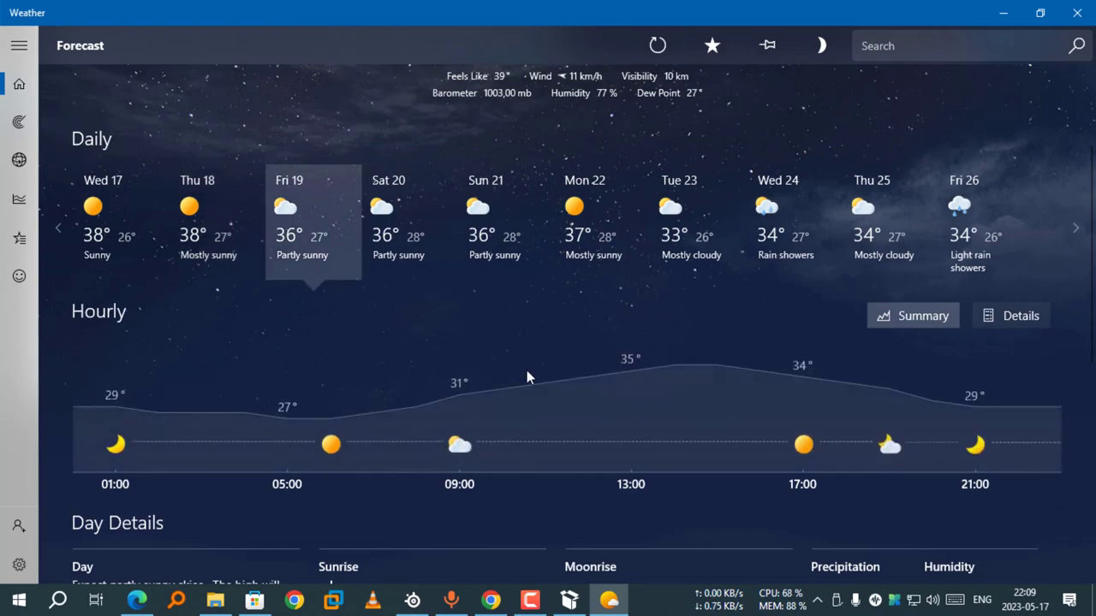
pyautogui.scroll(-3)
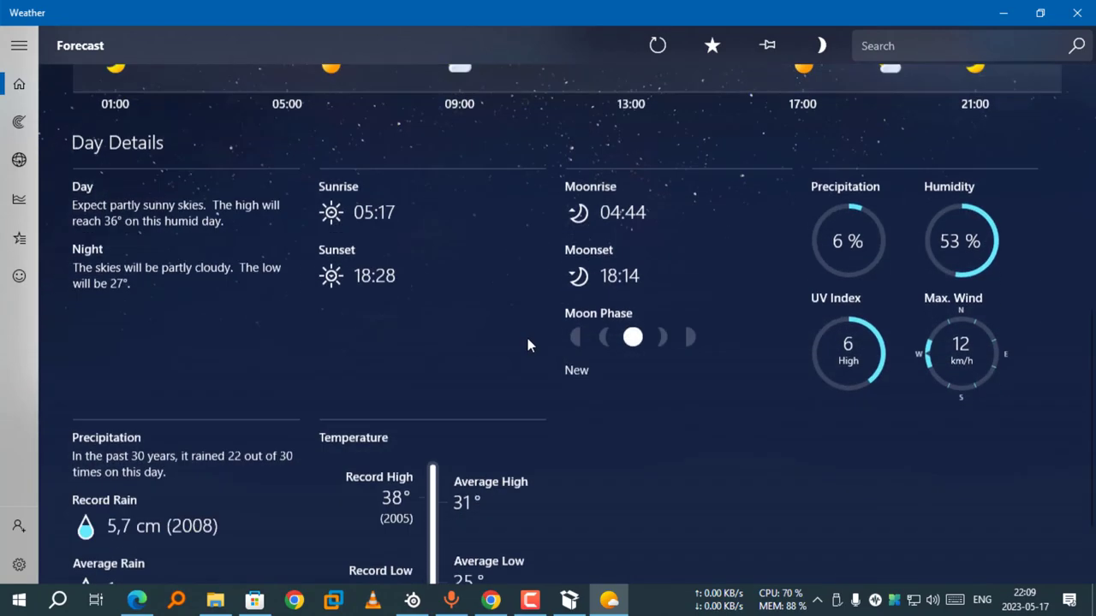
pyautogui.scroll(-3)
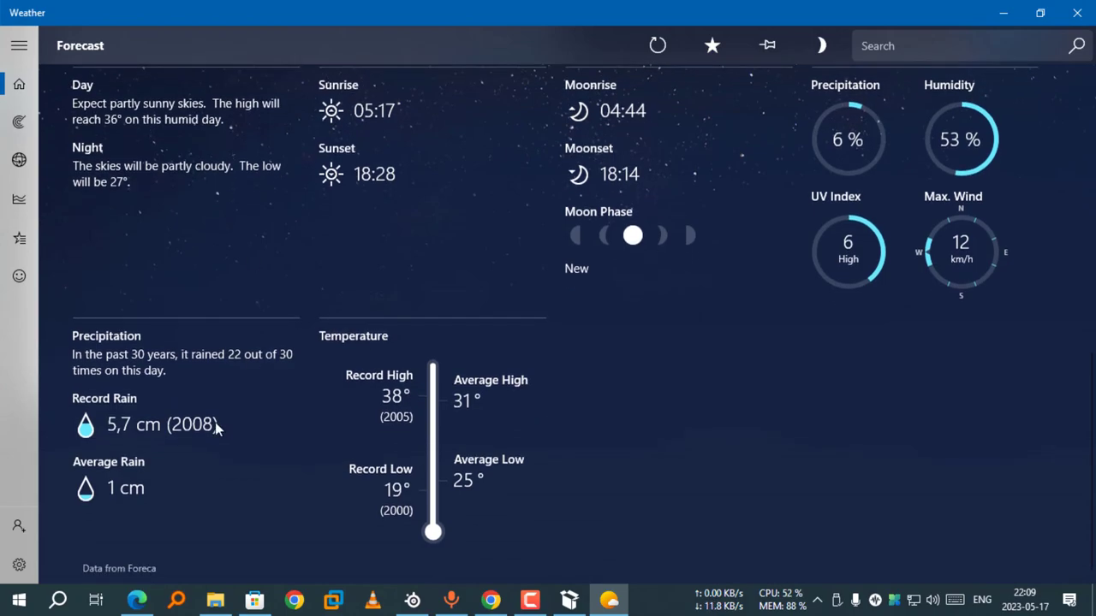
pyautogui.click(19, 84)
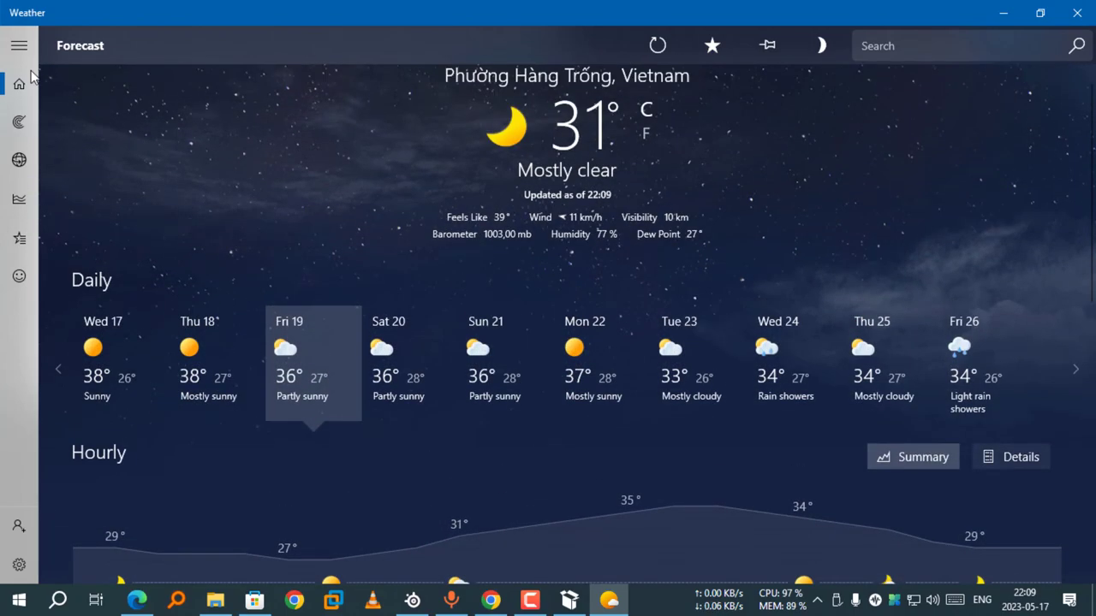
# Show the northern Vietnam radar map, then switch to the 3D Maps globe.
pyautogui.click(19, 122)
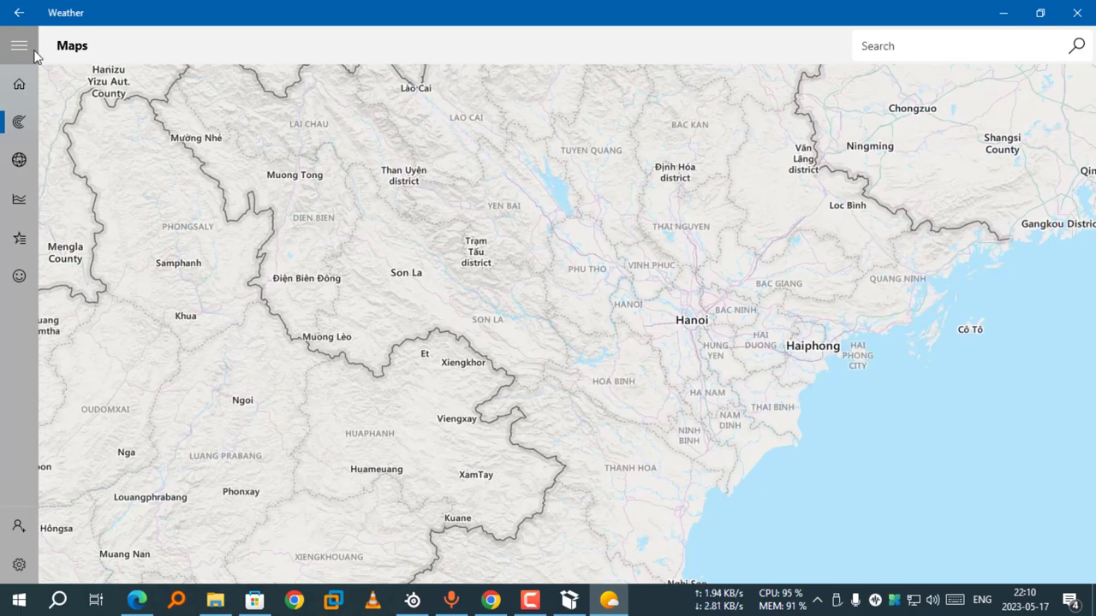
pyautogui.click(19, 45)
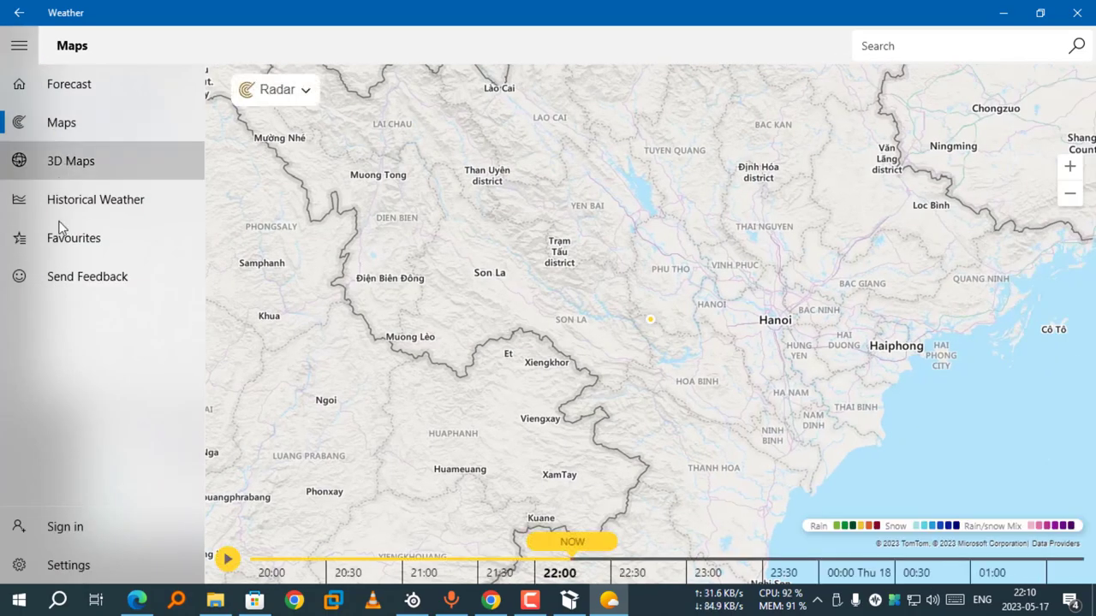
pyautogui.moveTo(70, 161)
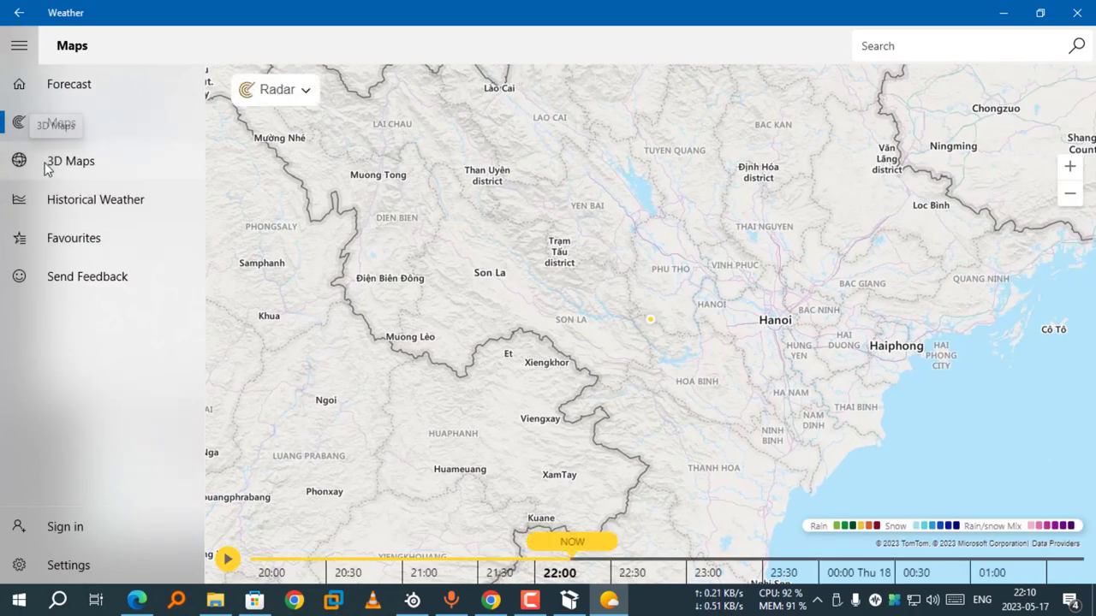
pyautogui.click(70, 161)
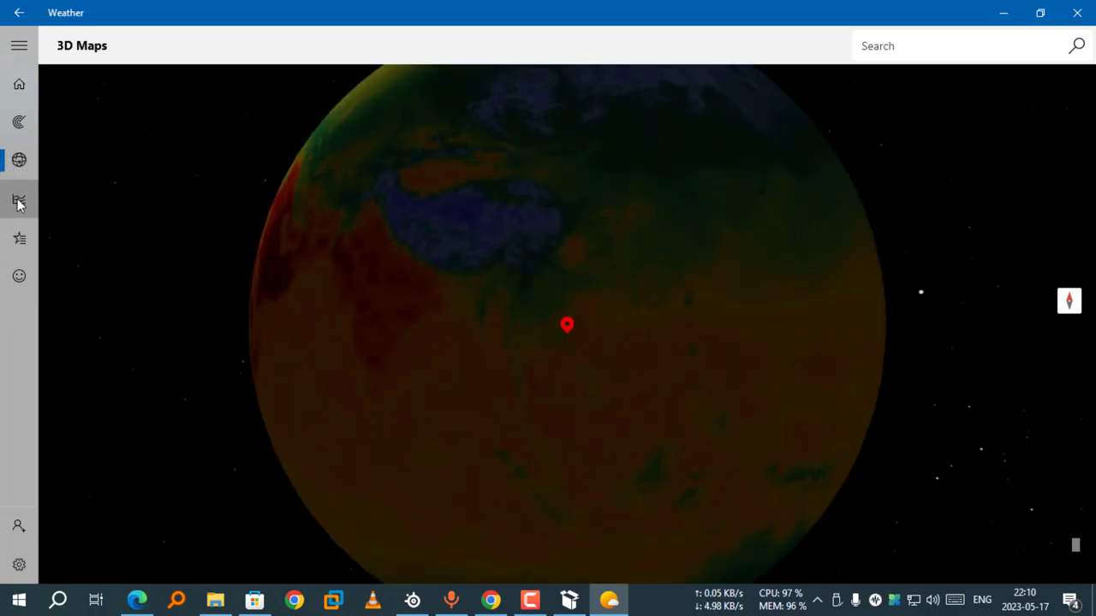
# View Historical Weather and Favourites, then Settings' About page listing version 4.53.50501.0.
pyautogui.click(19, 199)
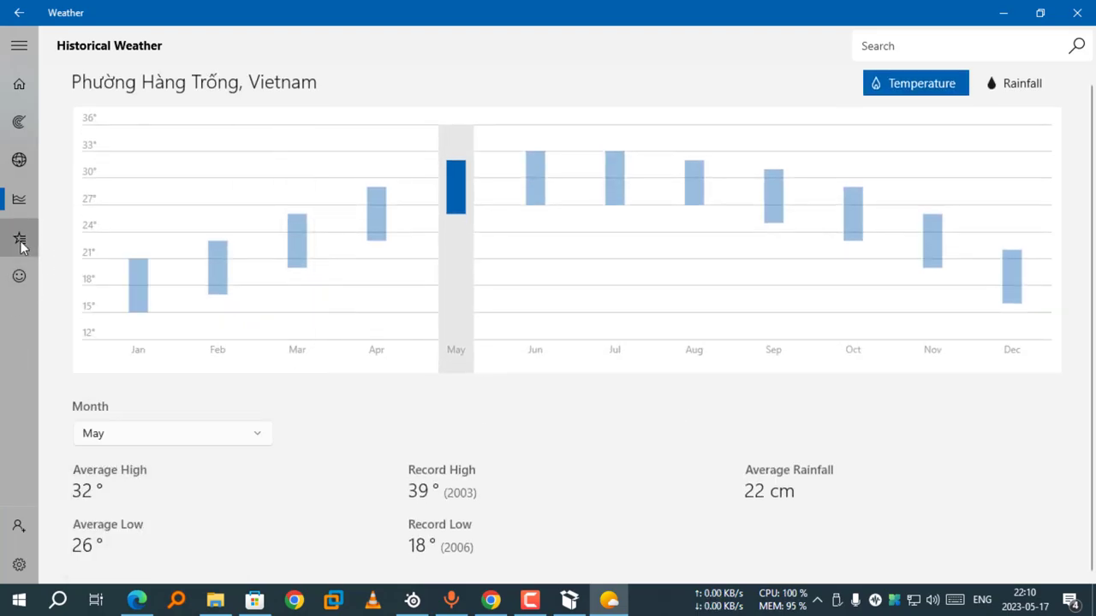
pyautogui.click(19, 236)
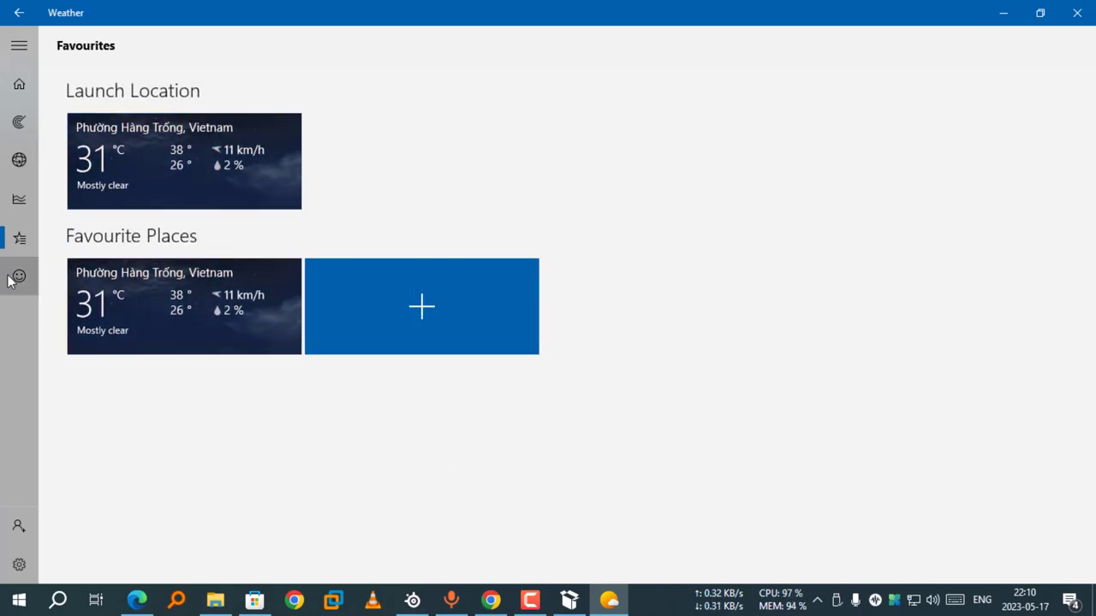
pyautogui.click(19, 565)
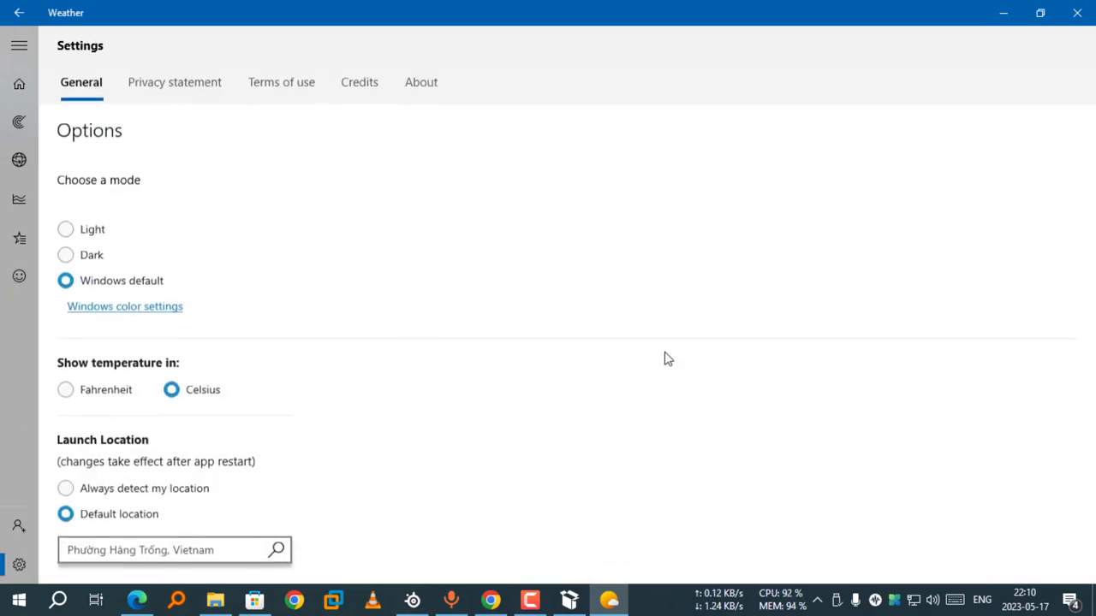
pyautogui.click(420, 82)
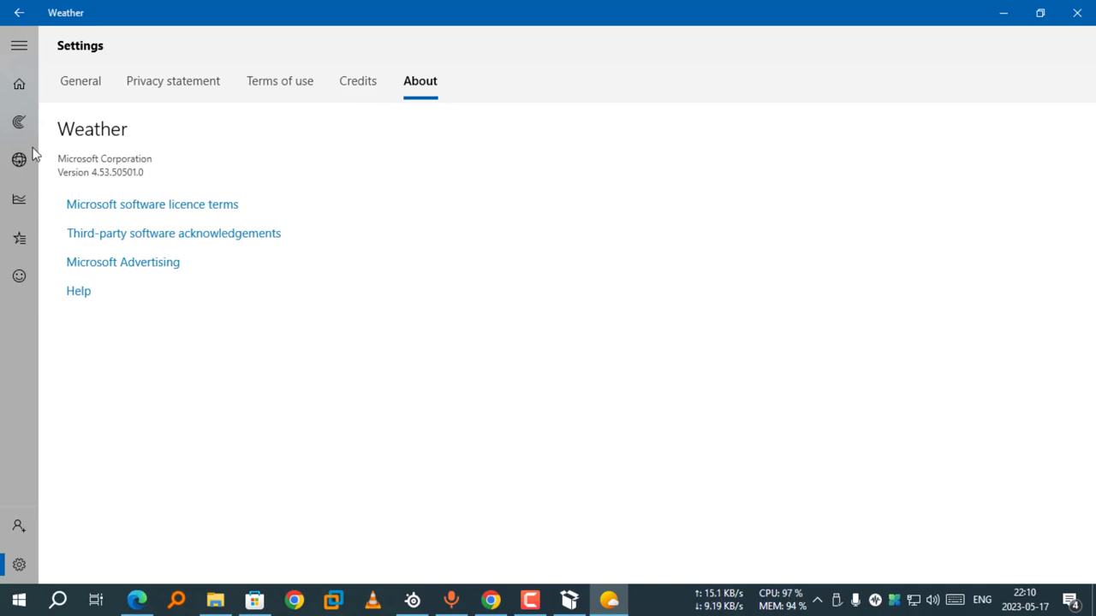